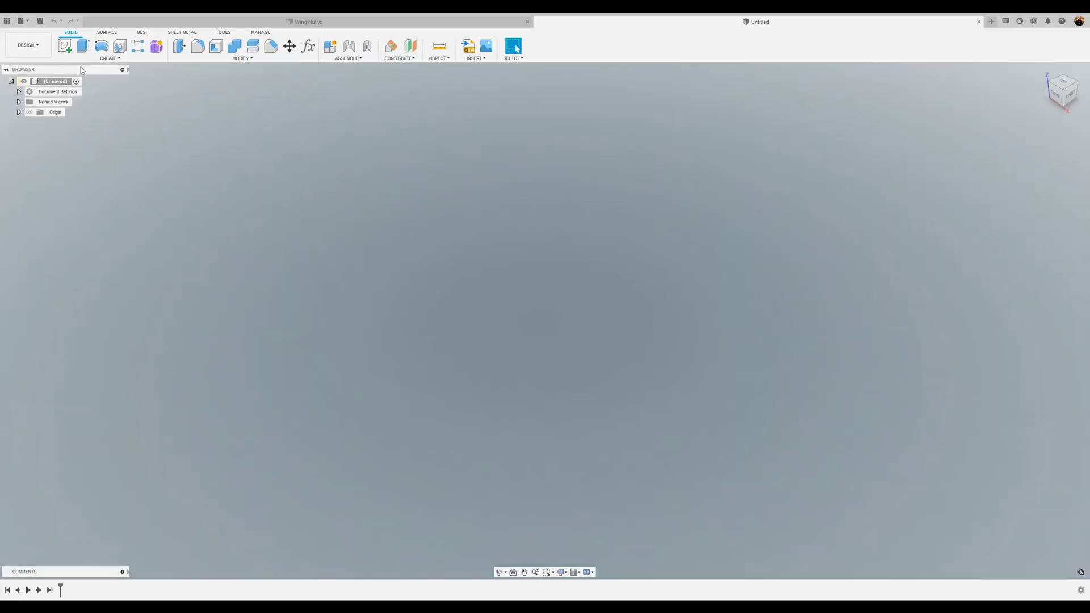
Sketch a 20 mm diameter circle centred on the origin of the XY plane.
left_click(65, 45)
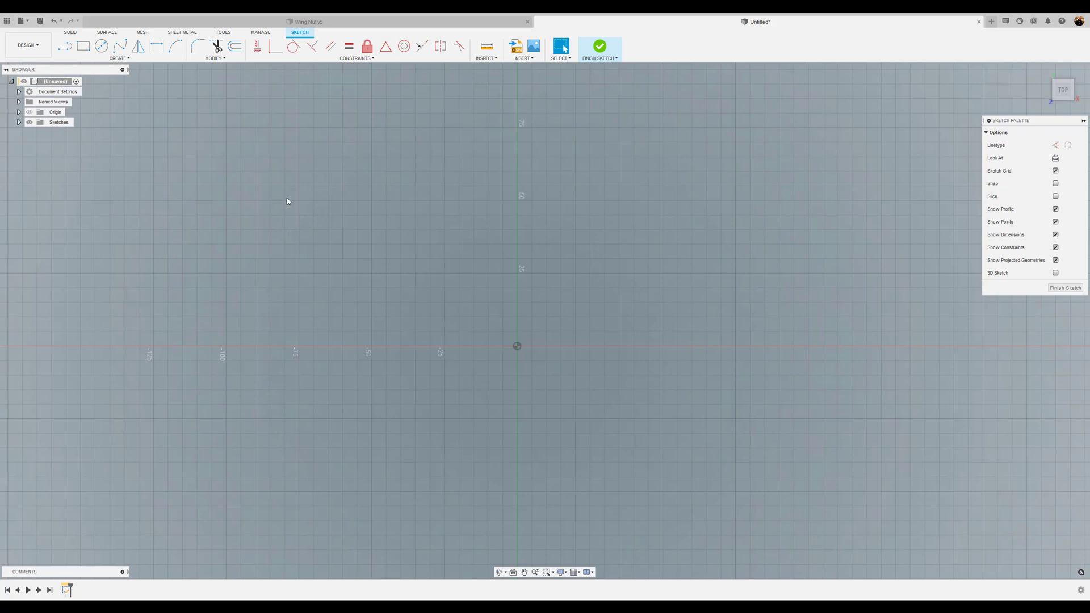
left_click(101, 46)
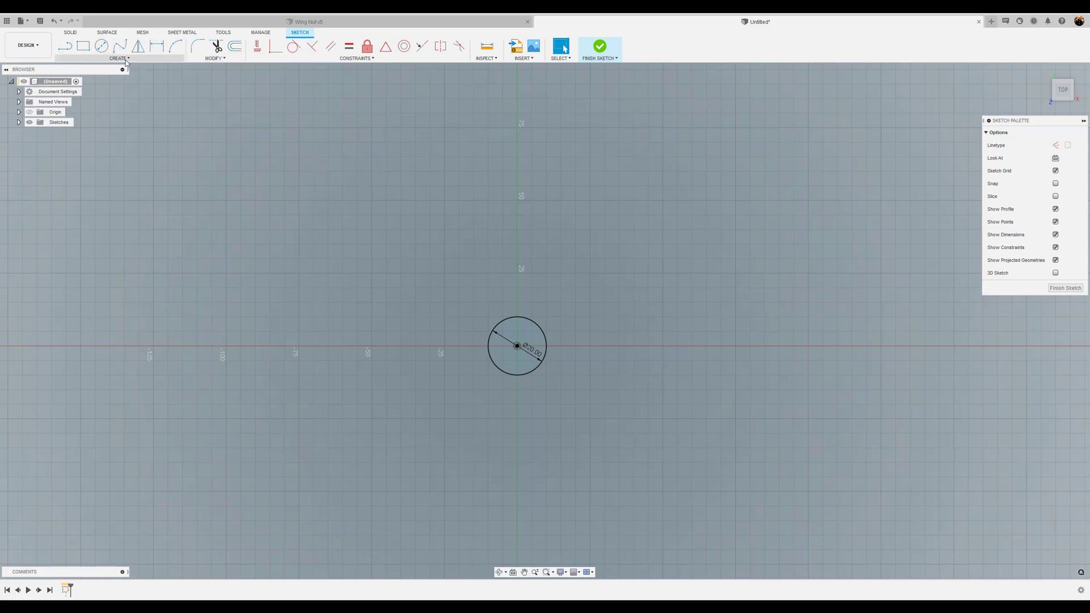
left_click(118, 58)
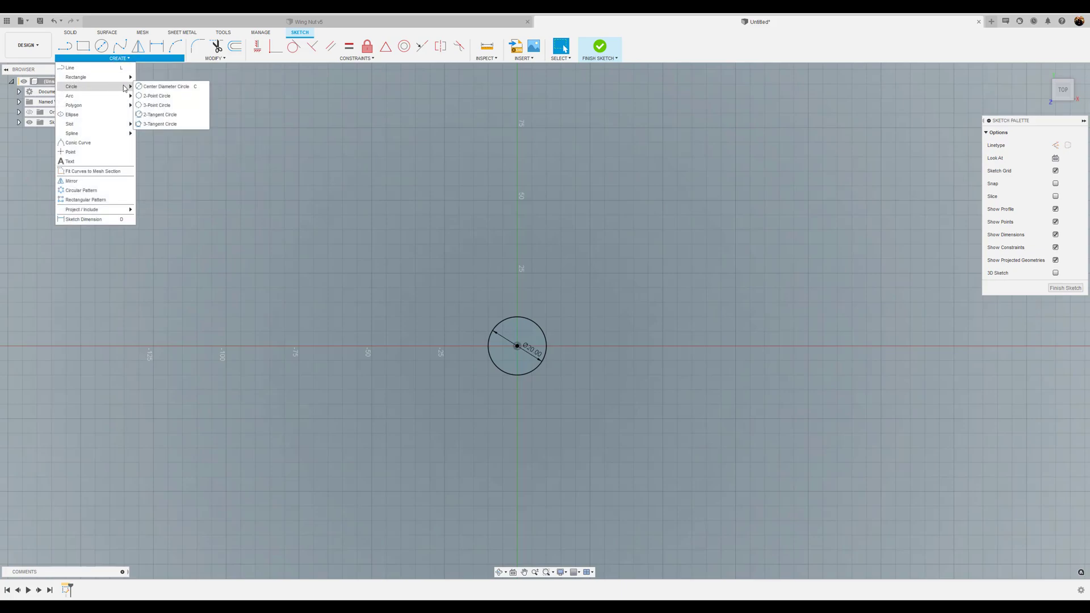
mouse_move(167, 86)
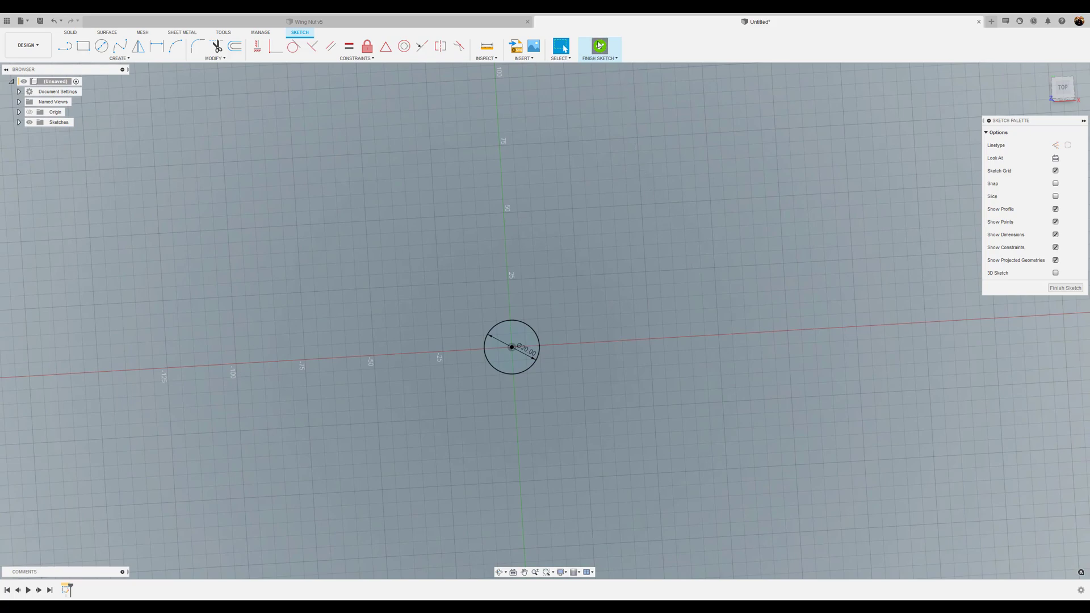
Finish the circle sketch and add a construction plane offset 12 mm from it.
left_click(598, 46)
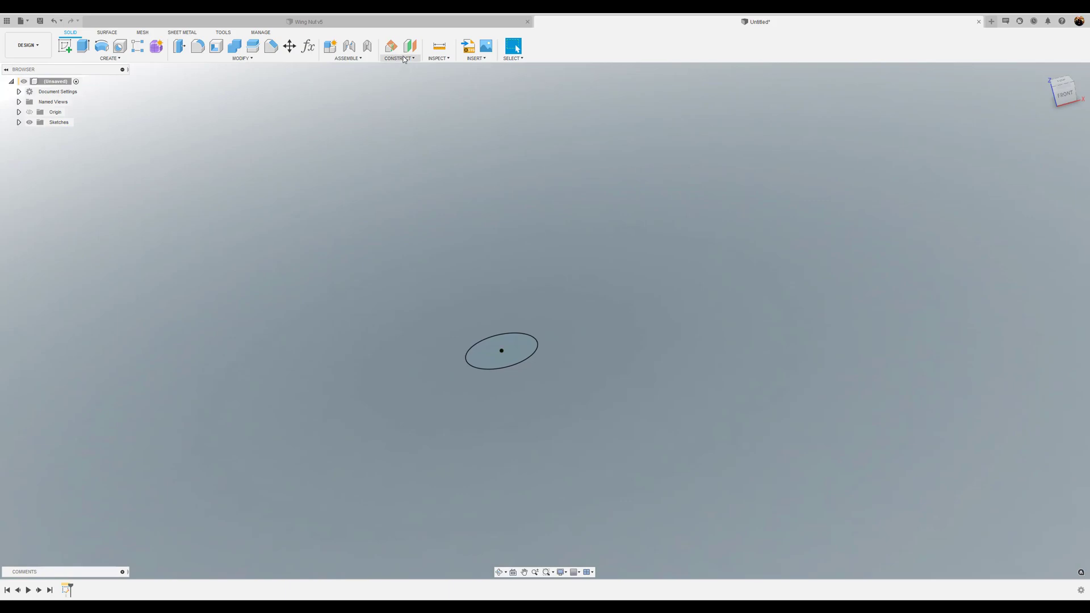
left_click(399, 46)
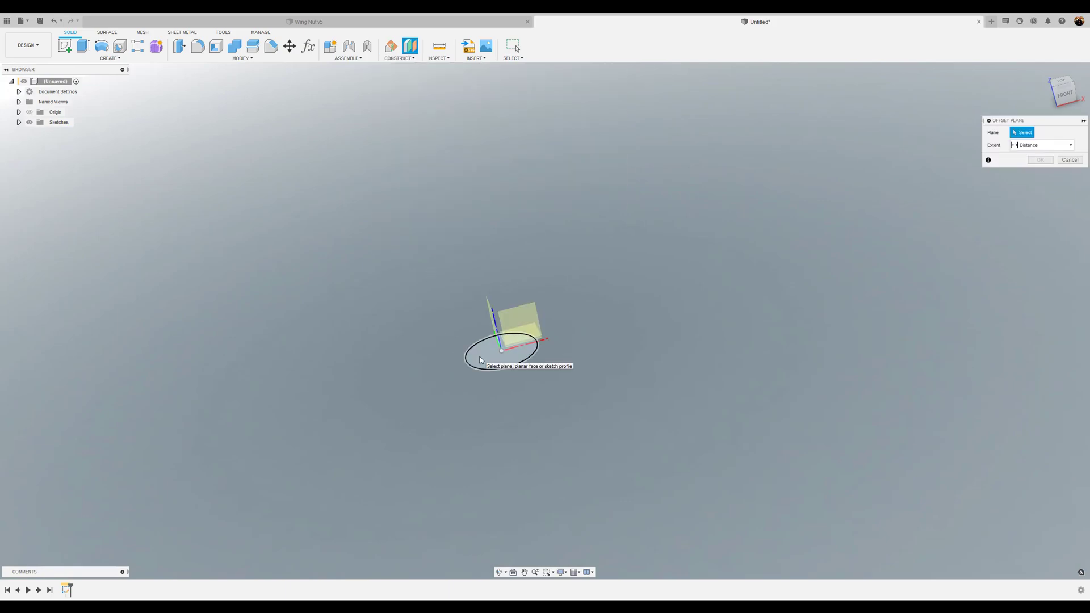
left_click(497, 348)
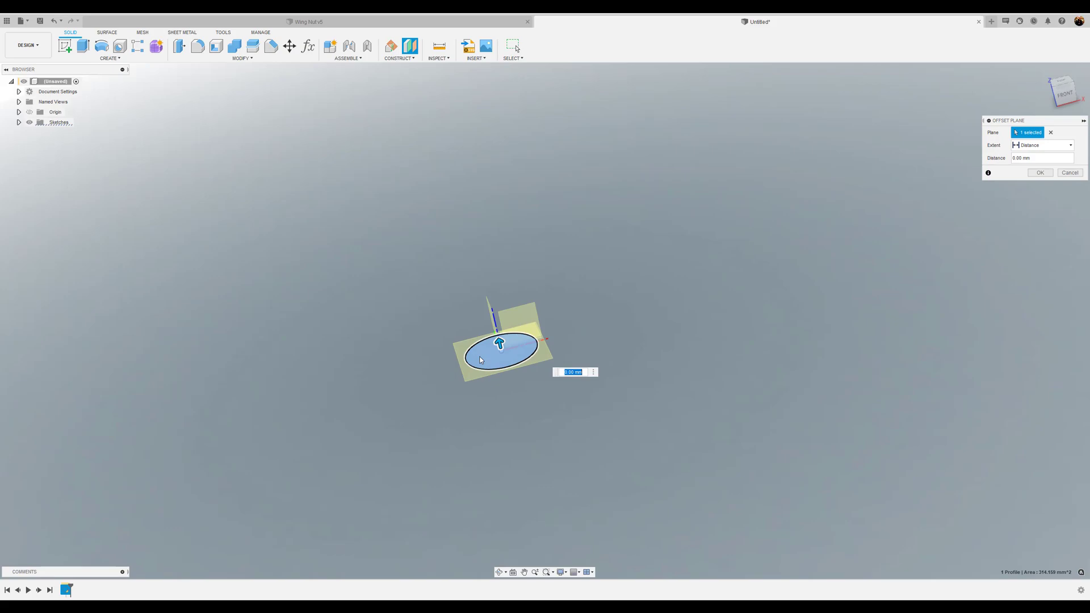
type("12")
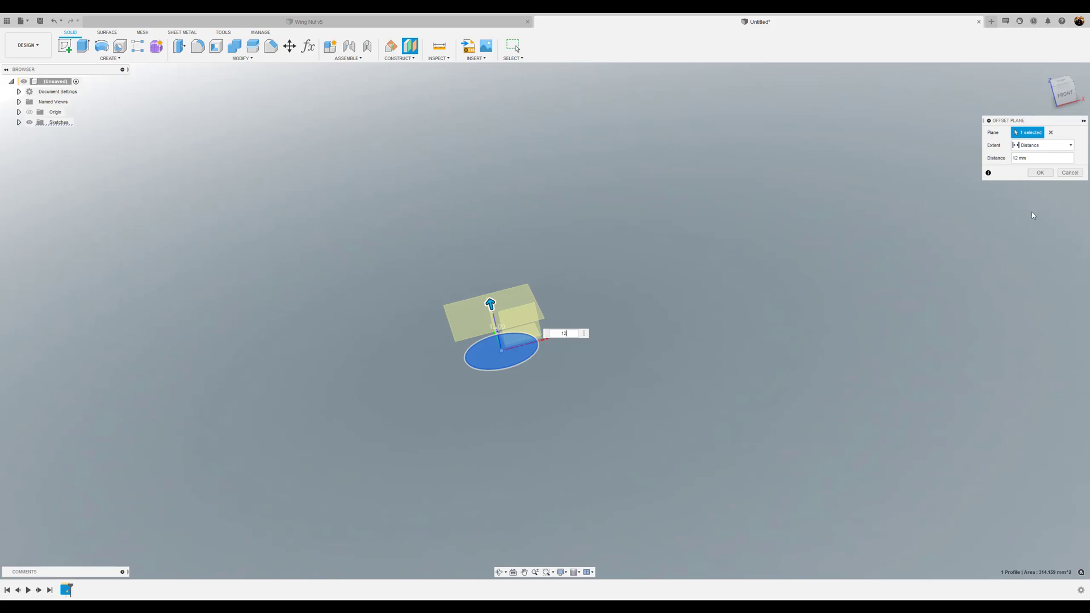
left_click(1040, 172)
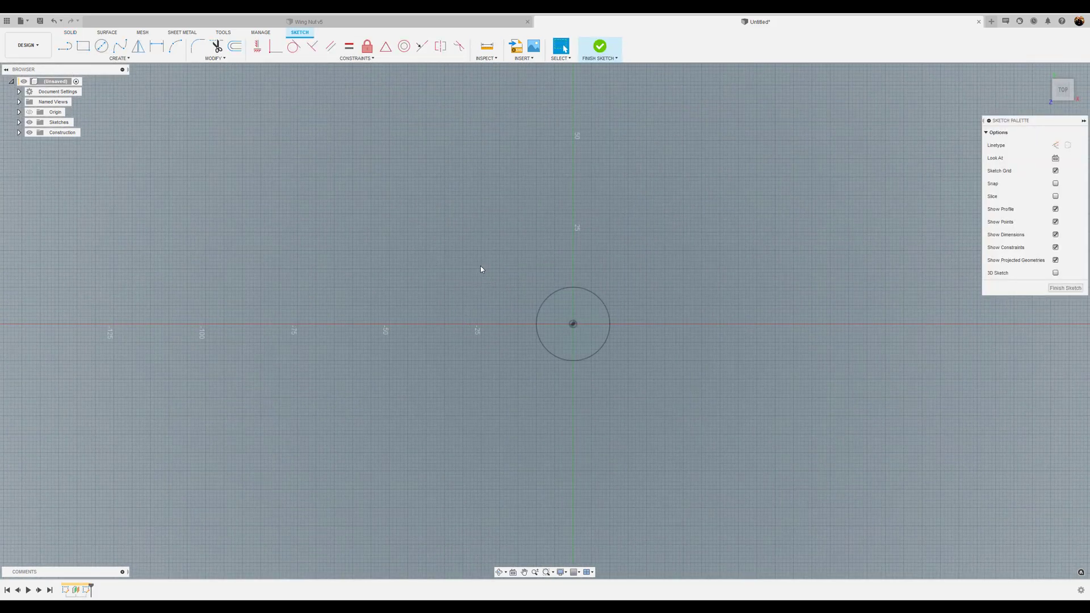
Draw a 16 mm circle at the origin on the offset plane and finish the sketch.
left_click(100, 46)
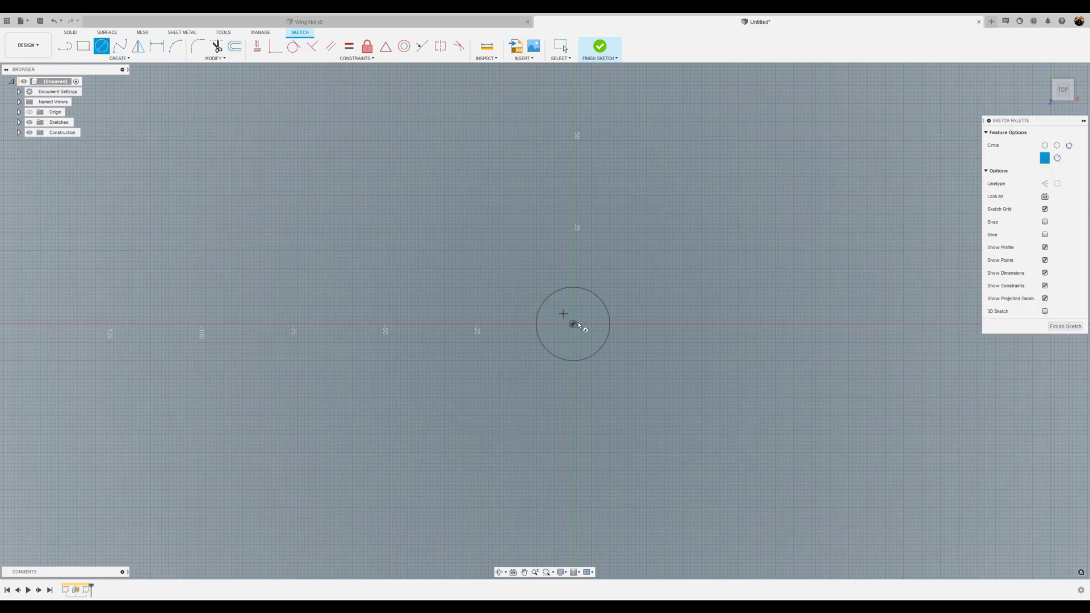
mouse_move(573, 324)
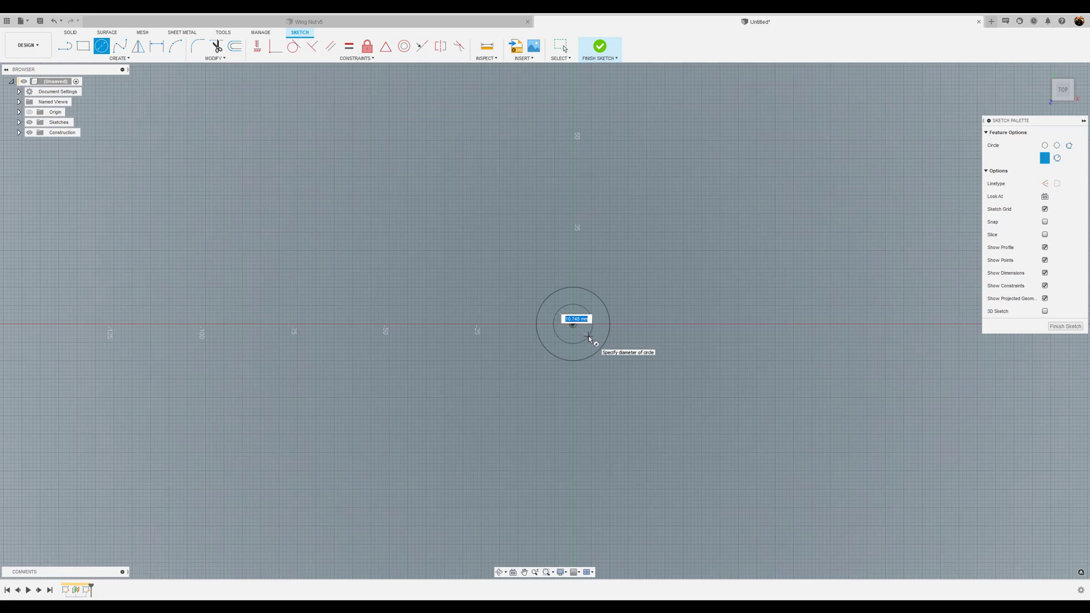
type("16")
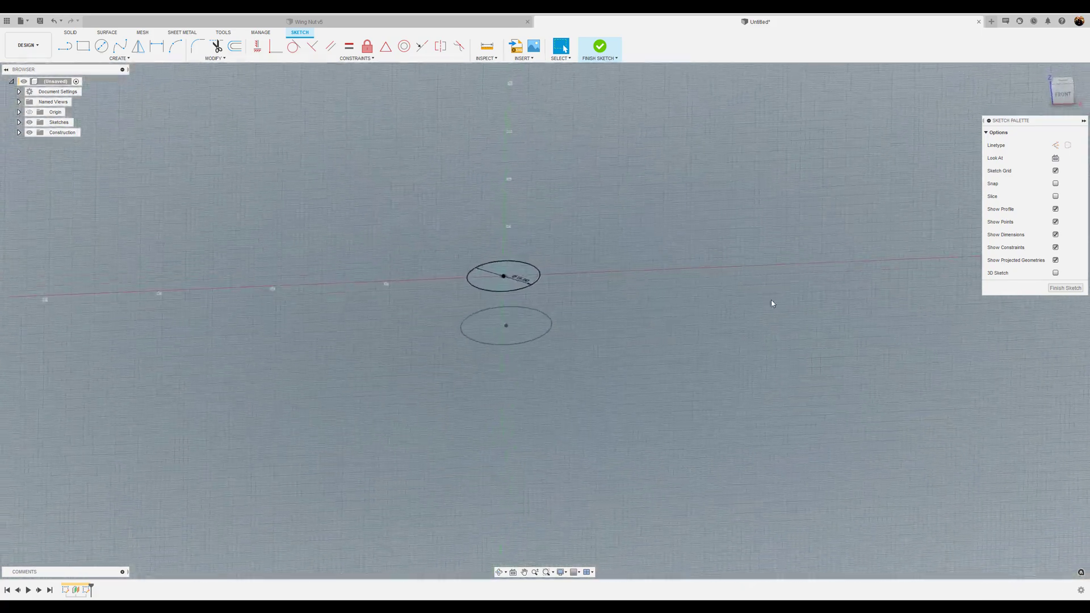
left_click(599, 46)
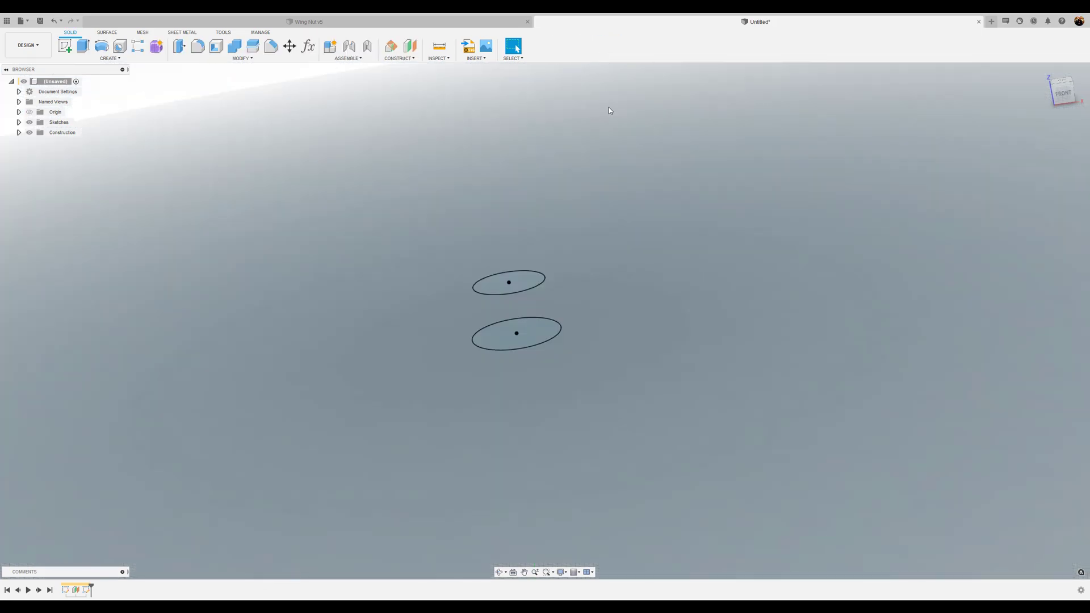
Loft the 20 mm and 16 mm circle profiles into a tapered solid.
left_click(109, 58)
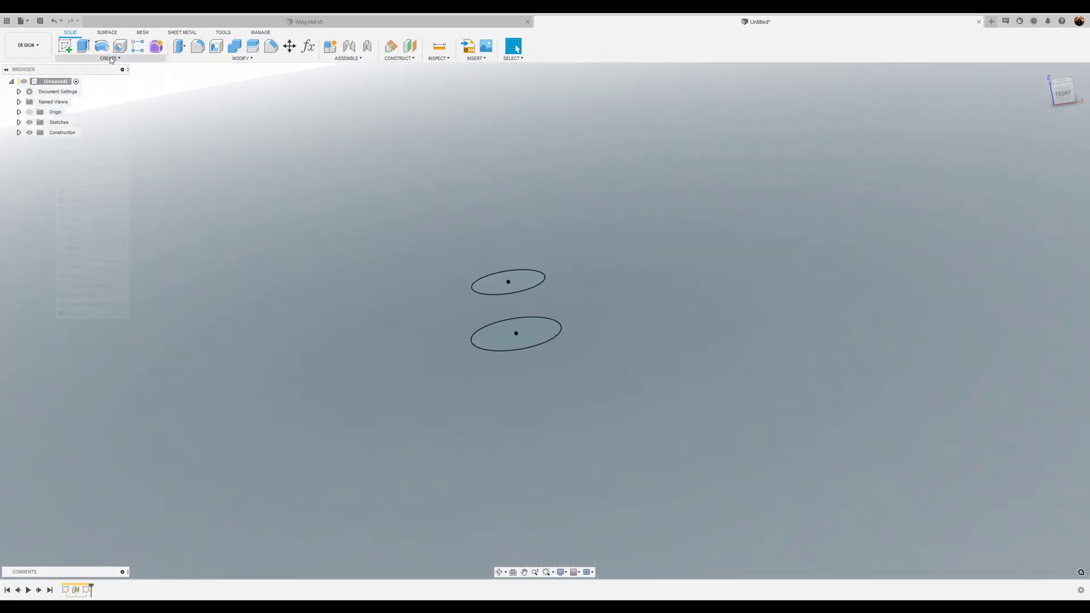
left_click(109, 58)
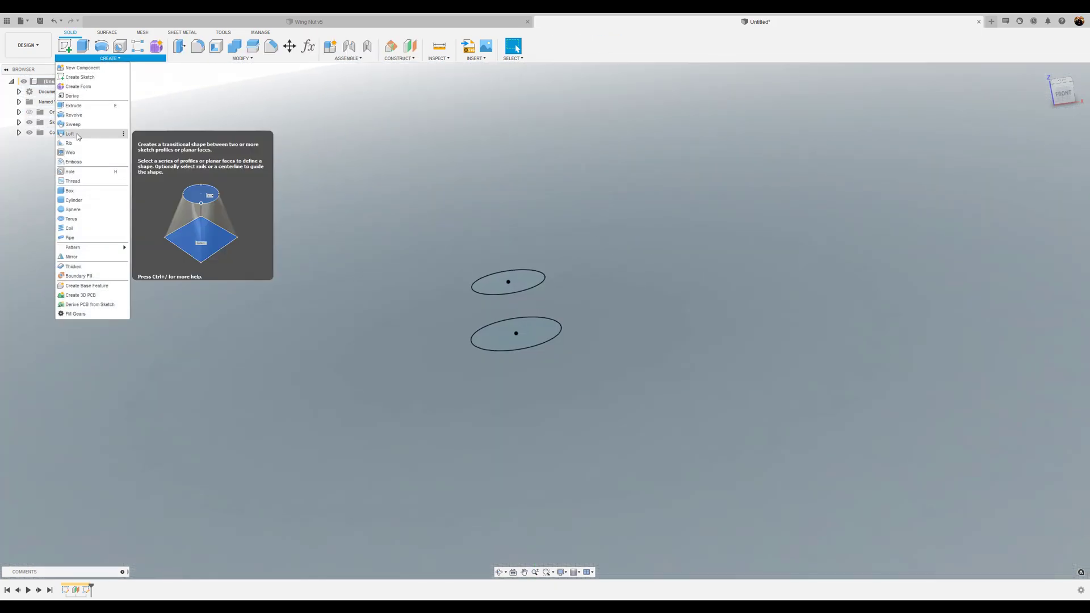
left_click(69, 133)
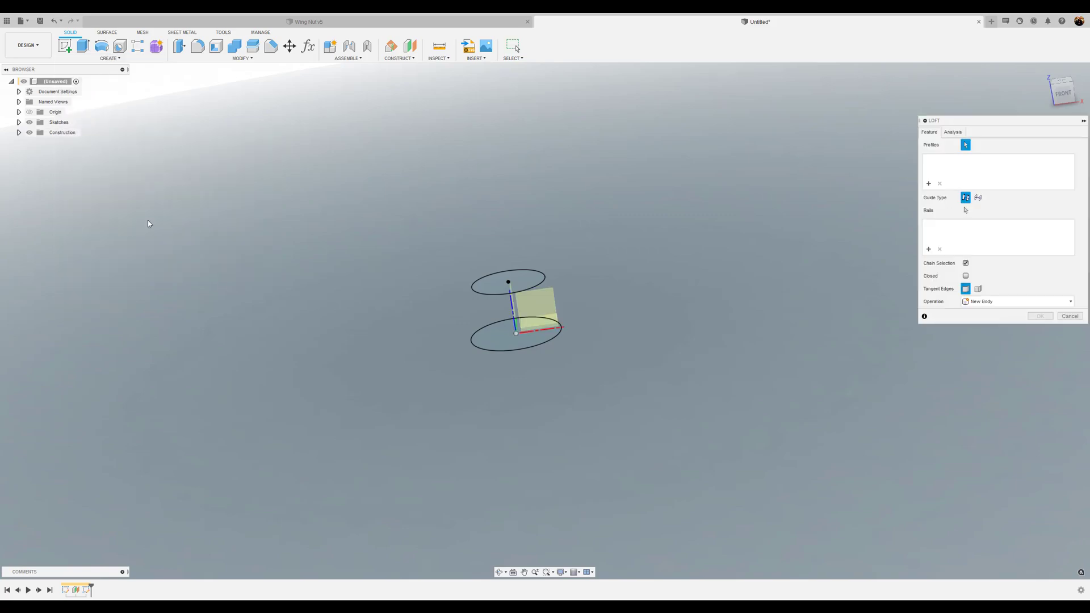
mouse_move(498, 255)
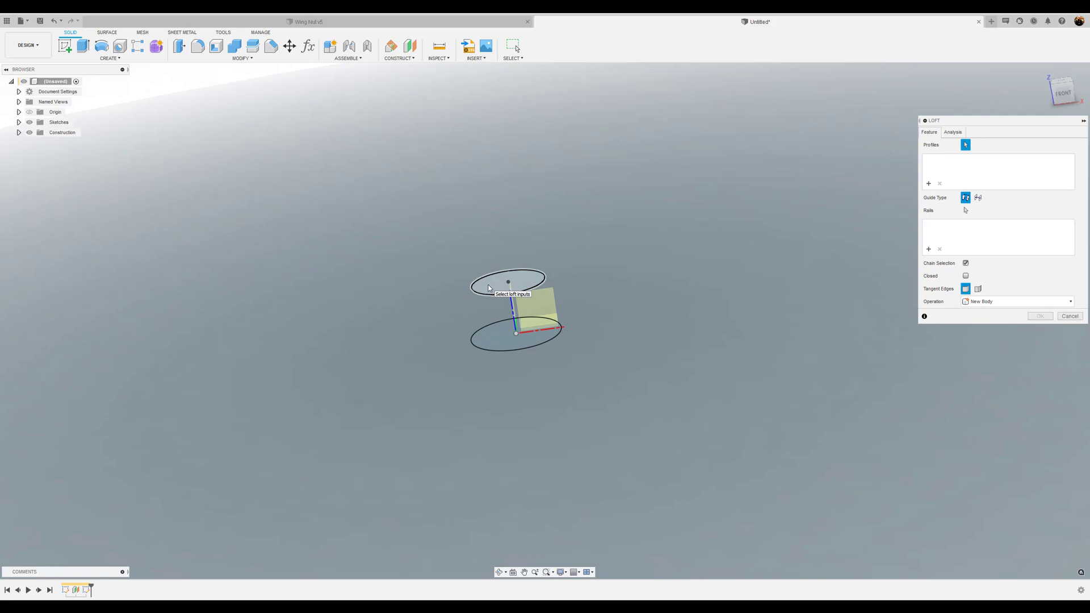
left_click(514, 333)
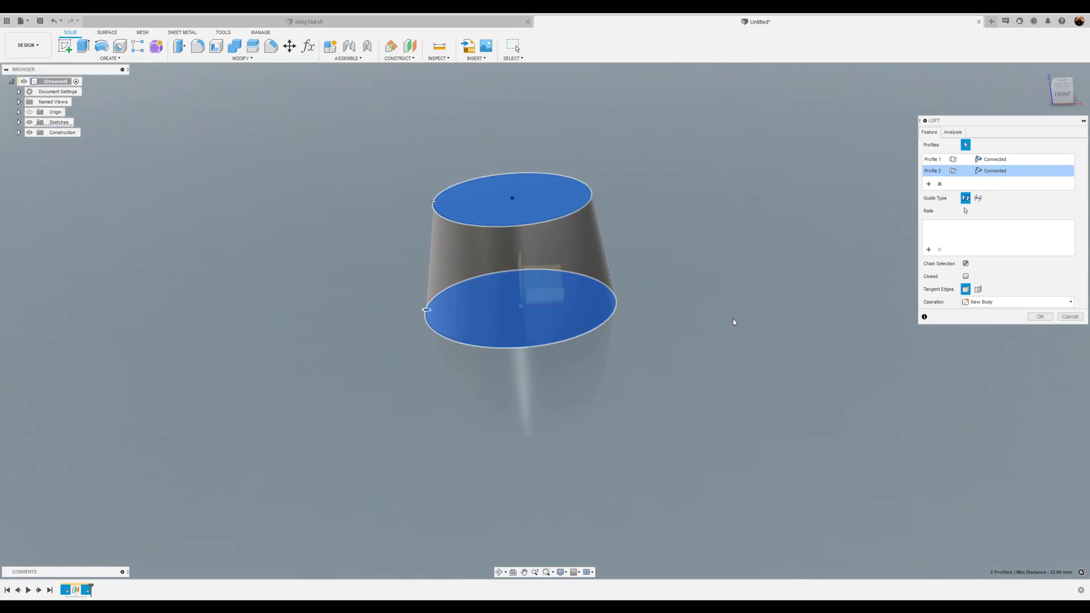
left_click(1040, 316)
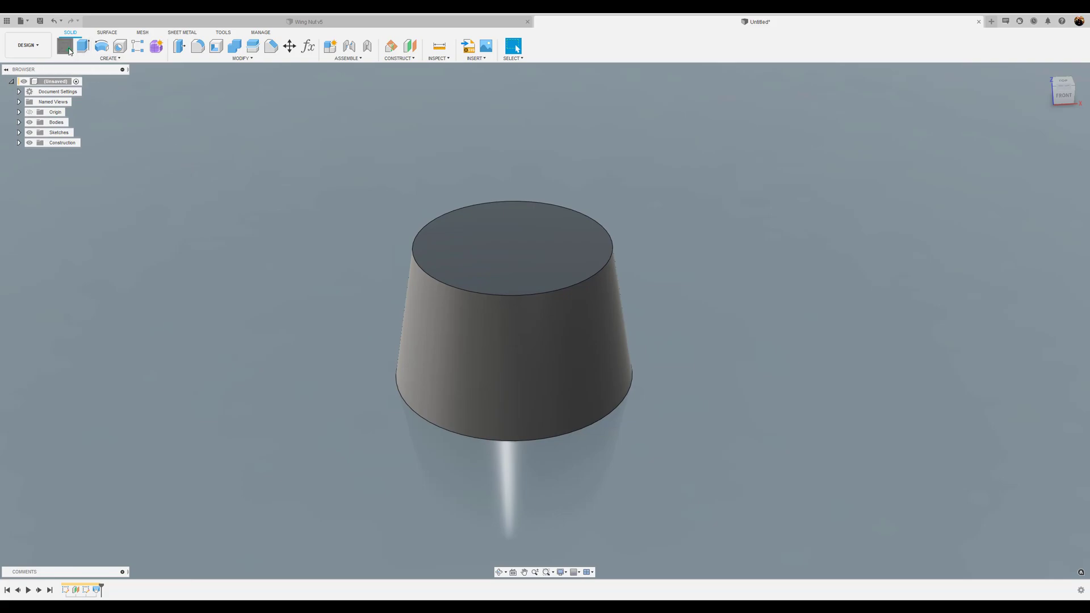
Sketch a 10 mm circle centred on the tapered body's top face.
left_click(64, 46)
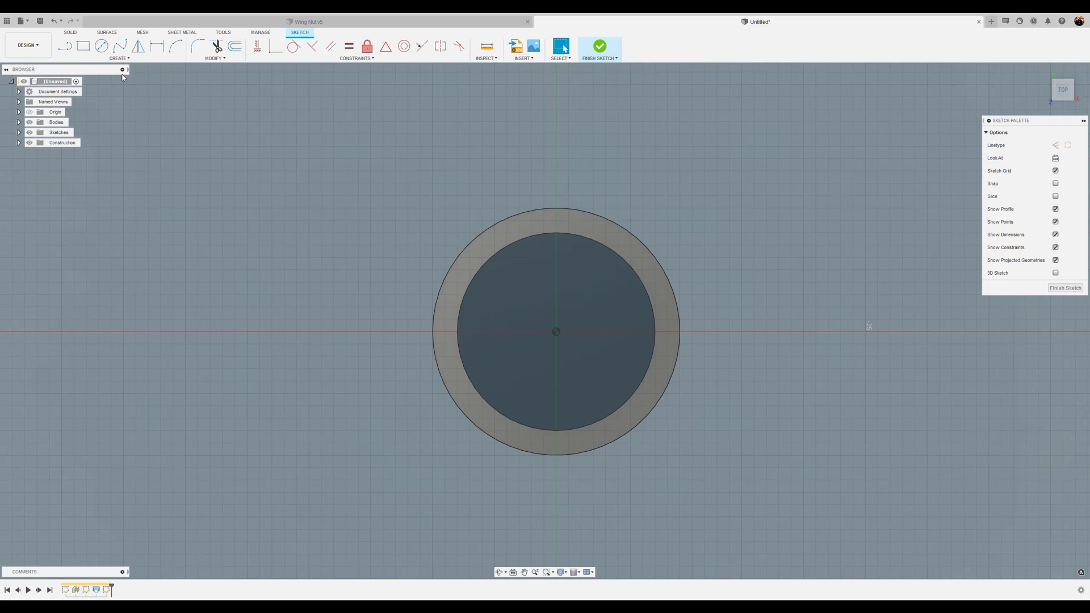
left_click(102, 46)
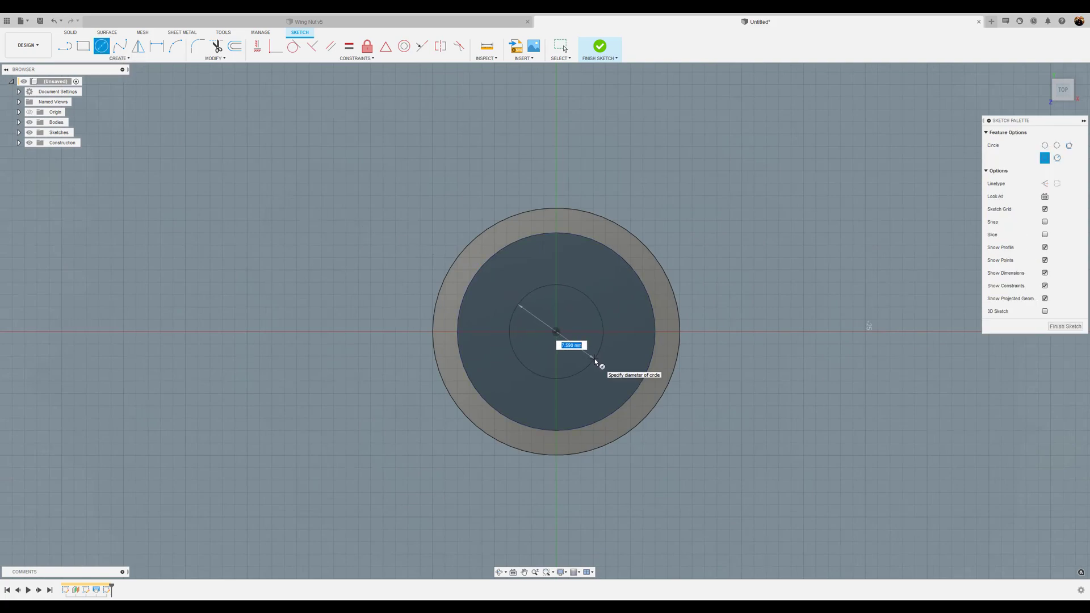
type("10")
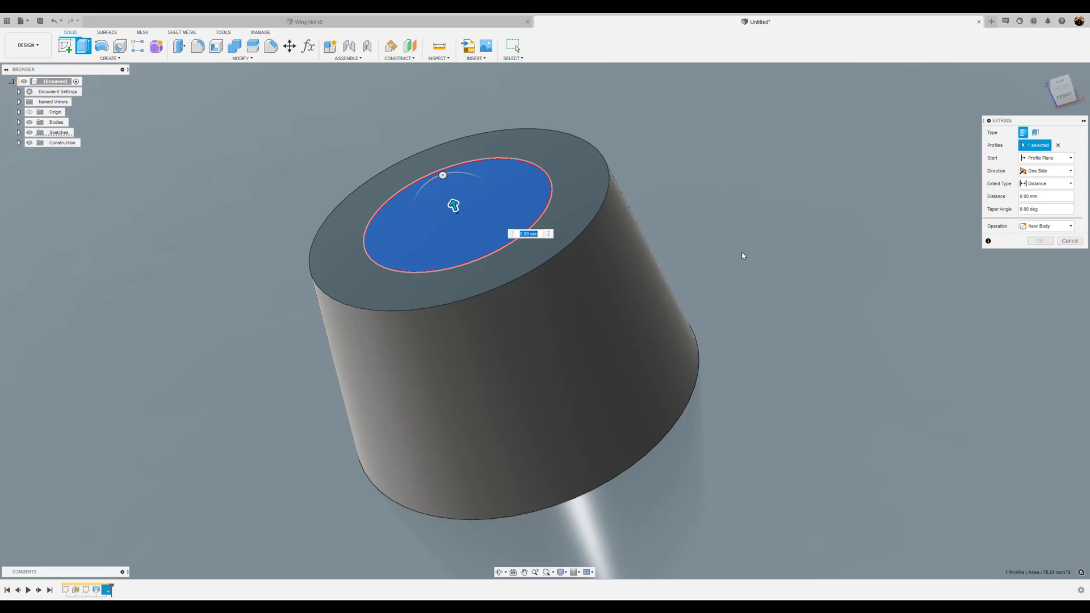
mouse_move(760, 263)
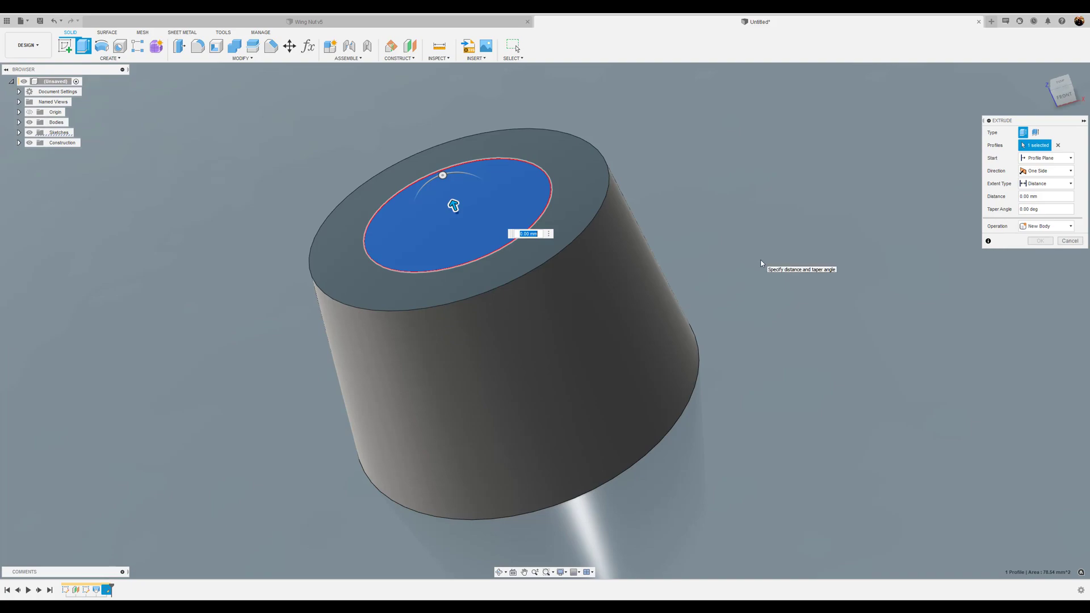
Cut the 10 mm circle 12 mm into the body, checking the underside.
left_click_drag(452, 208, 421, 216)
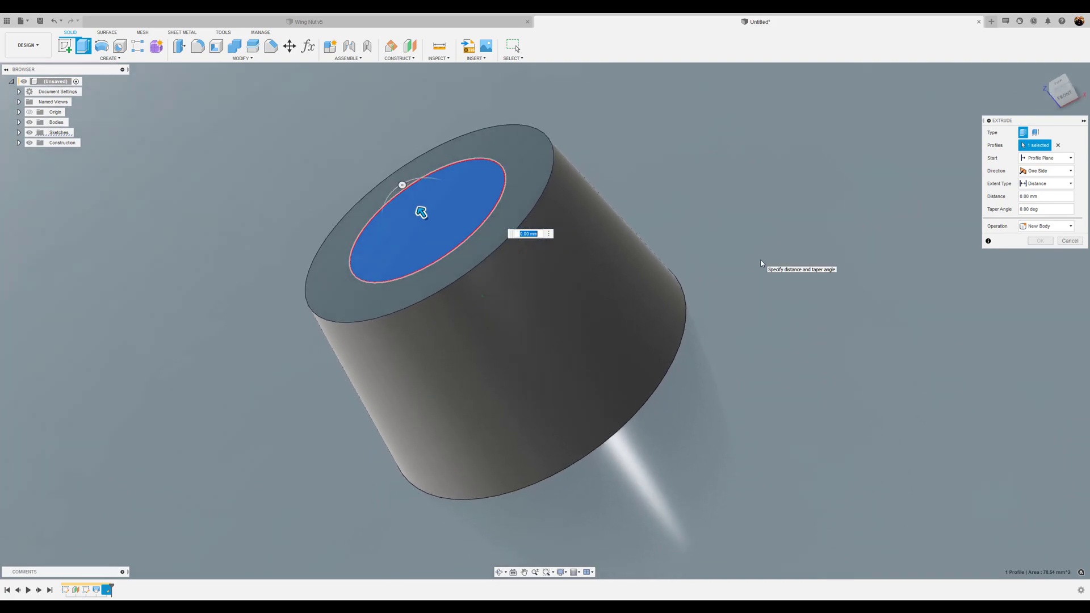
left_click_drag(421, 211, 380, 227)
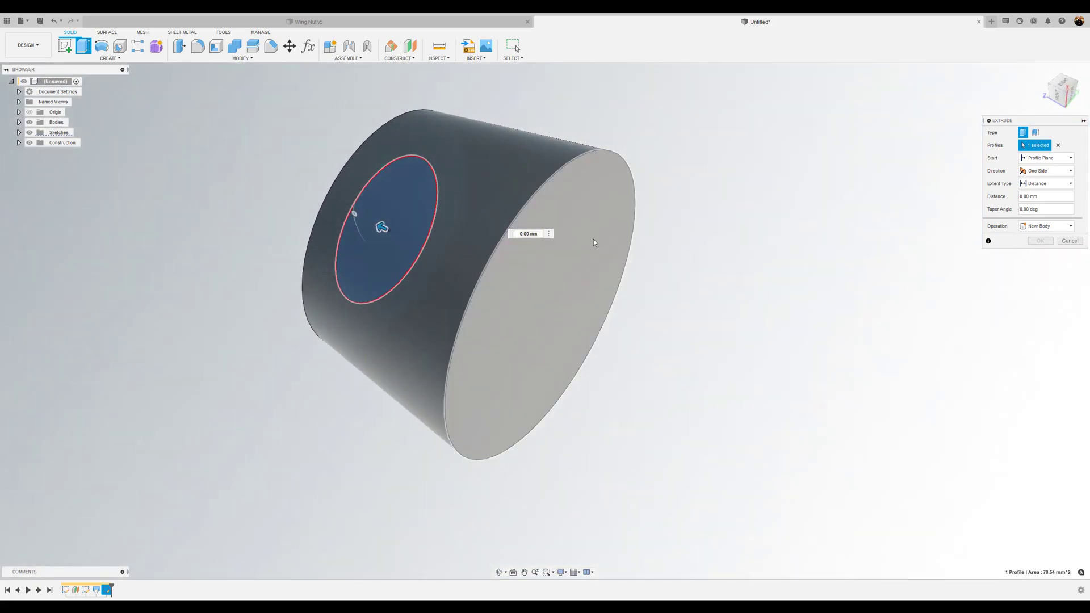
left_click_drag(381, 227, 555, 312)
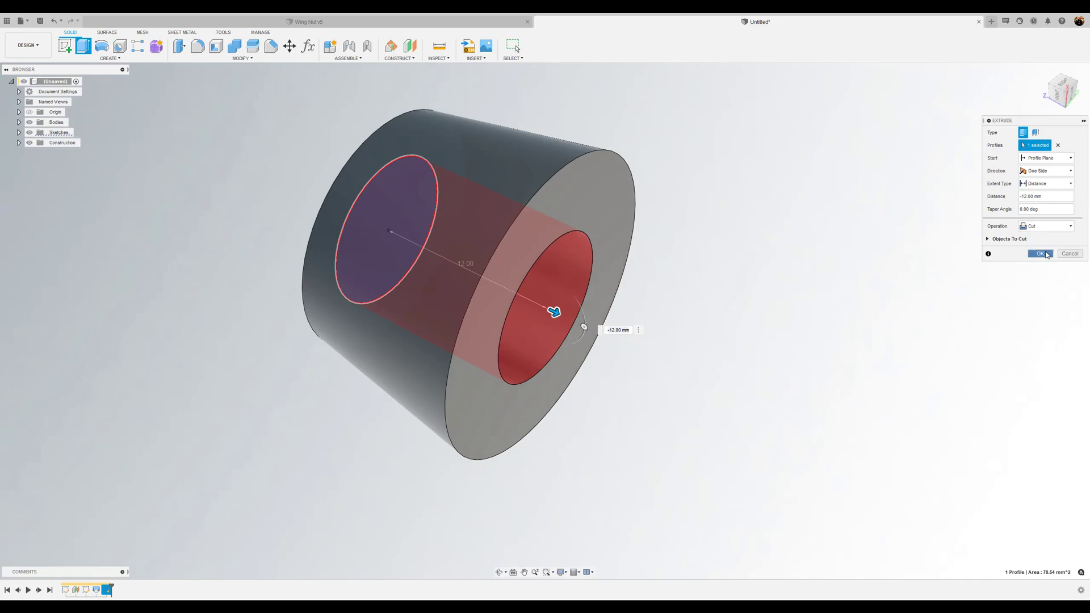
left_click(1041, 253)
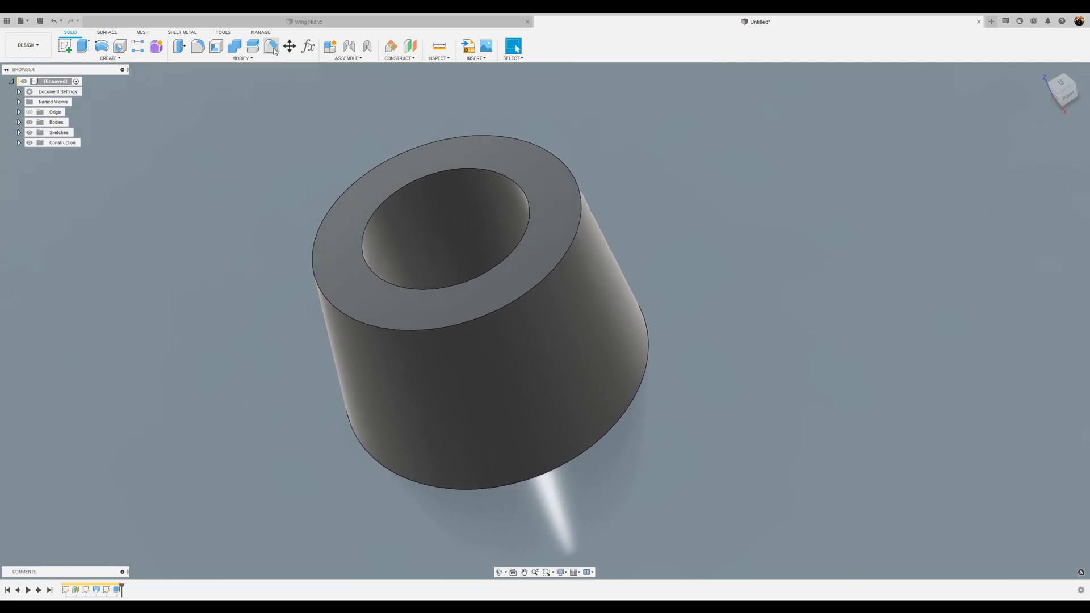
Bevel the top rim of the centre hole opening.
left_click(272, 46)
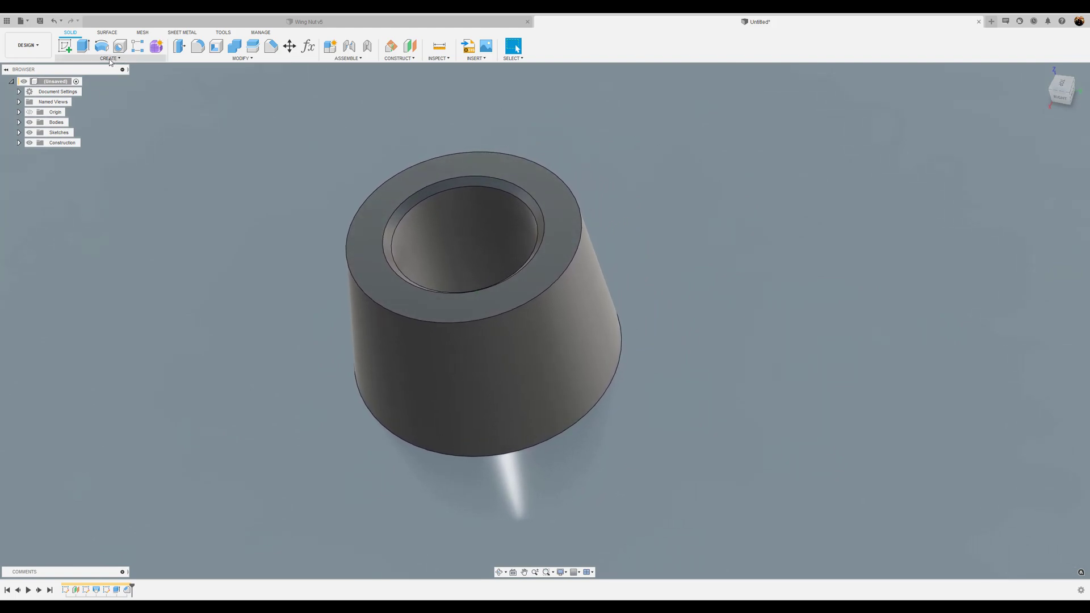
Apply a modeled M10x1.25 thread to the centre hole's inner face.
left_click(109, 58)
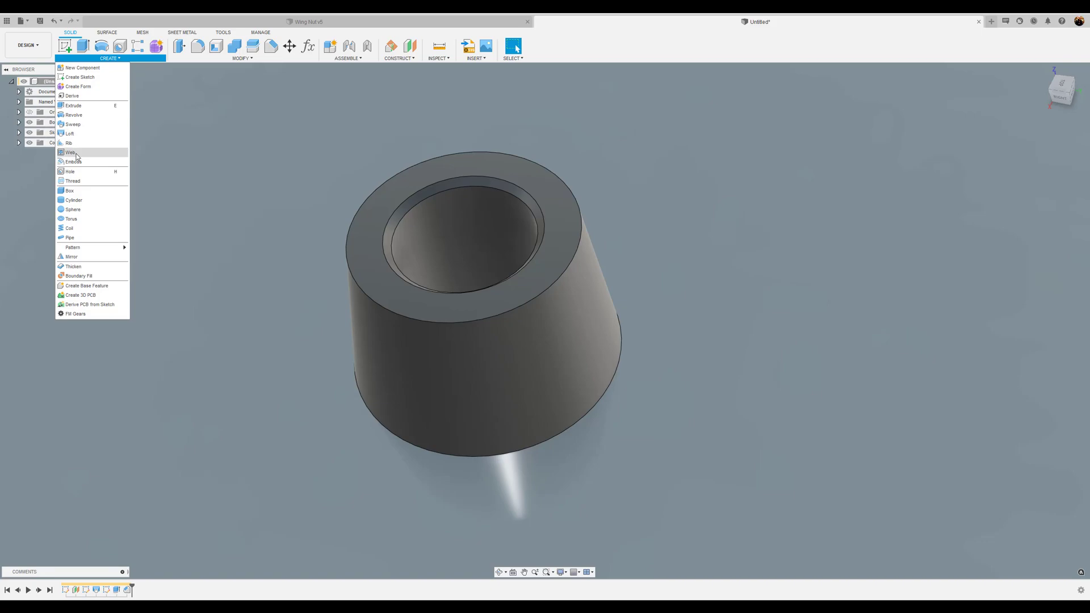
mouse_move(72, 180)
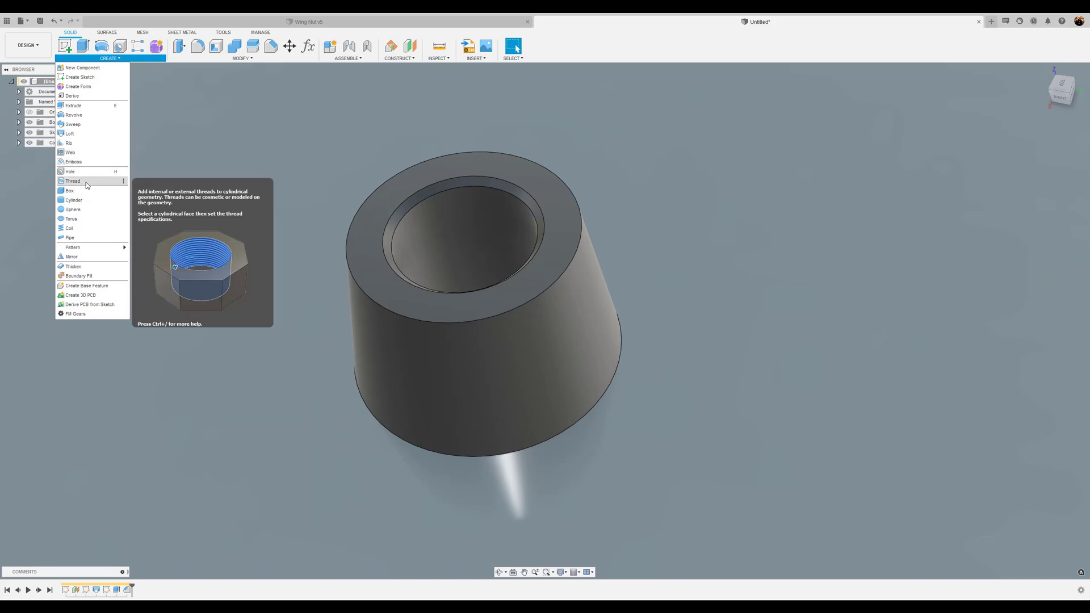
left_click(72, 180)
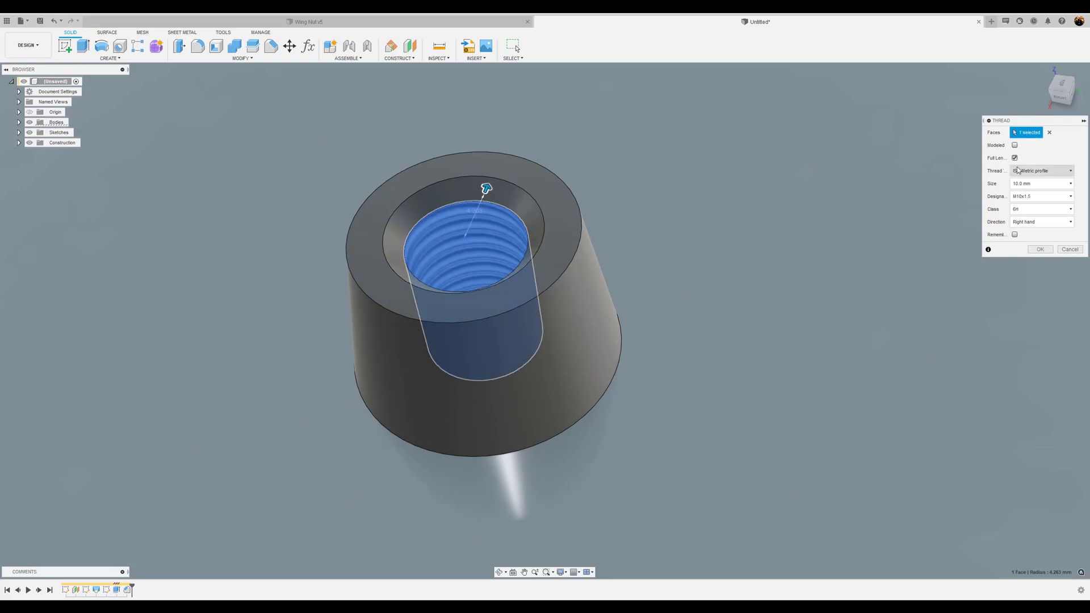
left_click(1015, 145)
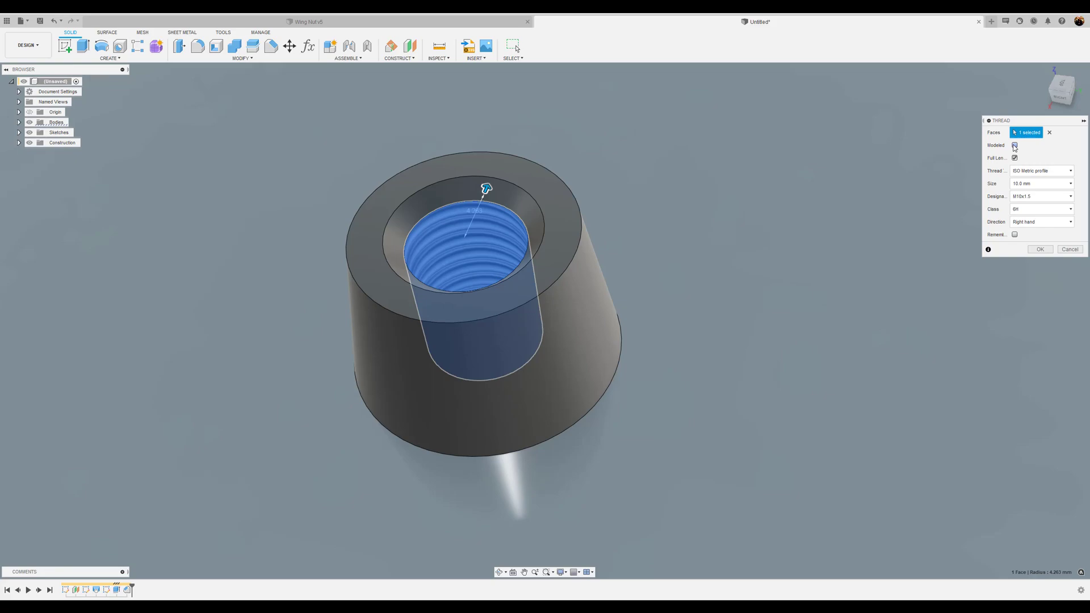
left_click(1014, 145)
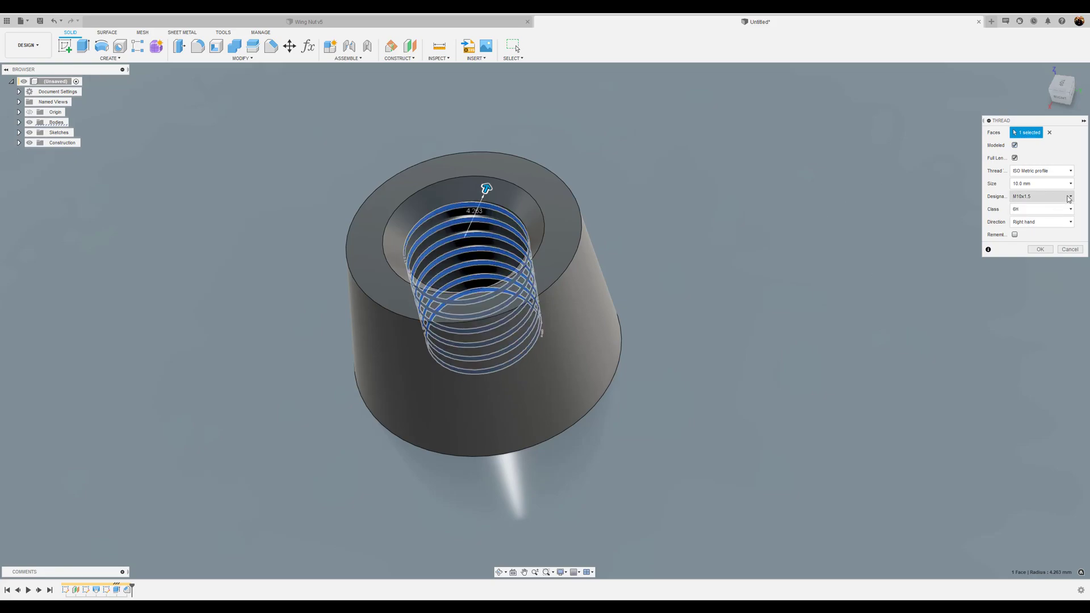
left_click(1068, 196)
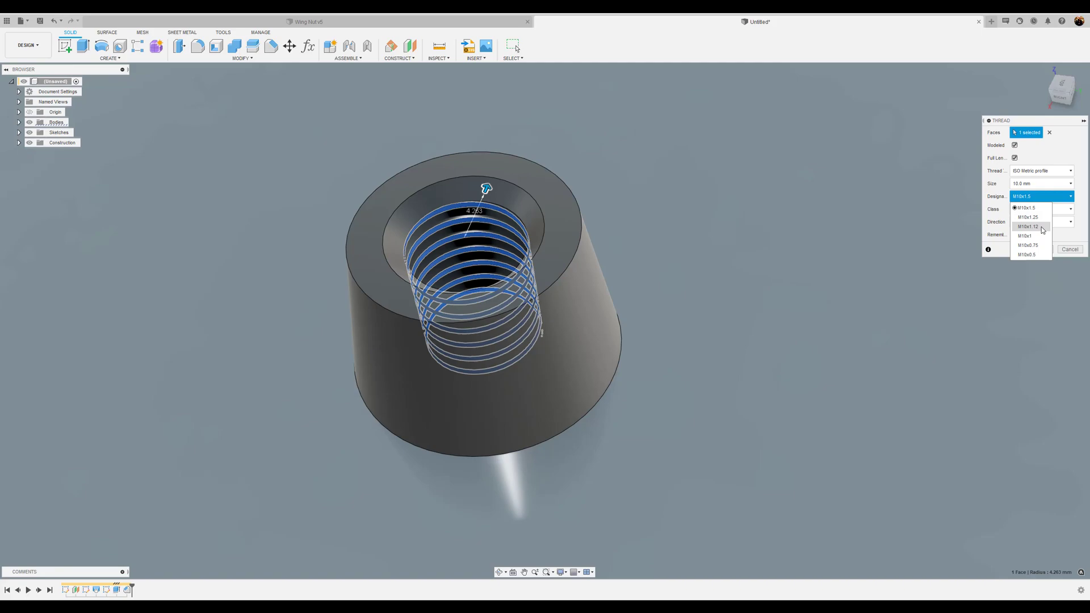
left_click(1029, 226)
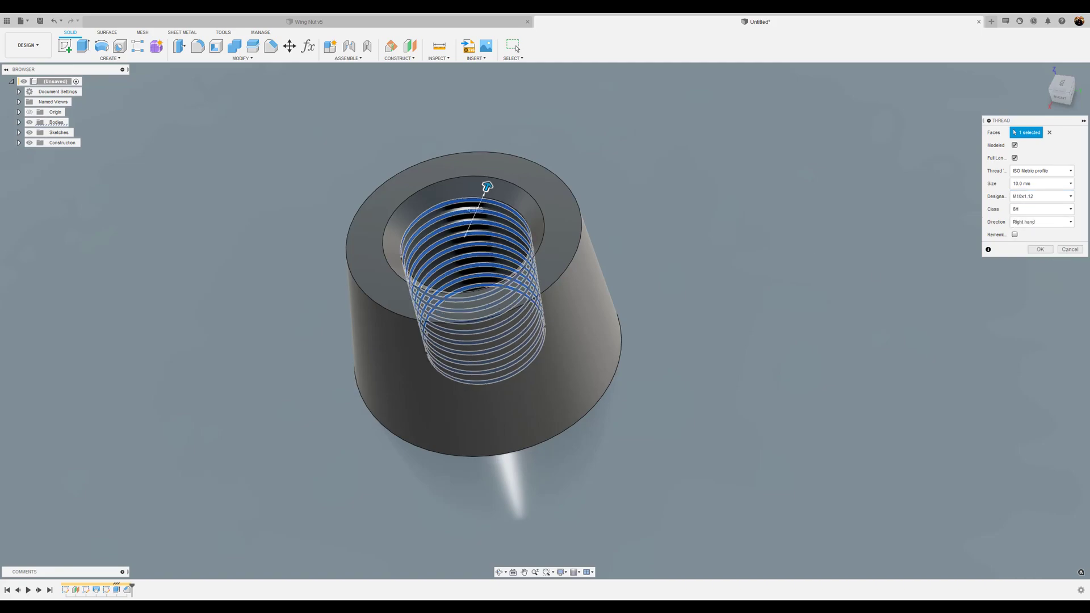
left_click(1039, 249)
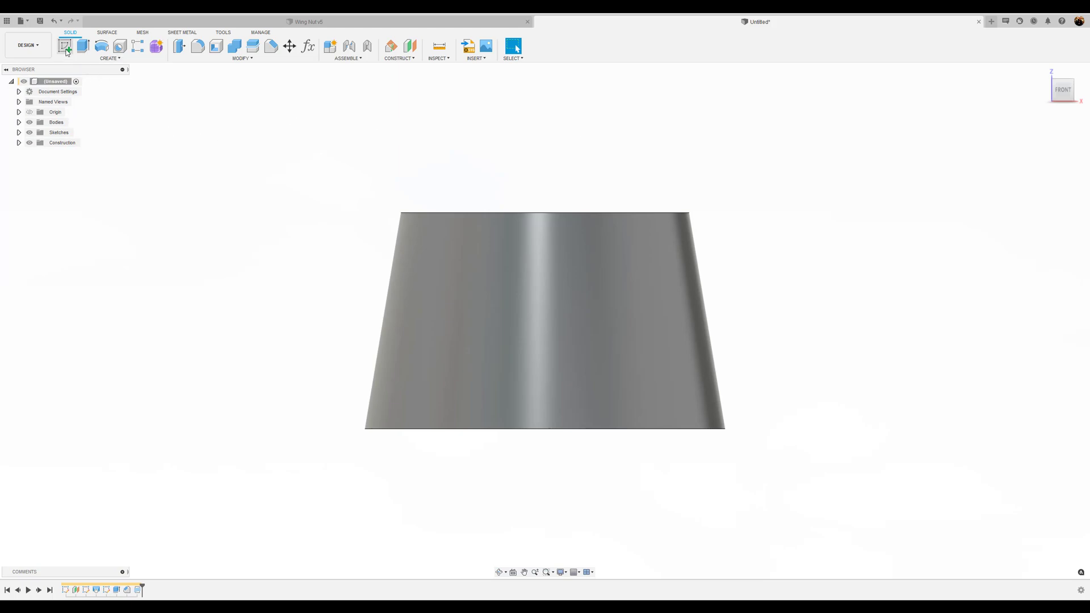
Project the whole nut body's outline into a new front-plane sketch.
left_click(64, 46)
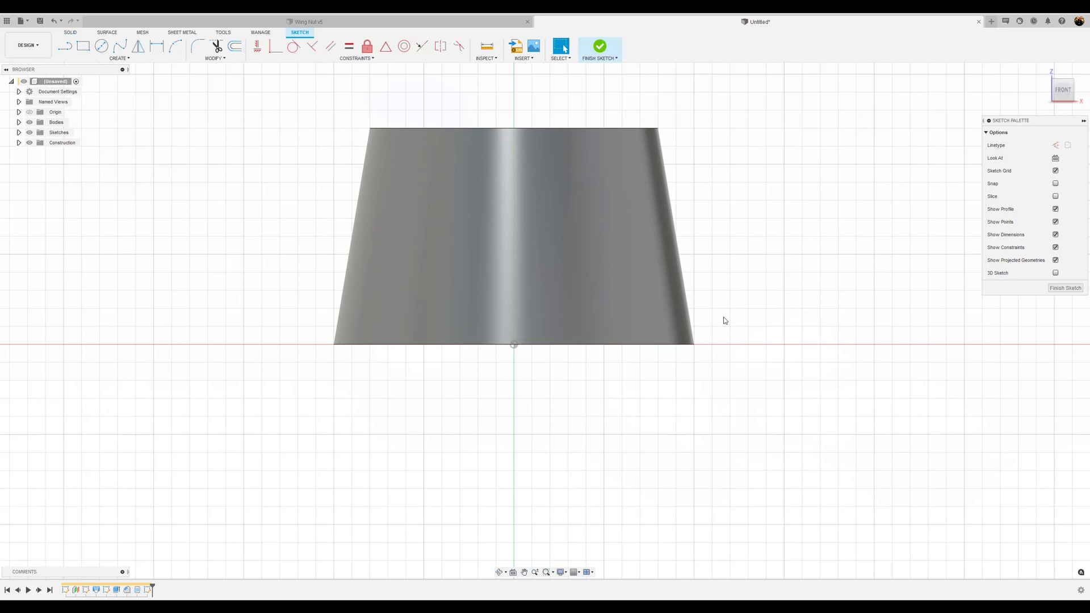
mouse_move(802, 272)
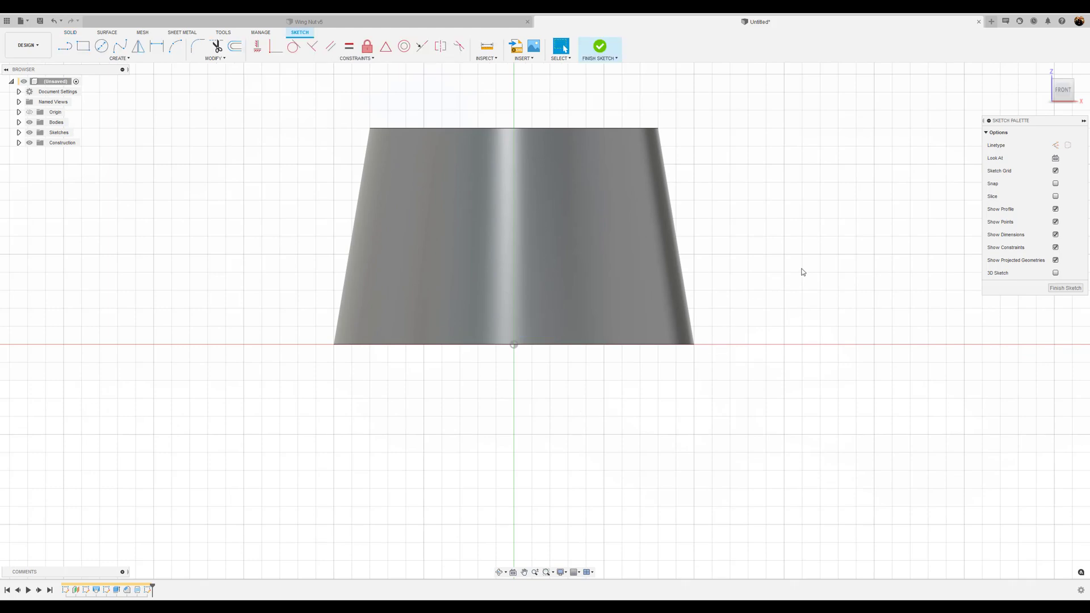
left_click(561, 46)
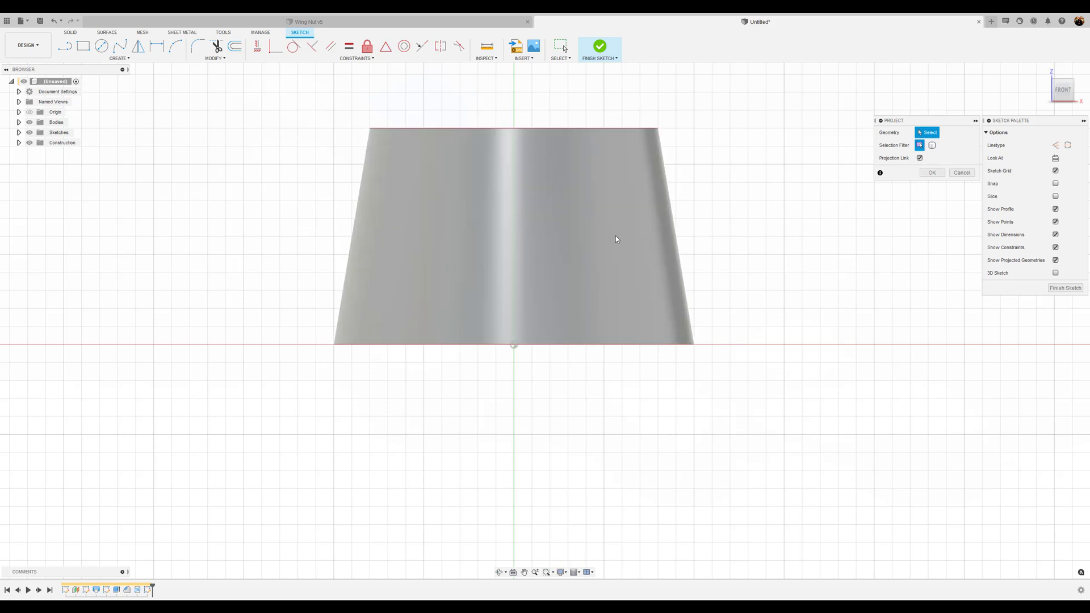
mouse_move(411, 254)
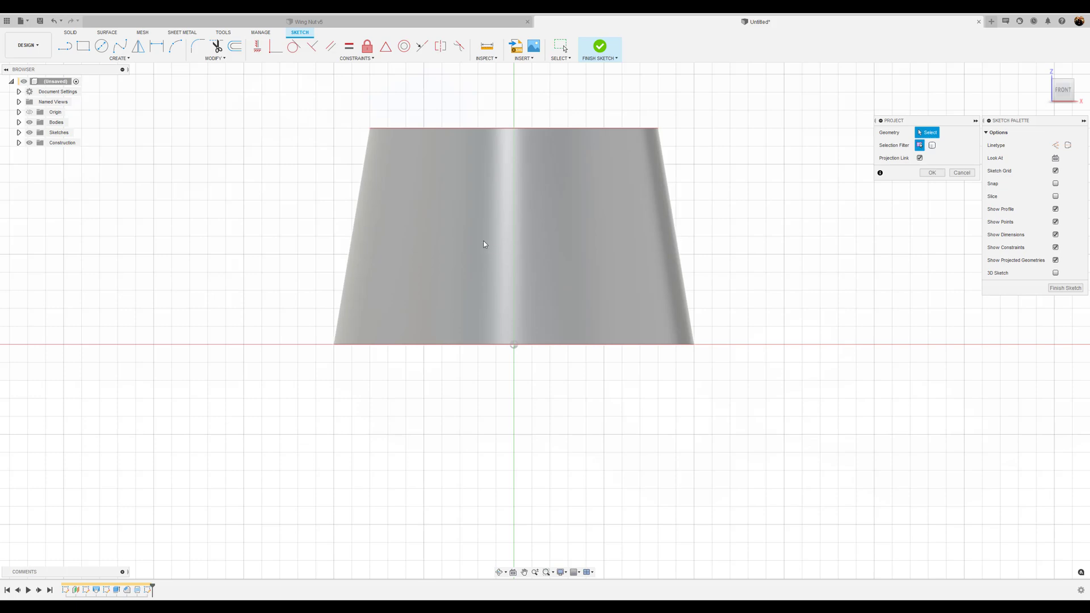
mouse_move(651, 235)
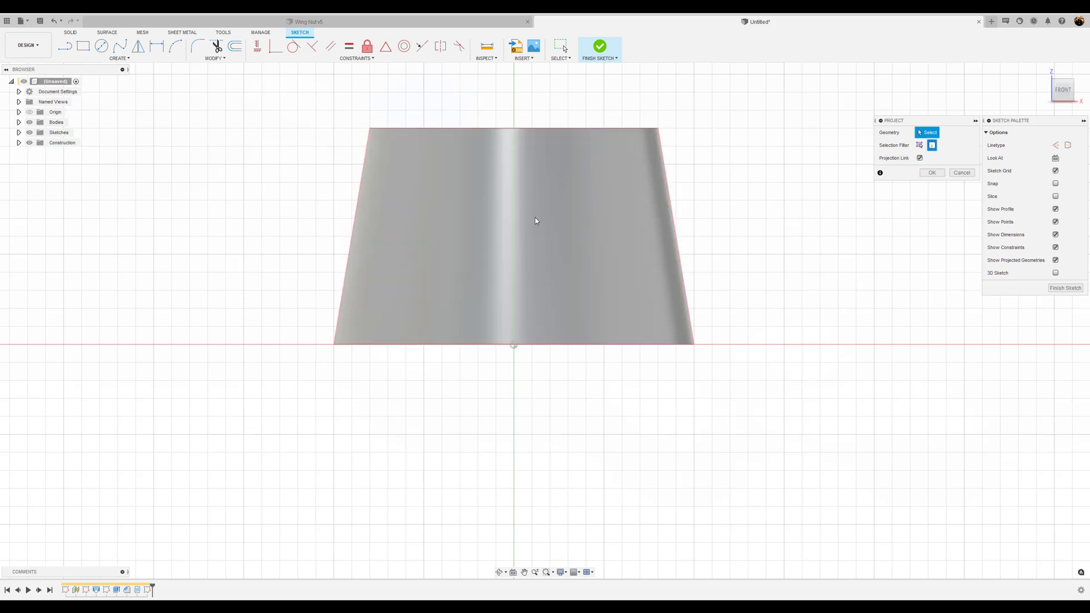
left_click(513, 234)
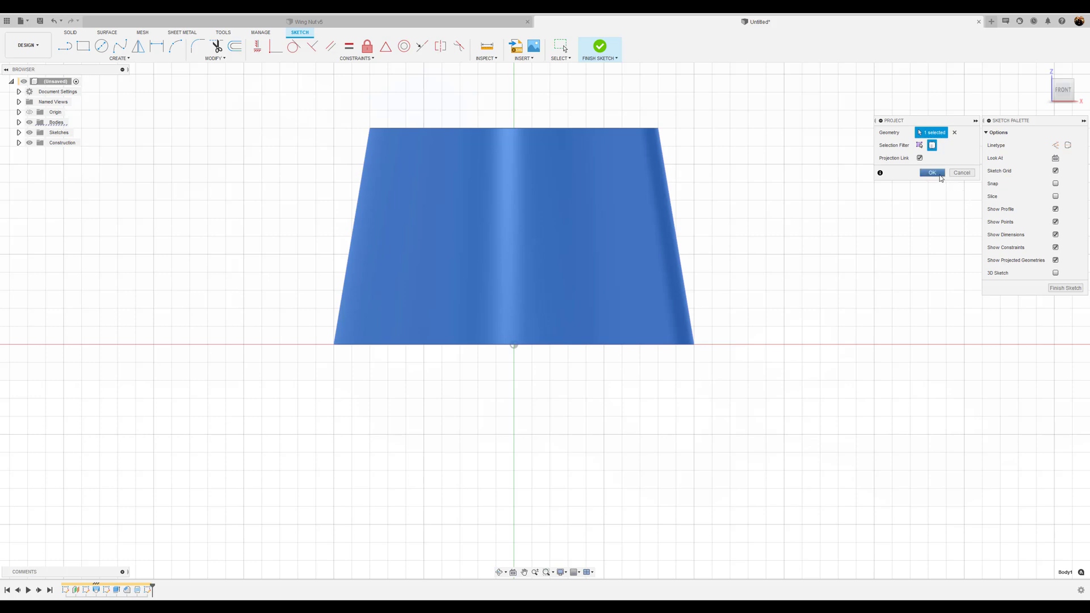
left_click(931, 172)
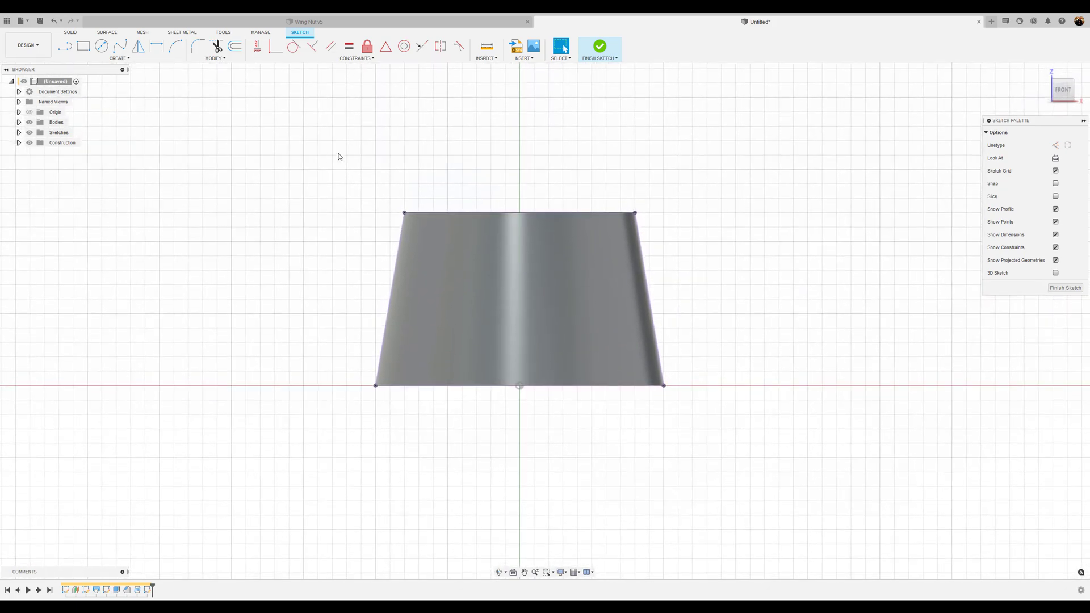
Place a 16 mm circle upper left of the projected nut outline.
left_click(101, 46)
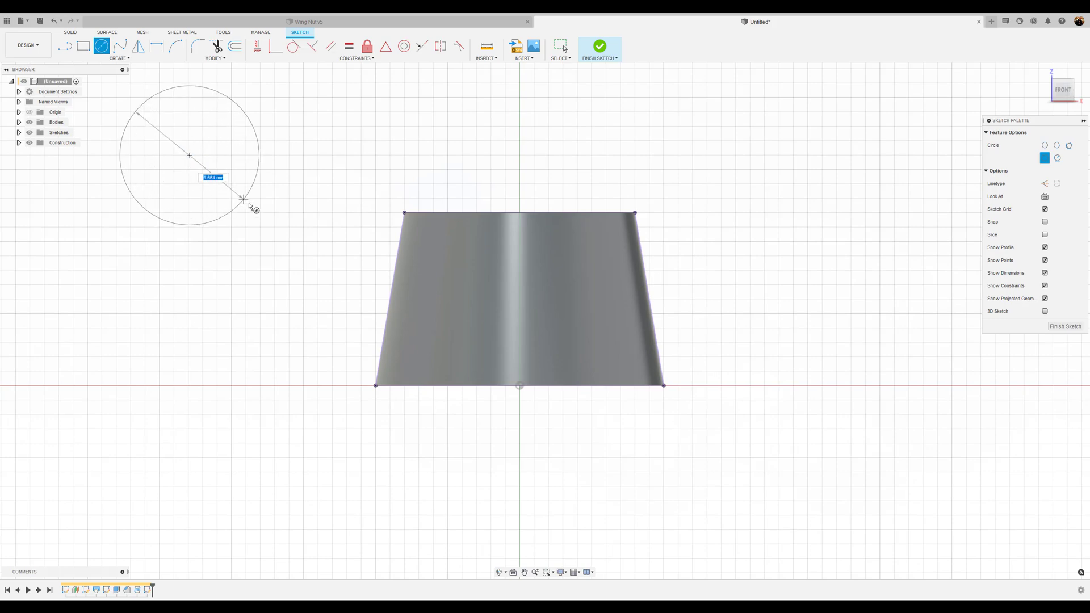
type("16.00")
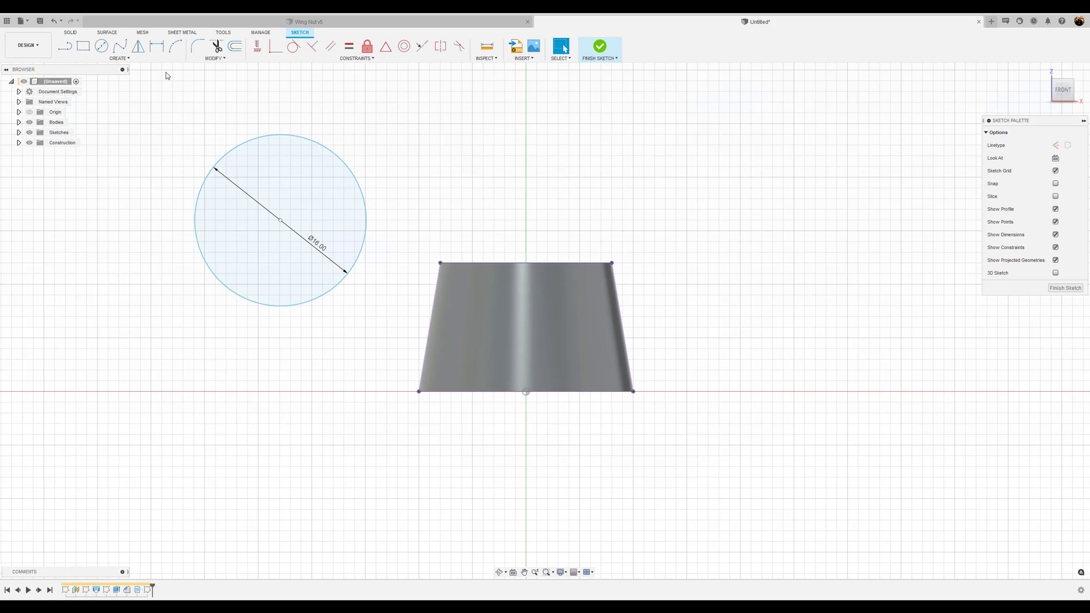
mouse_move(157, 46)
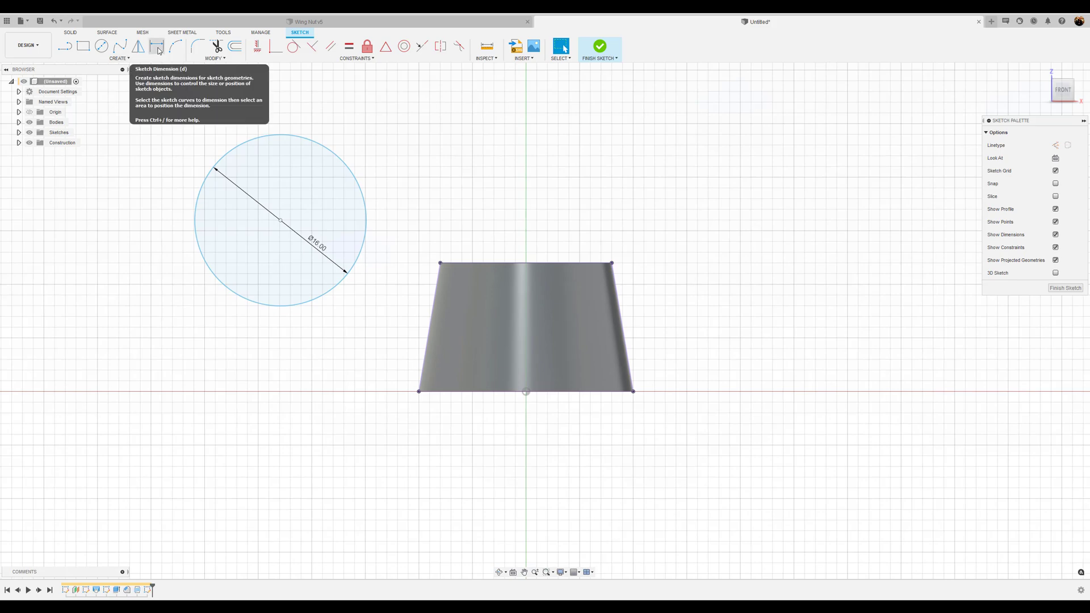
mouse_move(99, 82)
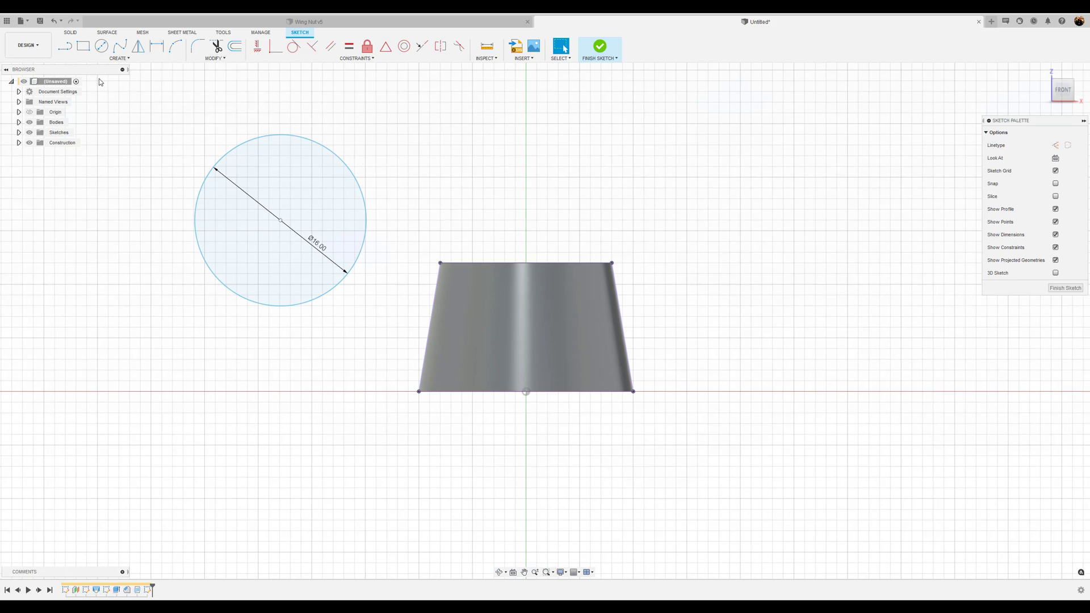
mouse_move(395, 134)
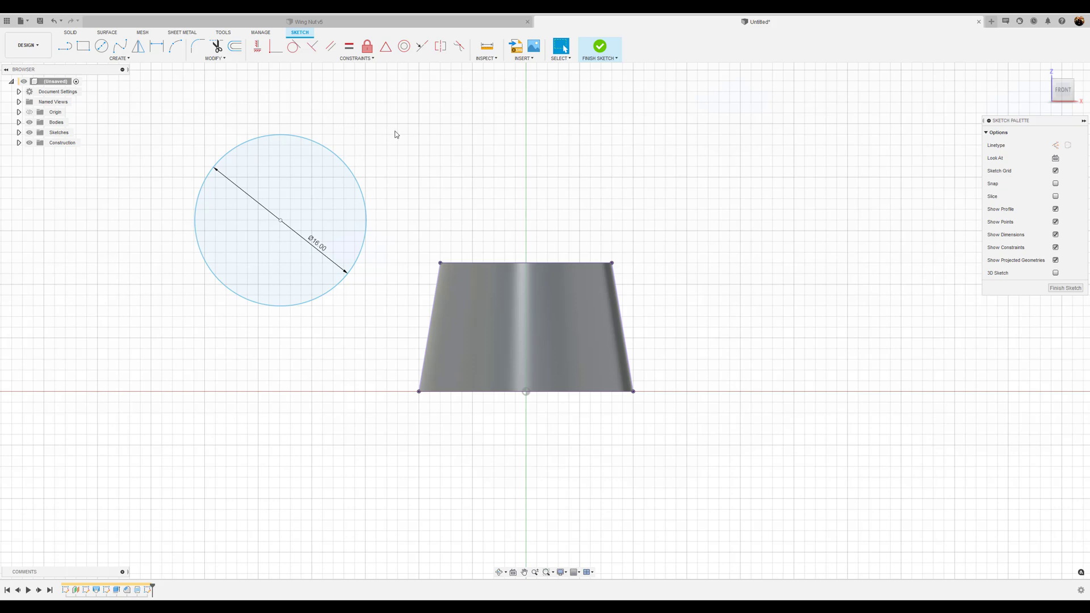
mouse_move(507, 136)
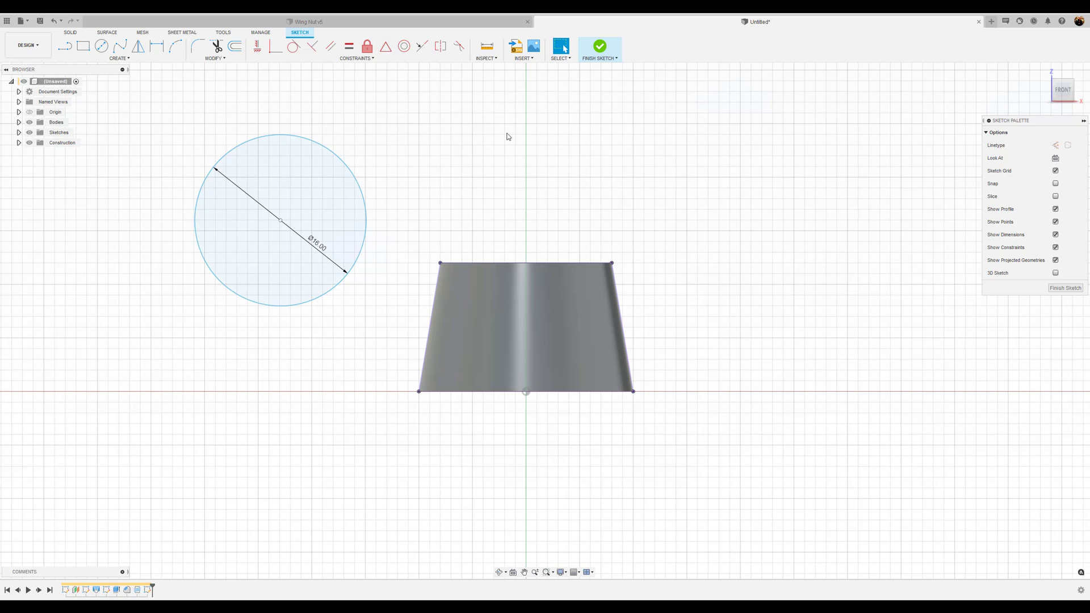
Activate the Line tool in the front-plane sketch for the vertical centre line.
left_click(1055, 145)
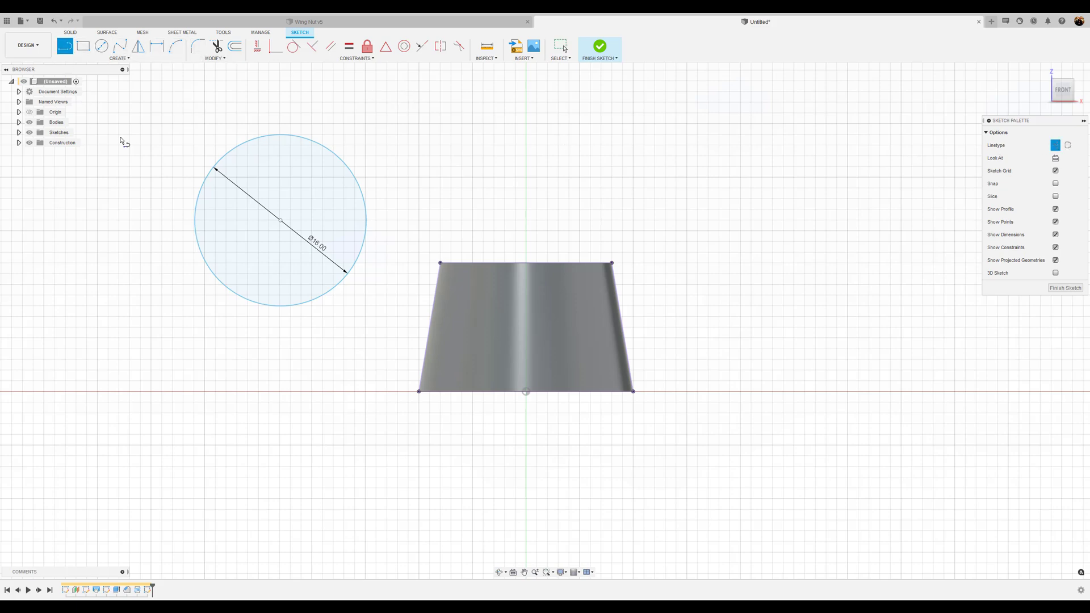
mouse_move(526, 393)
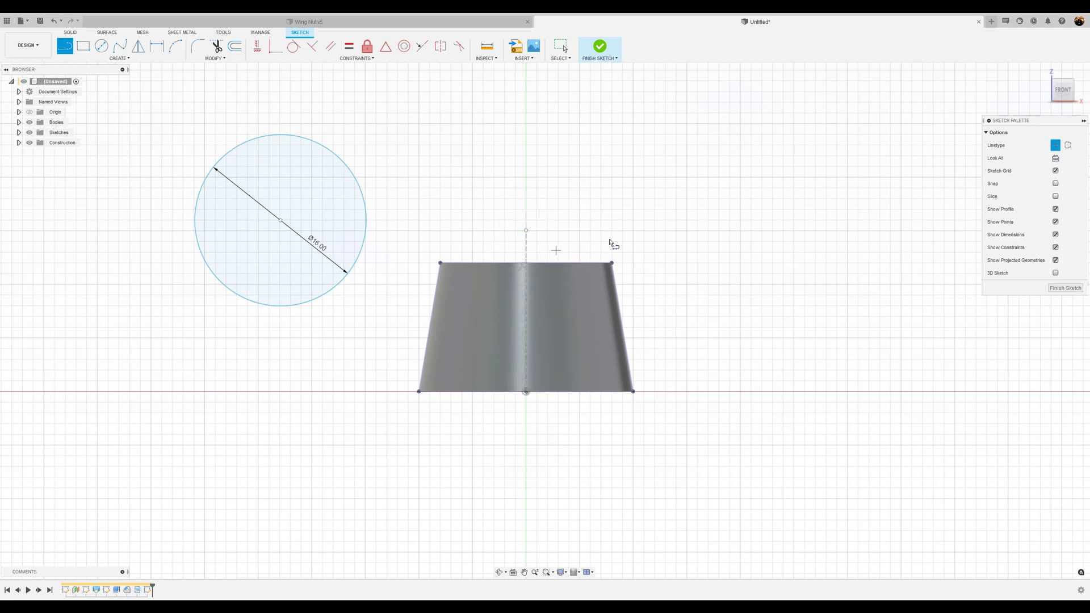
mouse_move(549, 182)
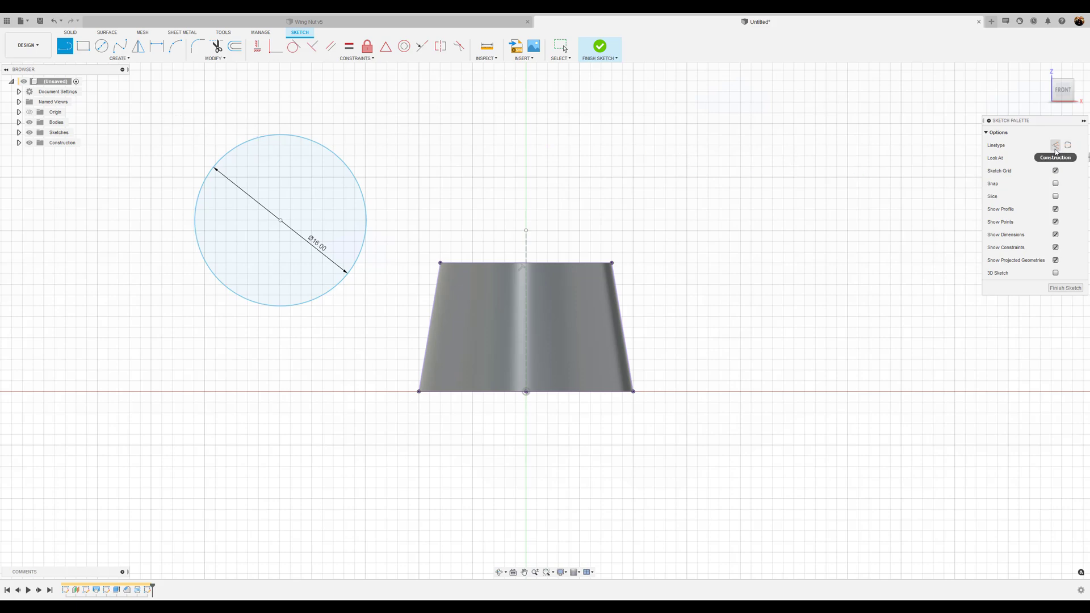
mouse_move(829, 182)
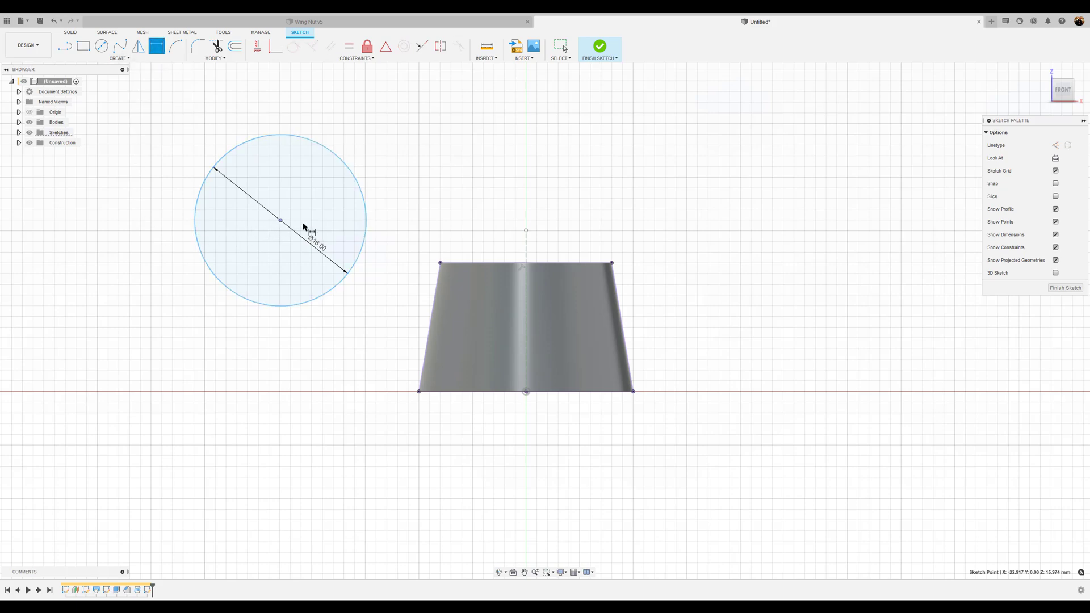
mouse_move(526, 233)
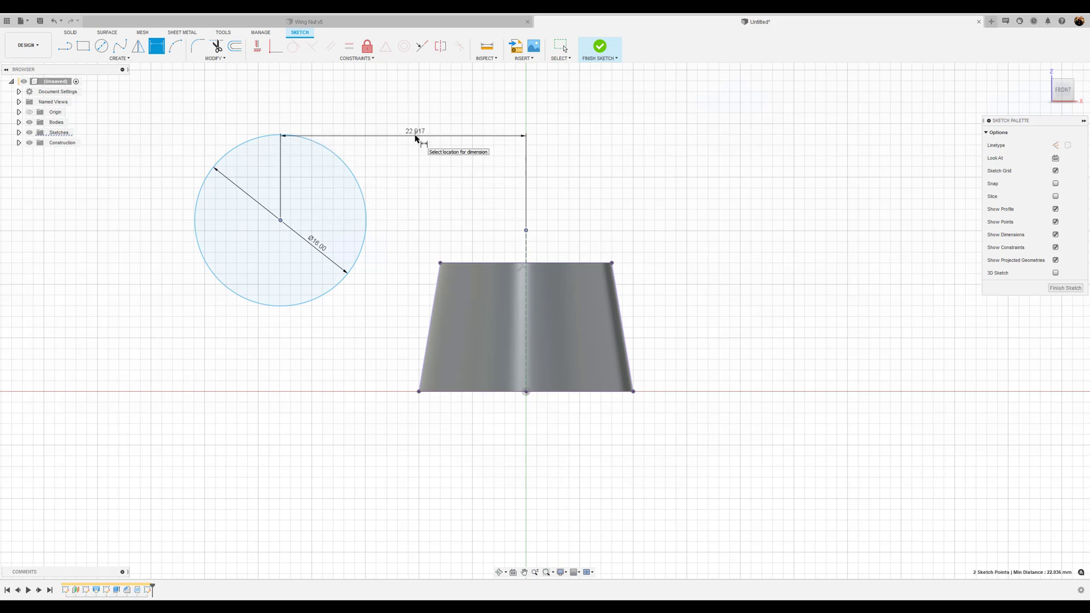
Place the 18 mm horizontal dimension from the circle to the centre line.
left_click(416, 136)
type("18")
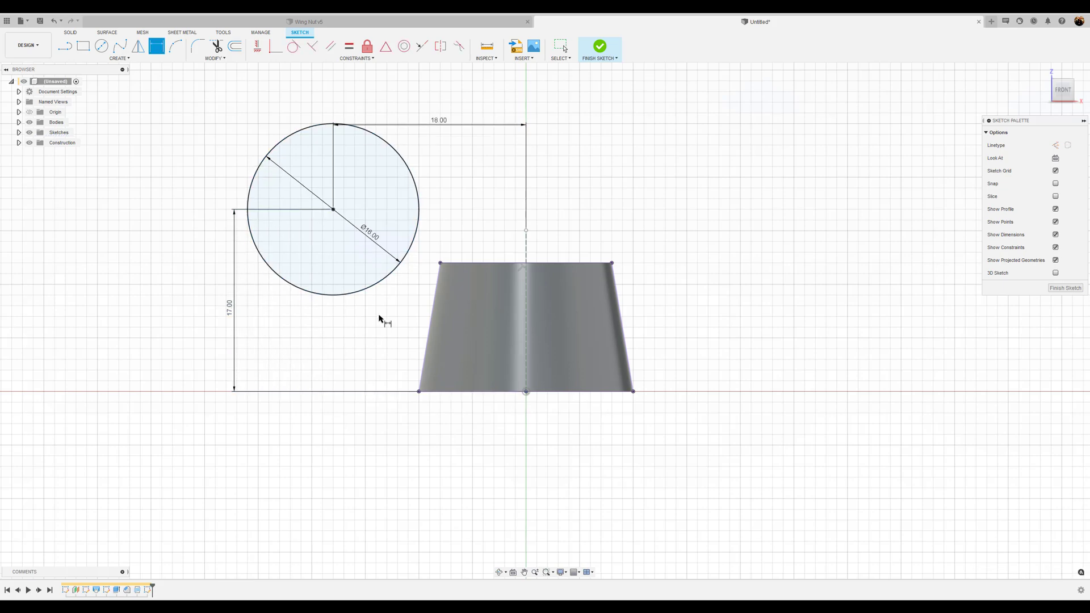
mouse_move(437, 209)
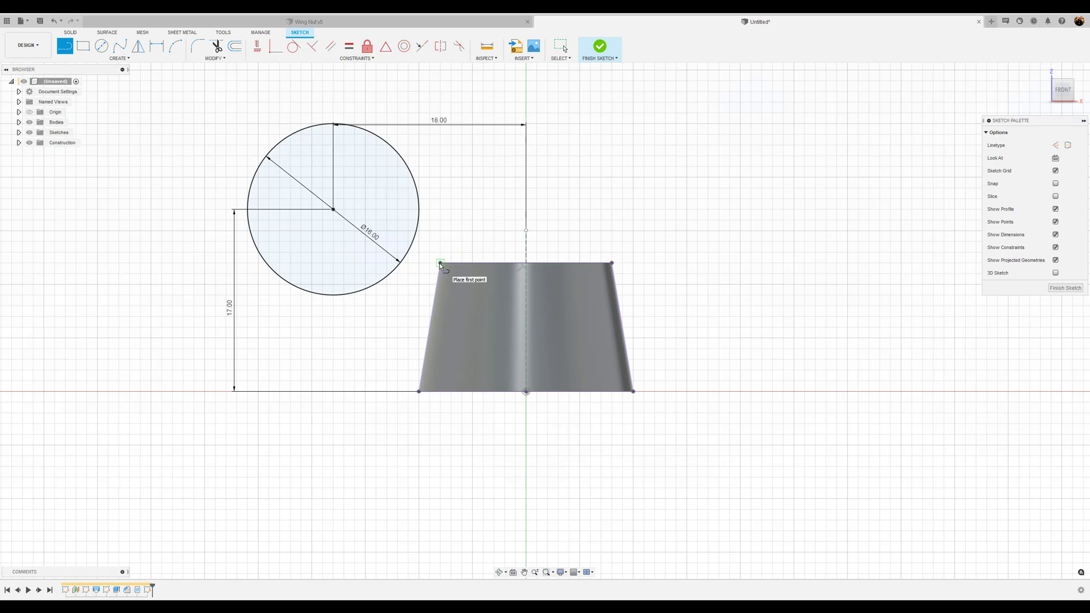
Start a tangent line at the nut outline's top-left corner.
left_click(439, 262)
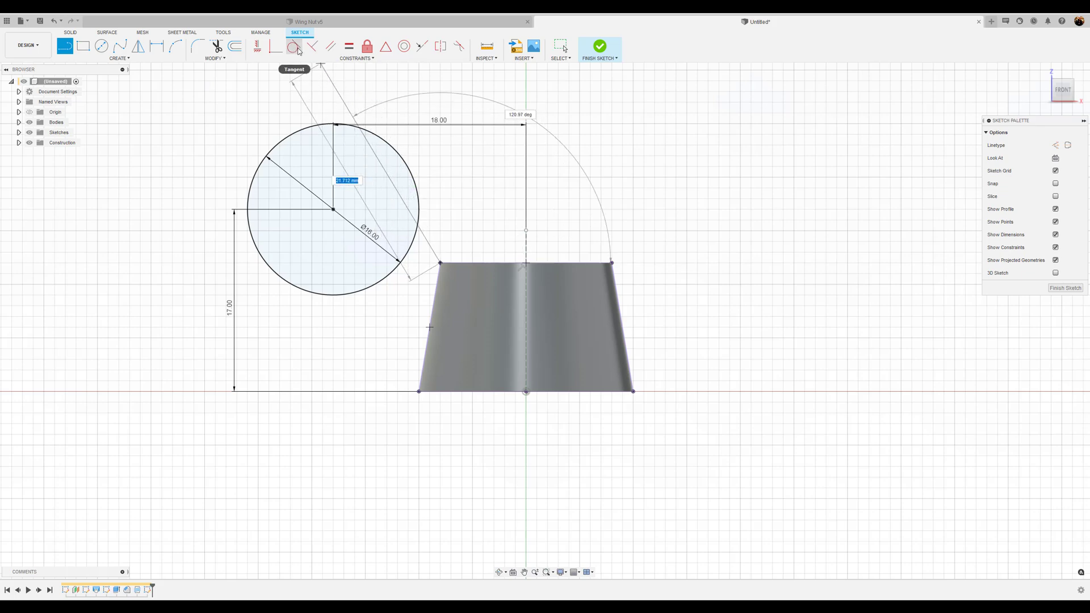
mouse_move(295, 46)
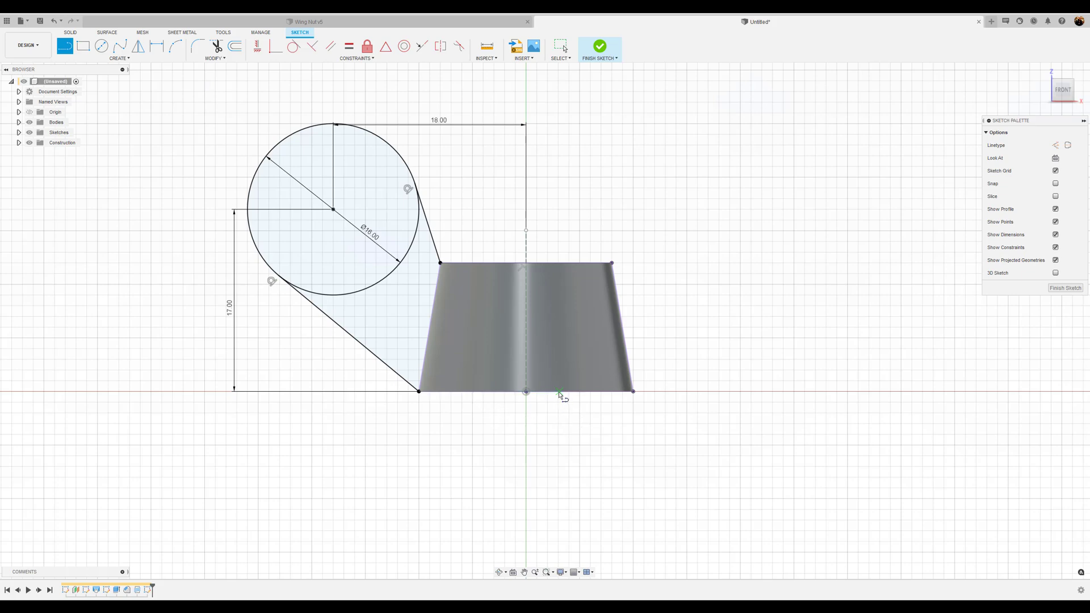
mouse_move(663, 281)
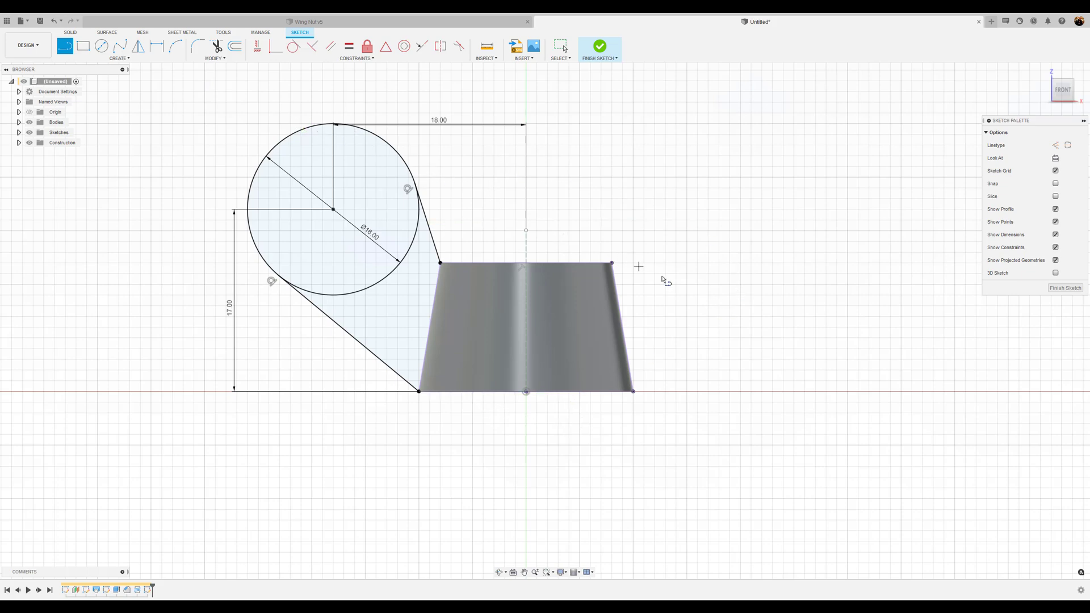
mouse_move(704, 316)
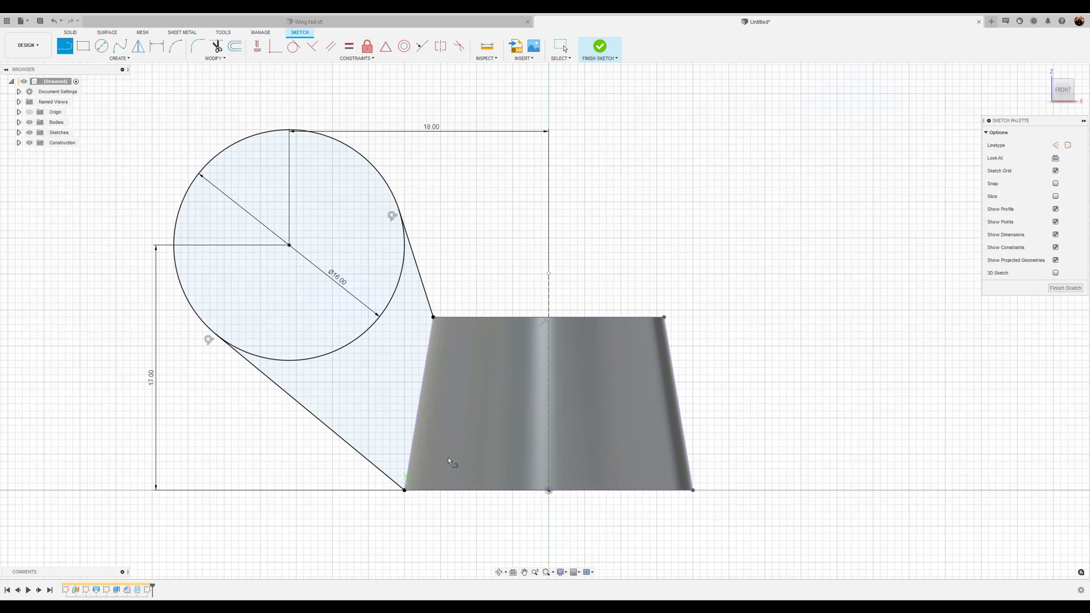
mouse_move(484, 444)
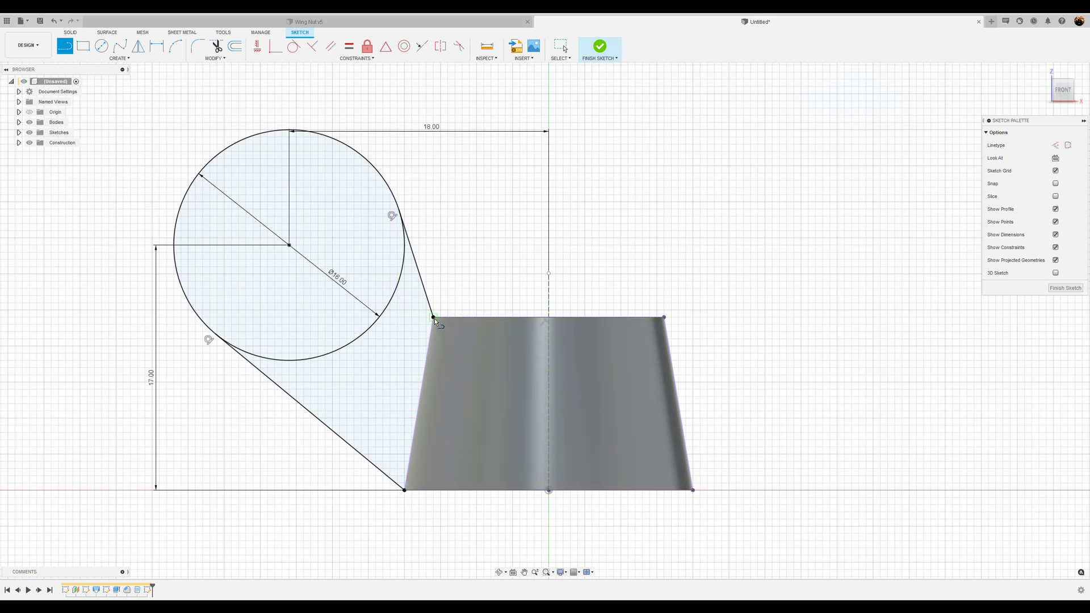
mouse_move(435, 321)
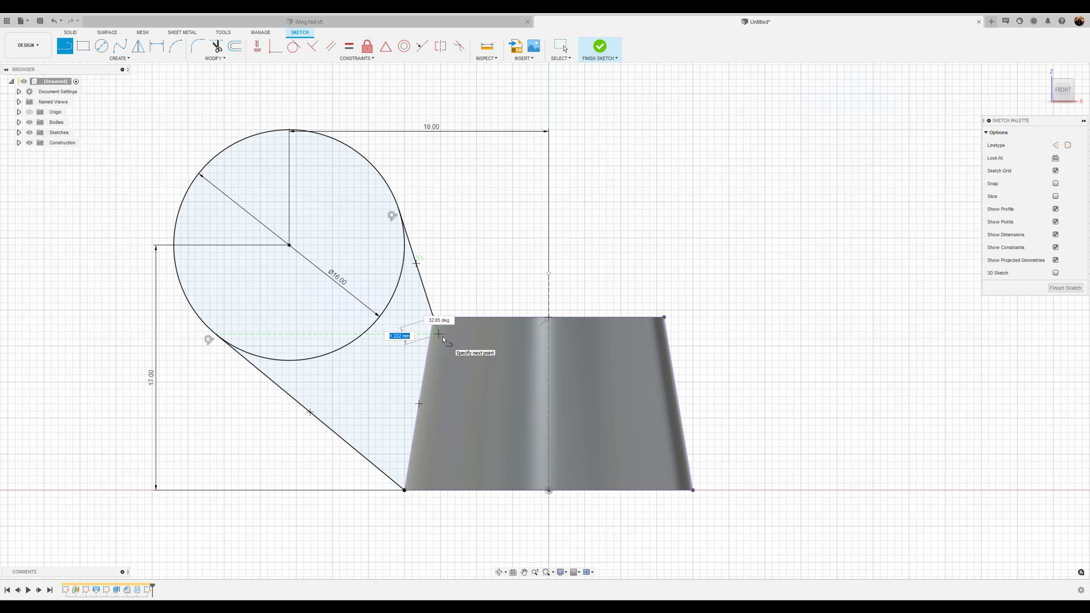
Continue the closing line down the nut's slanted left side.
left_click(433, 318)
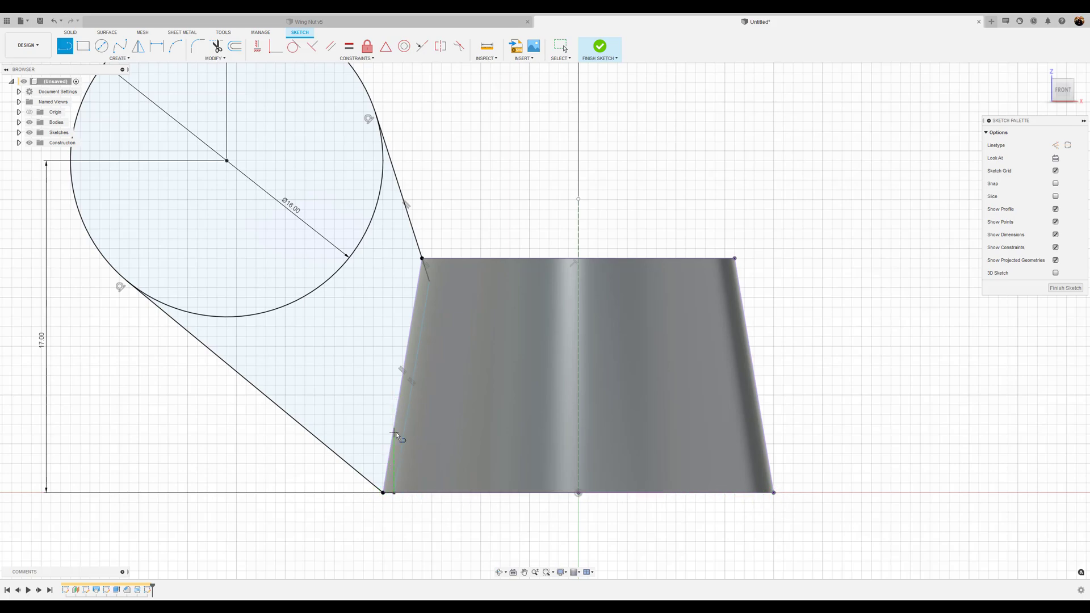
mouse_move(453, 506)
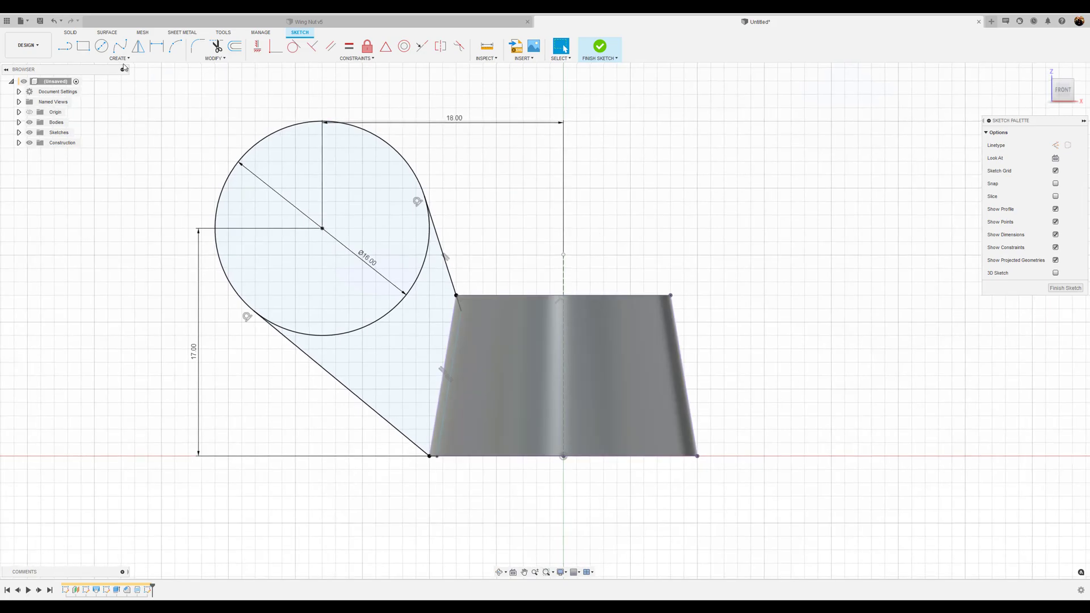
Mirror the six wing curves across the vertical centre line and finish the sketch.
left_click(118, 59)
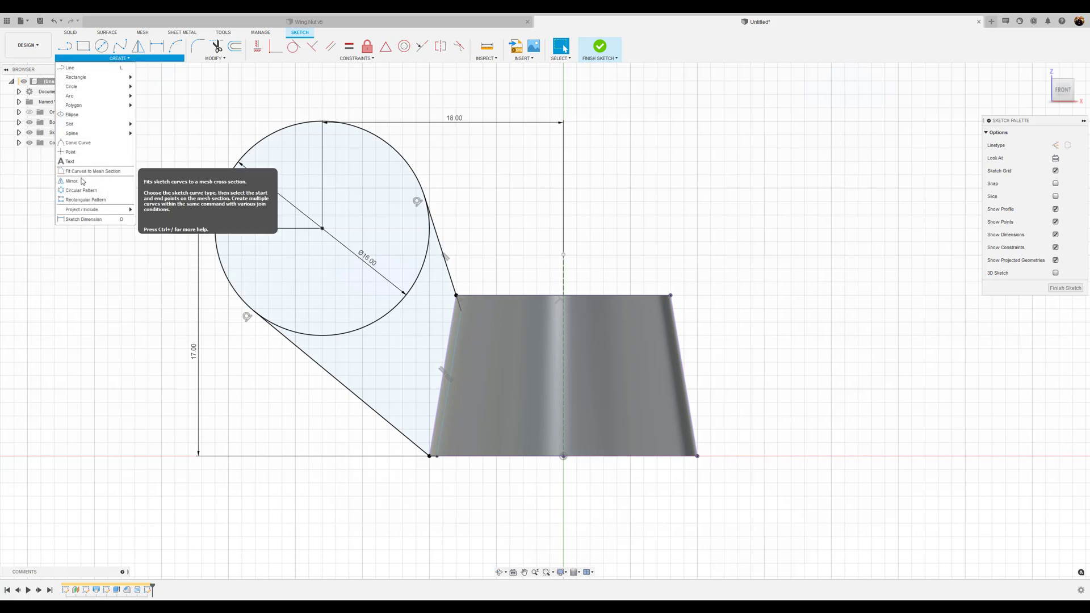
left_click(71, 180)
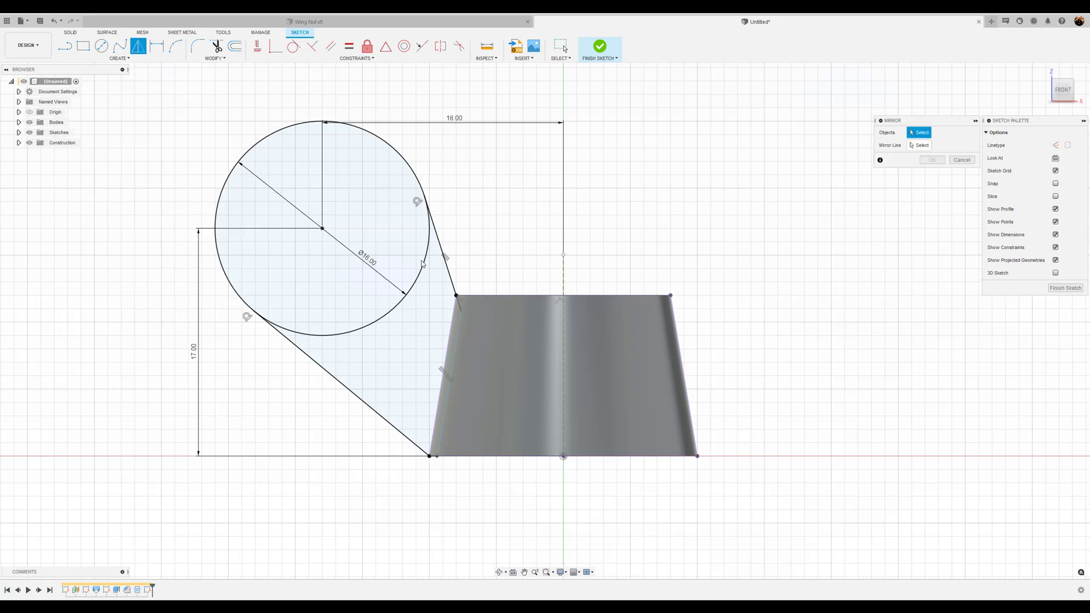
mouse_move(421, 174)
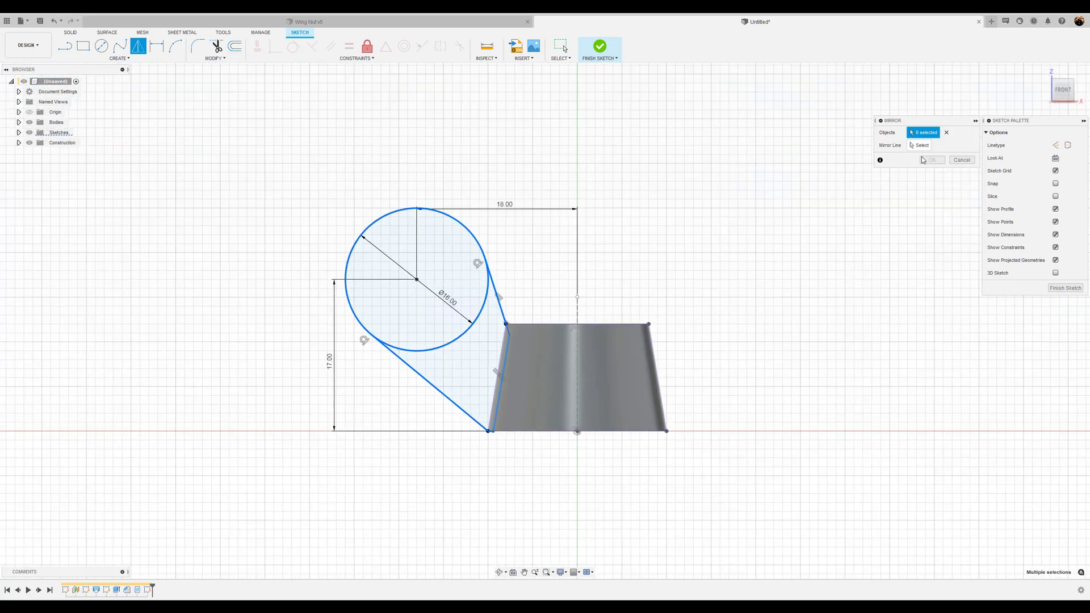
left_click(920, 145)
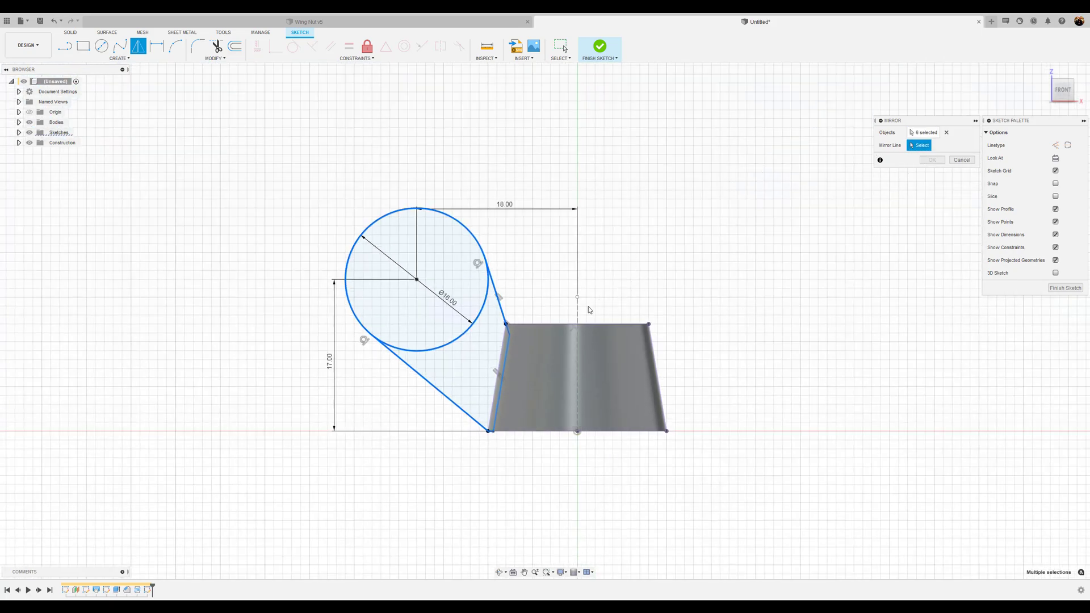
left_click(576, 309)
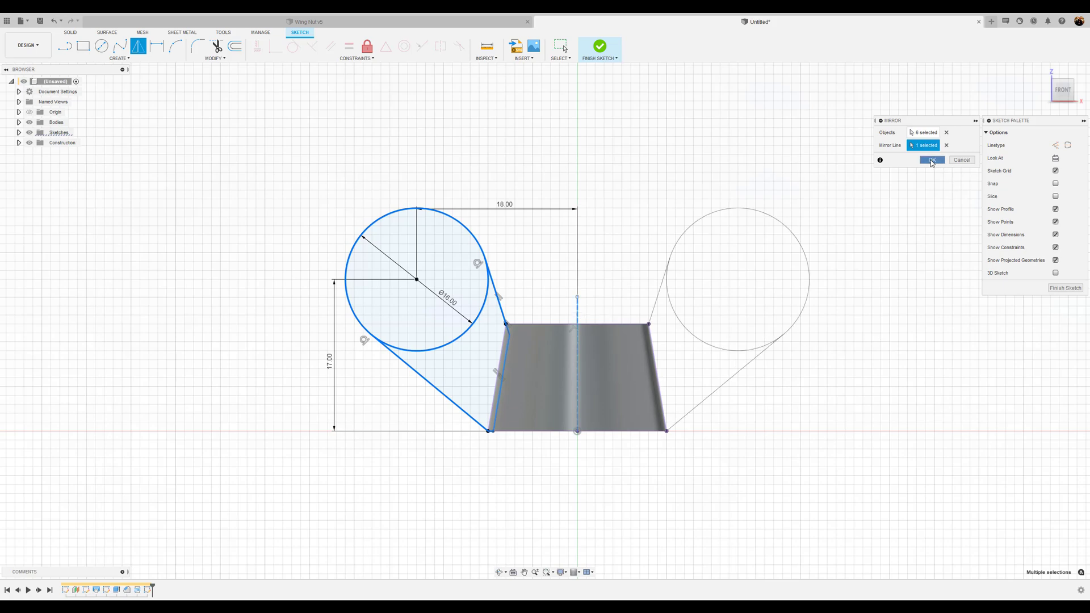
left_click(931, 160)
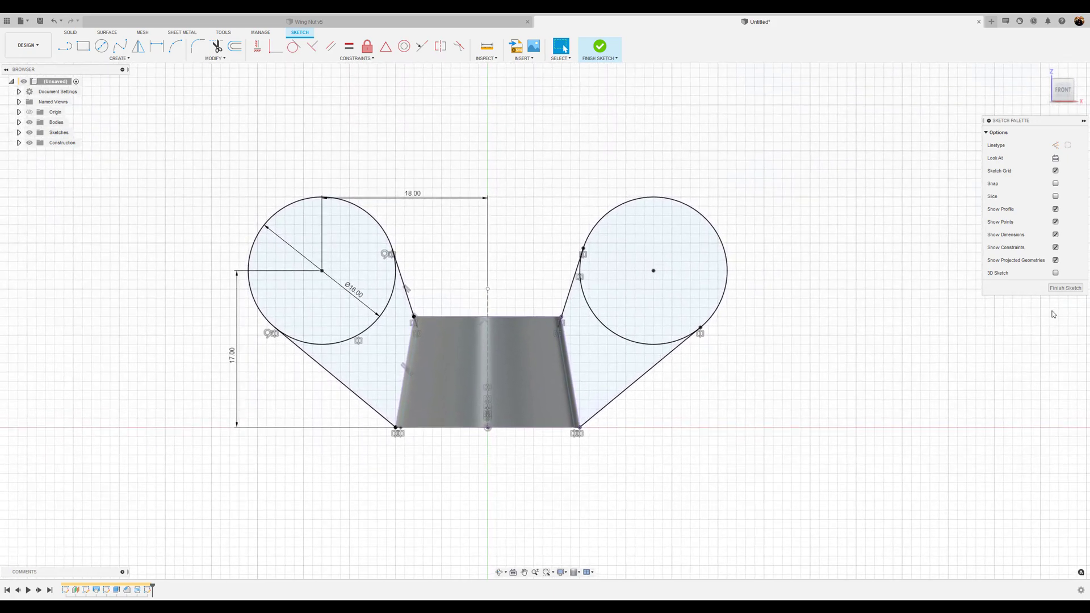
left_click(599, 47)
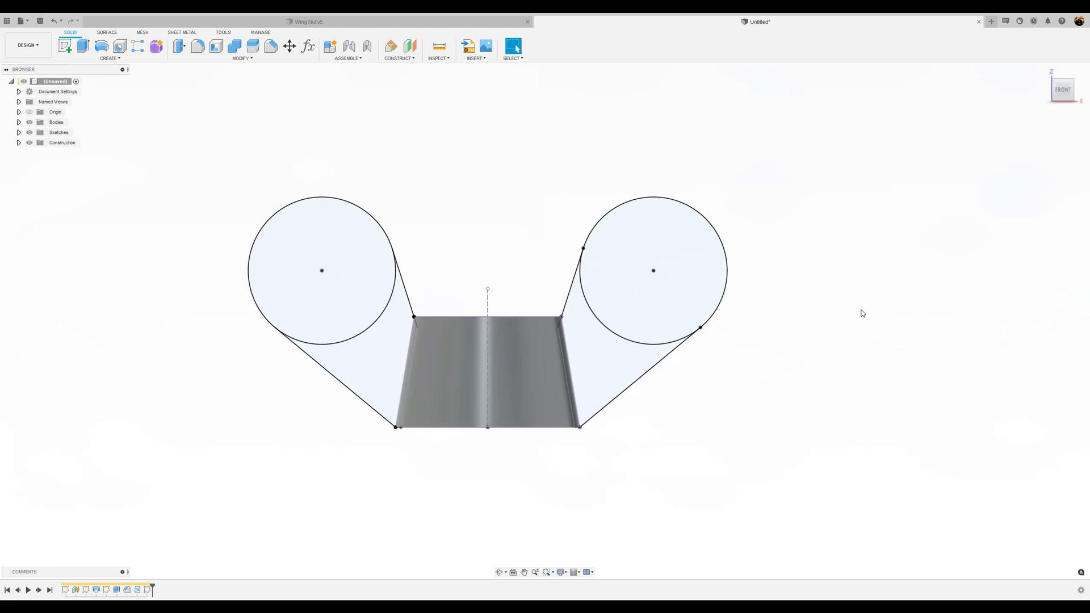
mouse_move(836, 309)
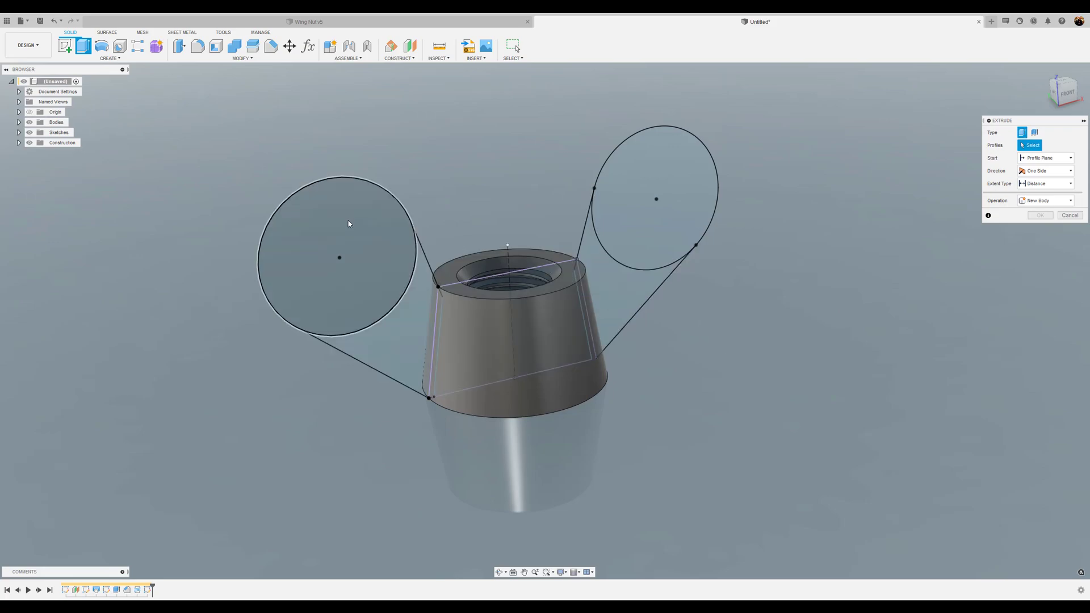
Extrude both wing profiles 4 mm symmetric, whole length, joined to the nut.
left_click(340, 258)
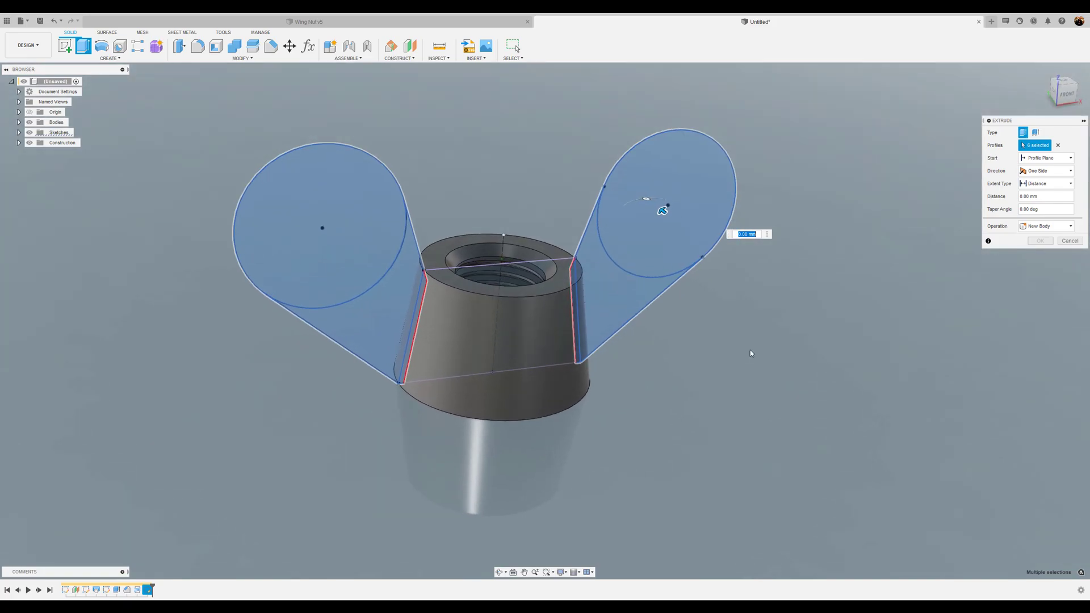
type("4")
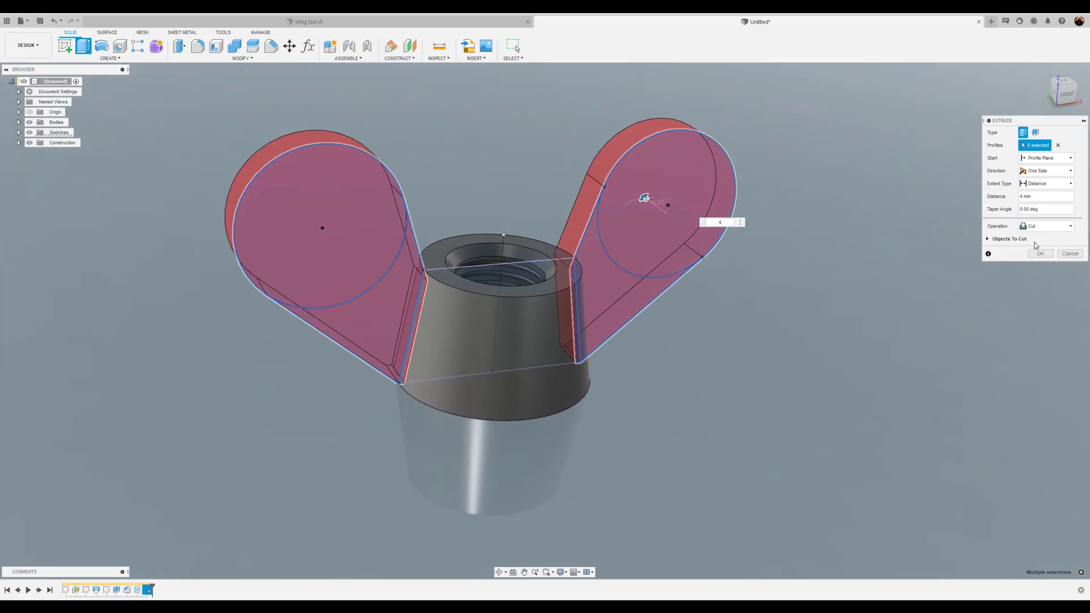
left_click(1045, 226)
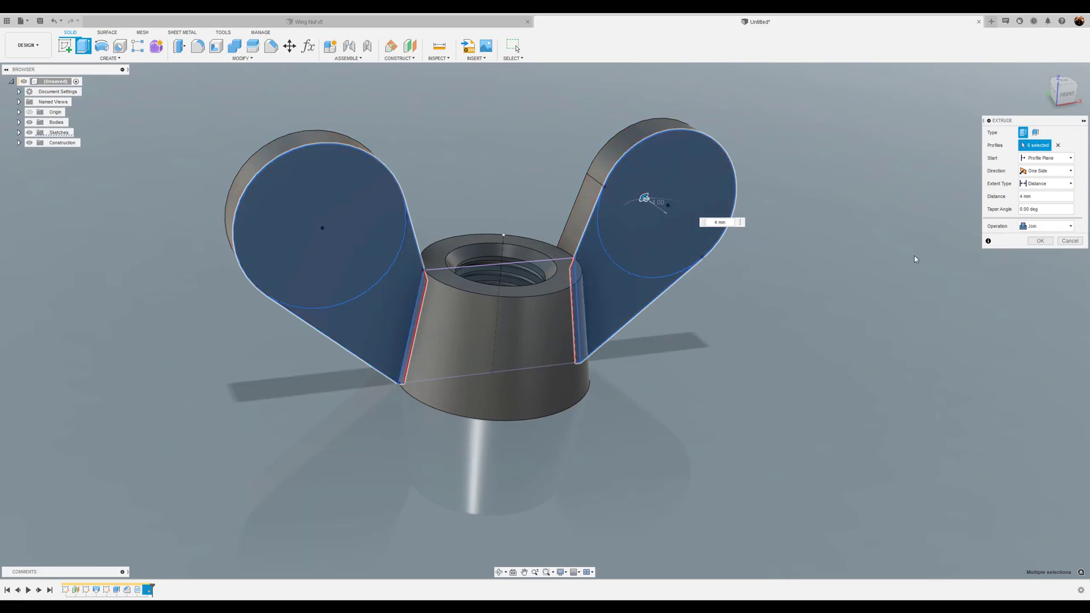
left_click(1046, 170)
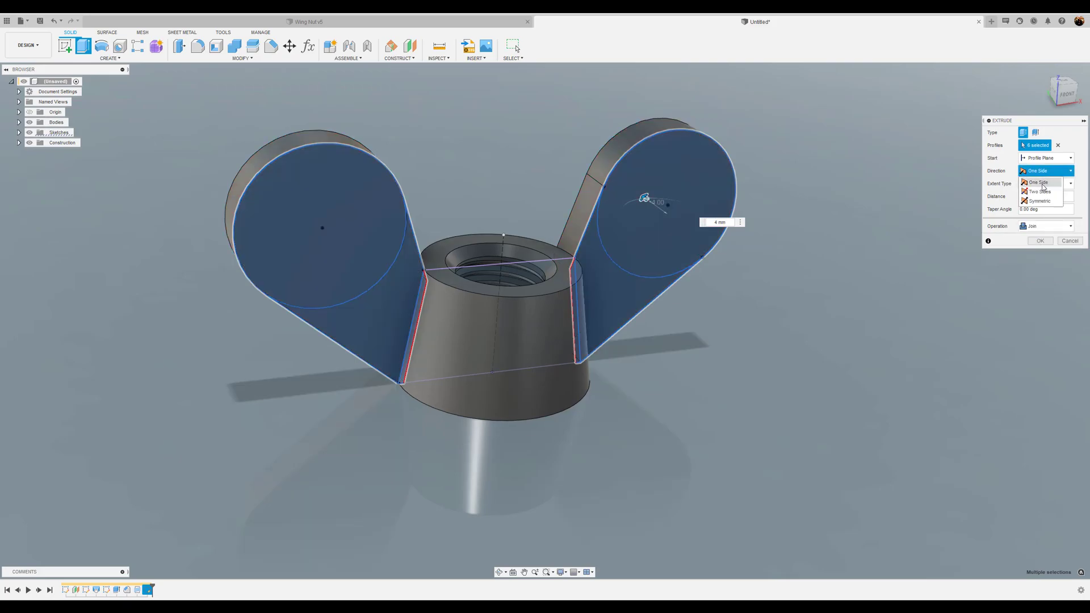
left_click(1040, 201)
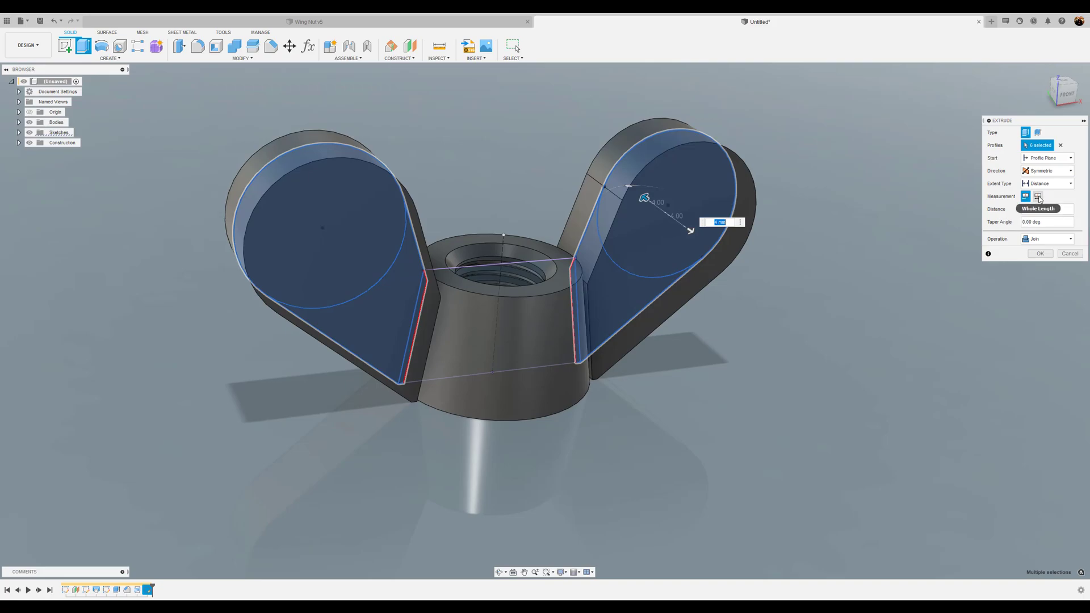
mouse_move(1037, 196)
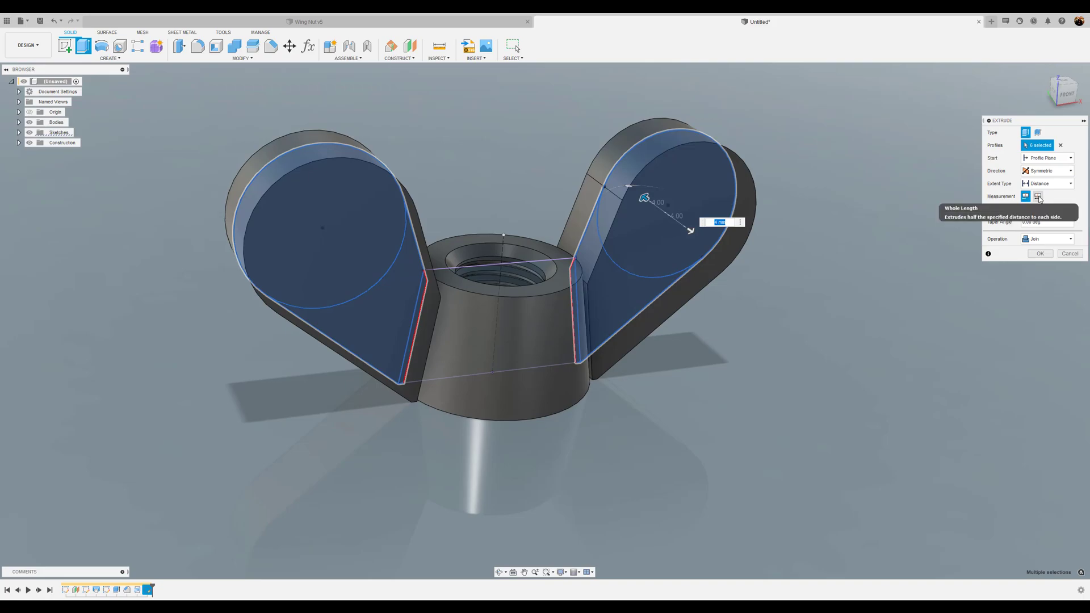
left_click(1037, 195)
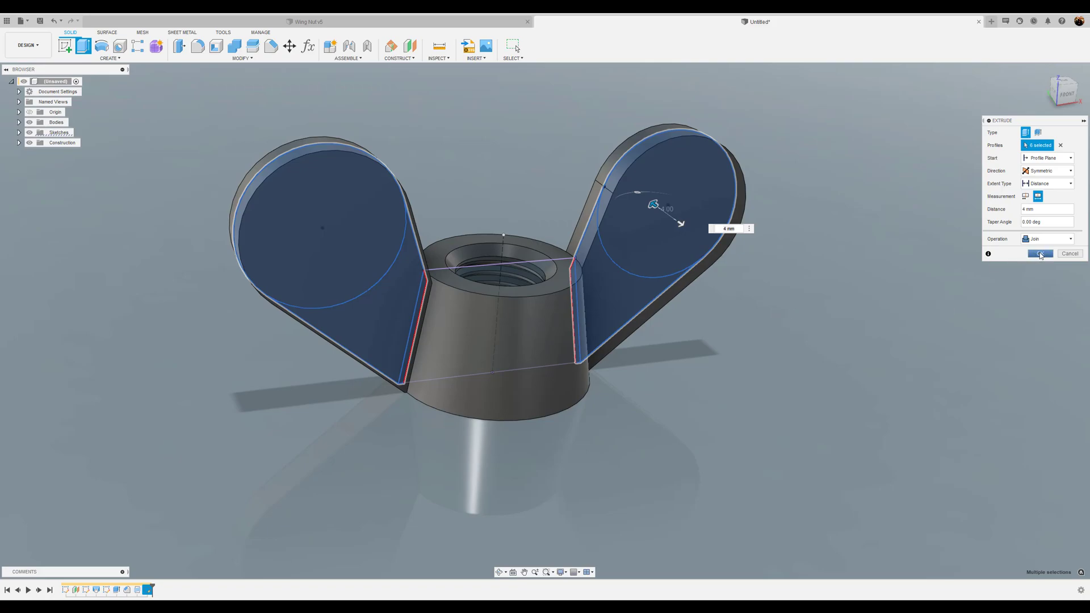
left_click(1040, 253)
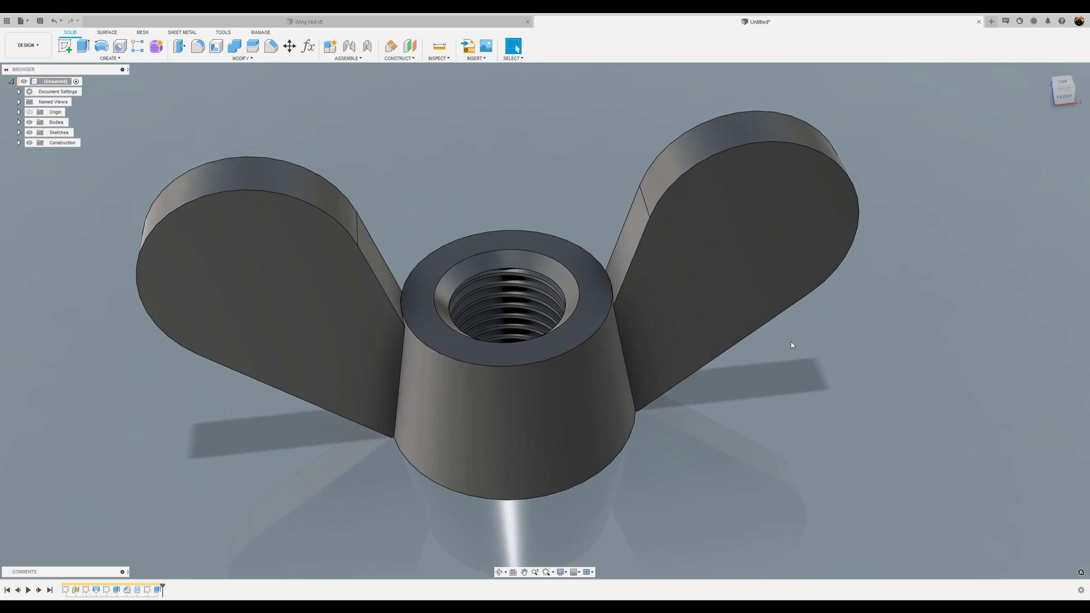
mouse_move(783, 380)
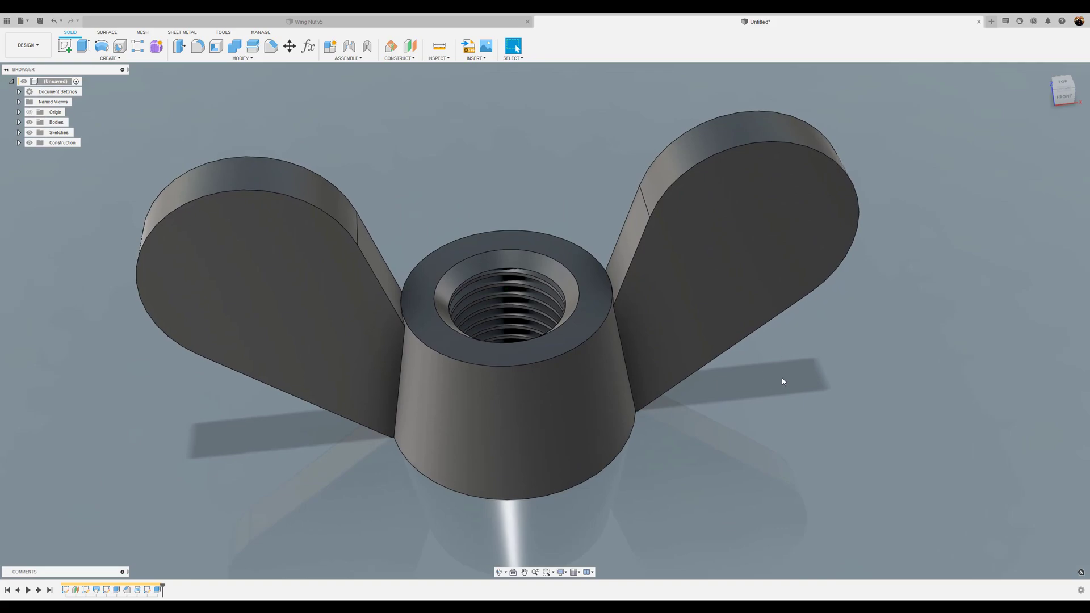
mouse_move(198, 46)
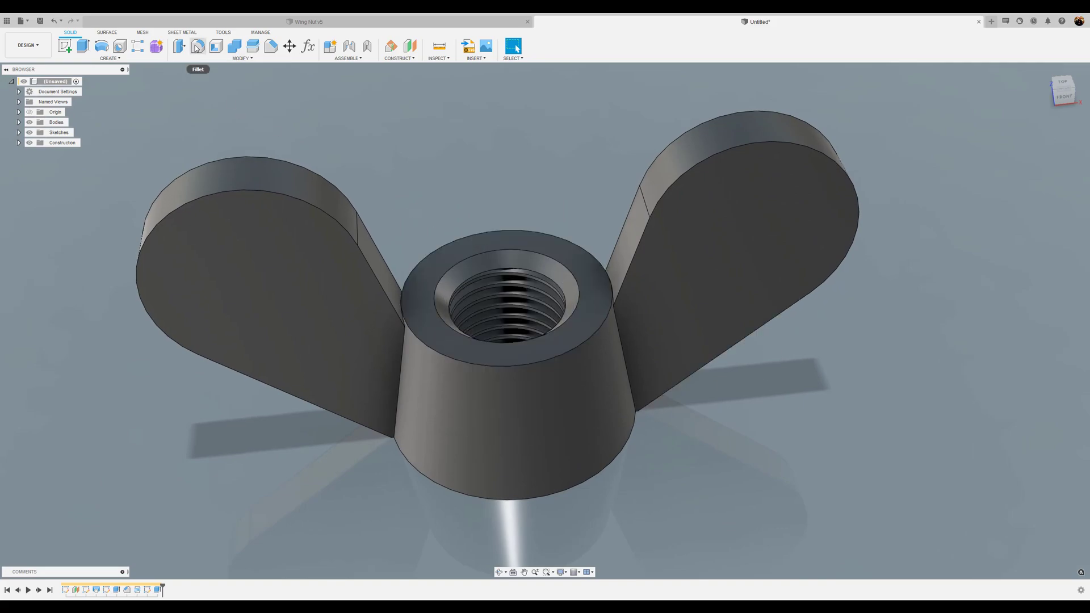
Fillet the 12 wing outline edges with a 1 mm radius.
left_click(180, 45)
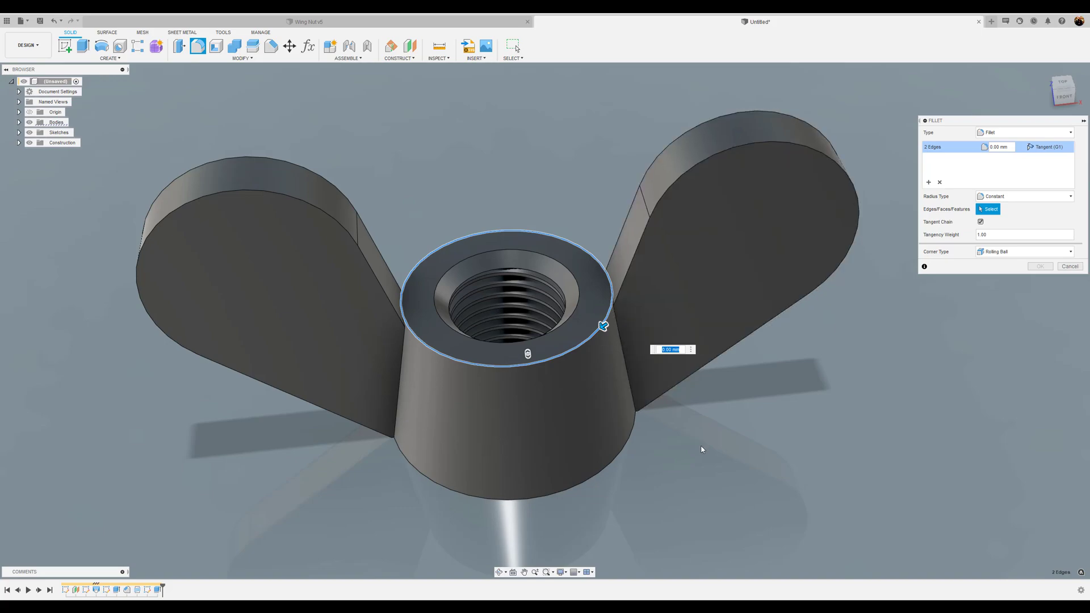
mouse_move(994, 320)
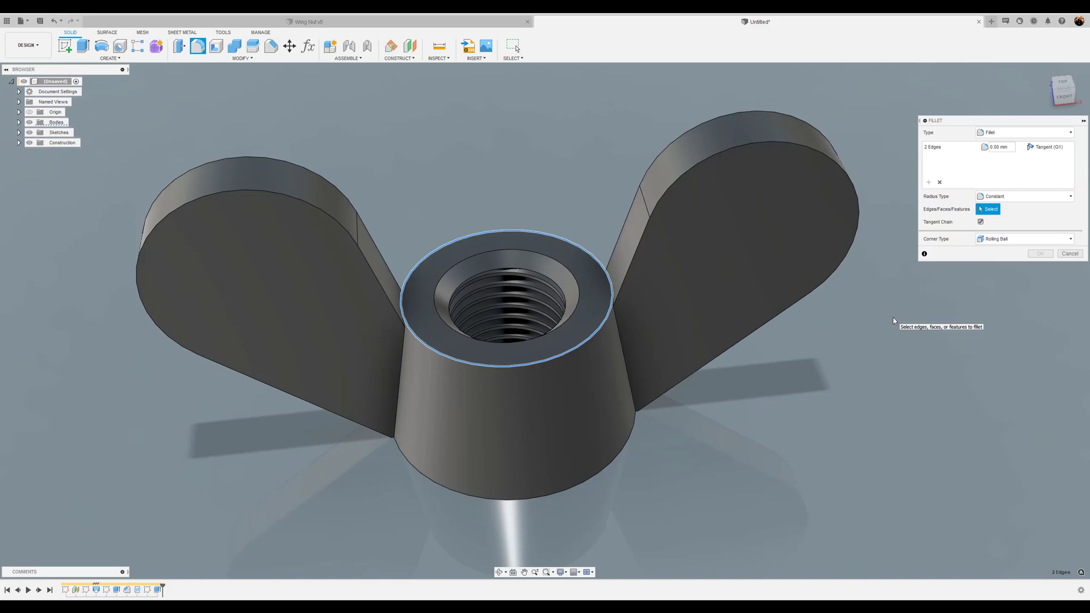
mouse_move(677, 183)
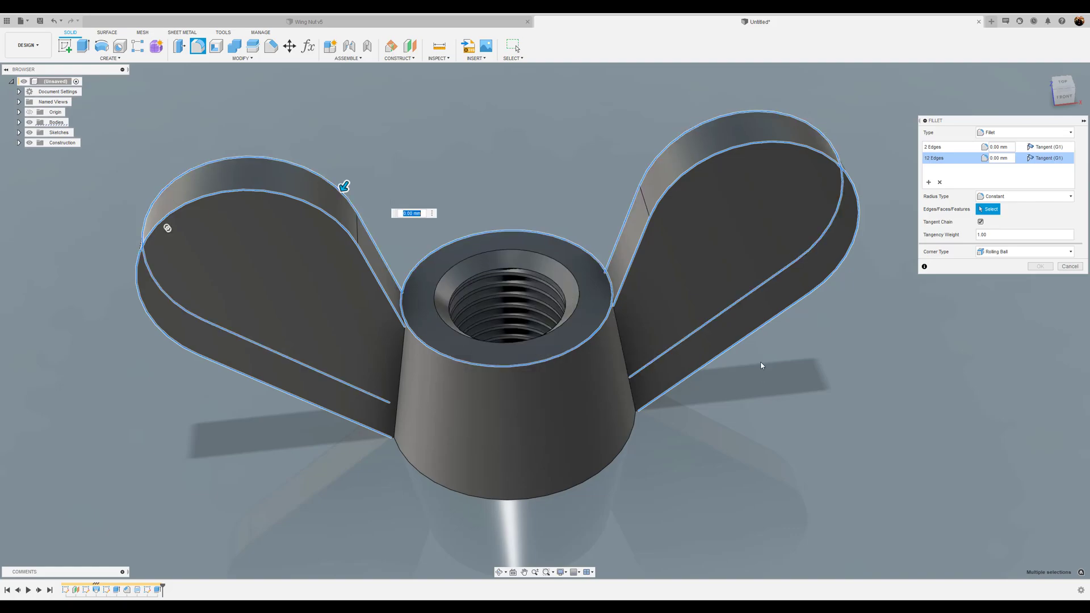
mouse_move(820, 395)
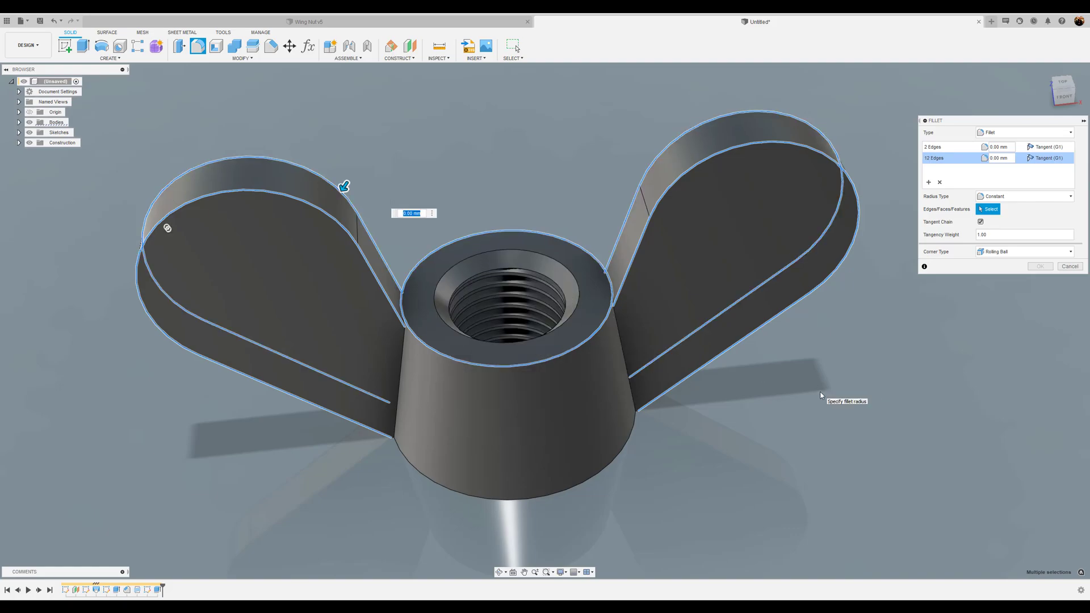
type("1")
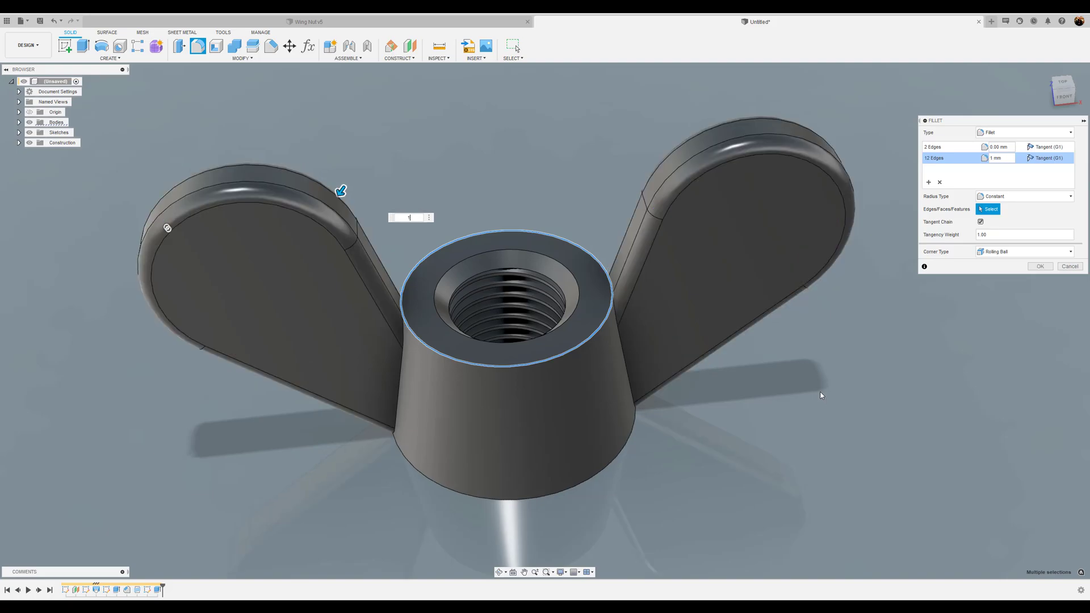
mouse_move(1037, 293)
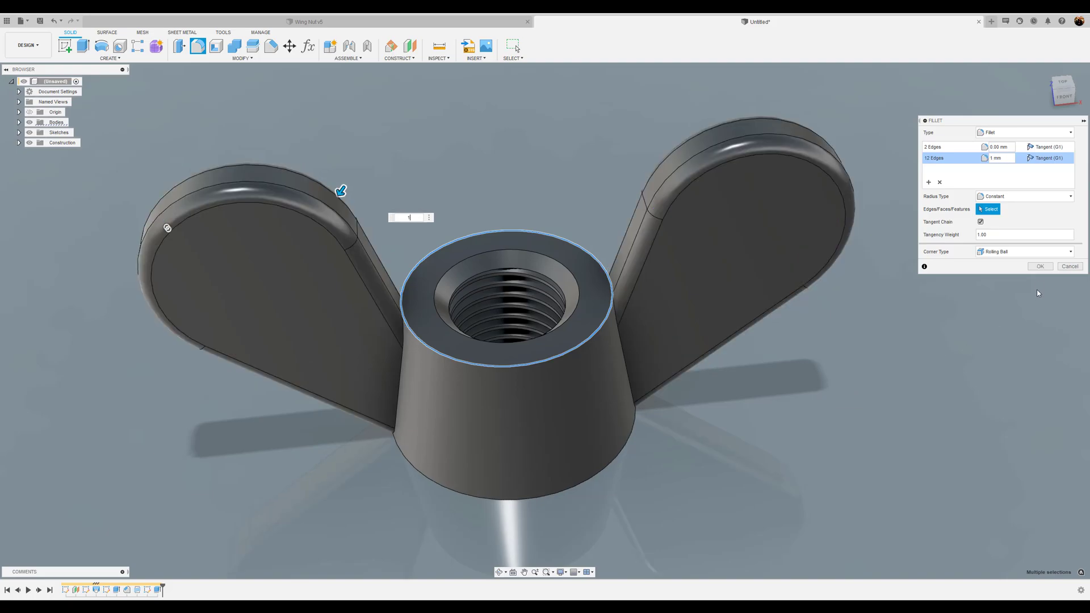
left_click(1040, 267)
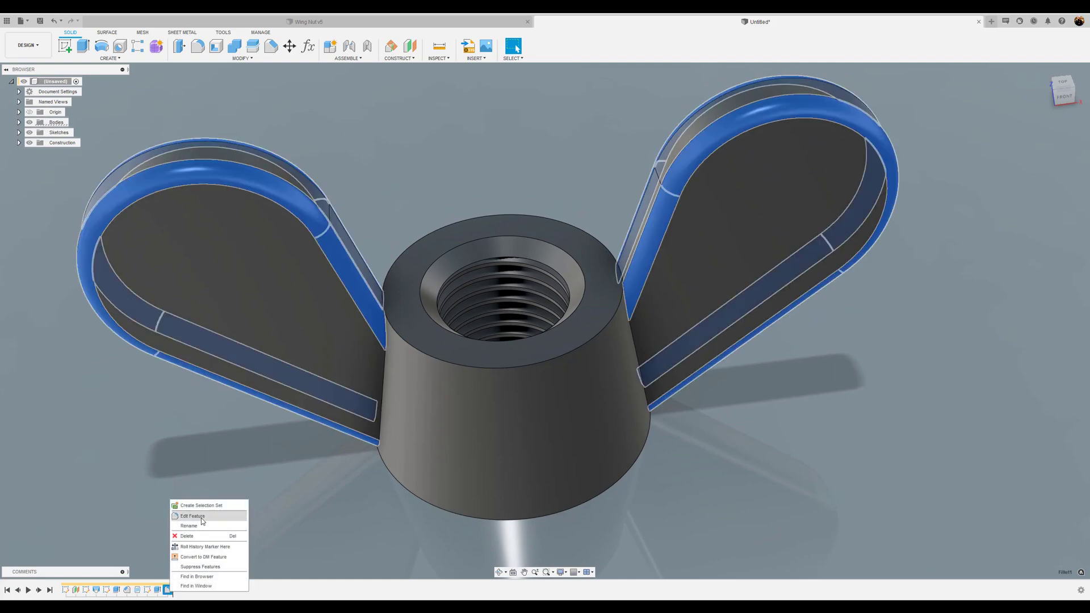
Edit the wing fillet to include the two top hub ring edges at 1 mm.
left_click(193, 516)
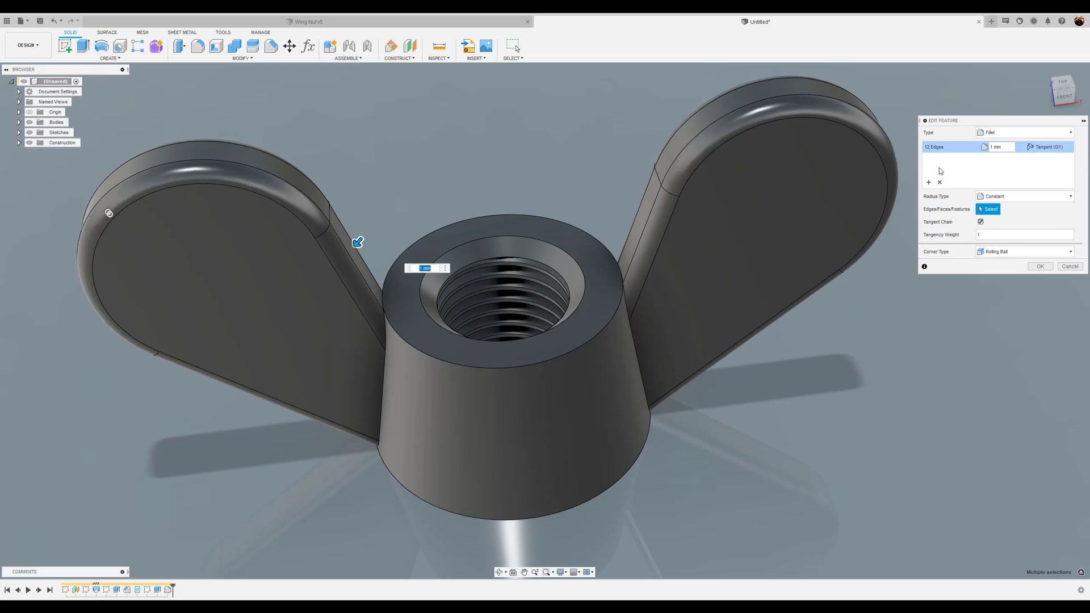
mouse_move(938, 182)
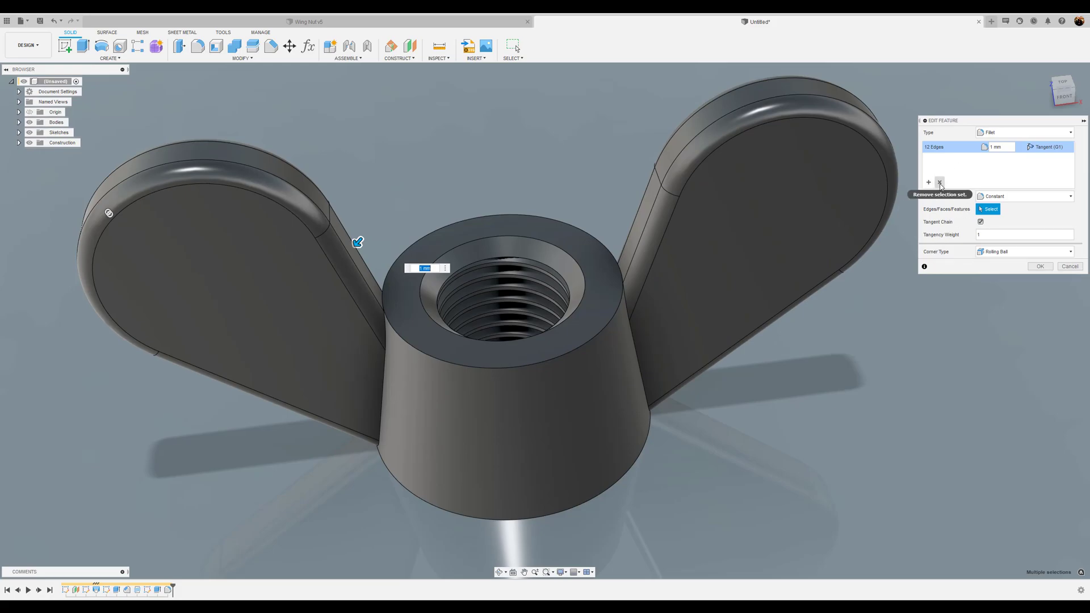
left_click(939, 182)
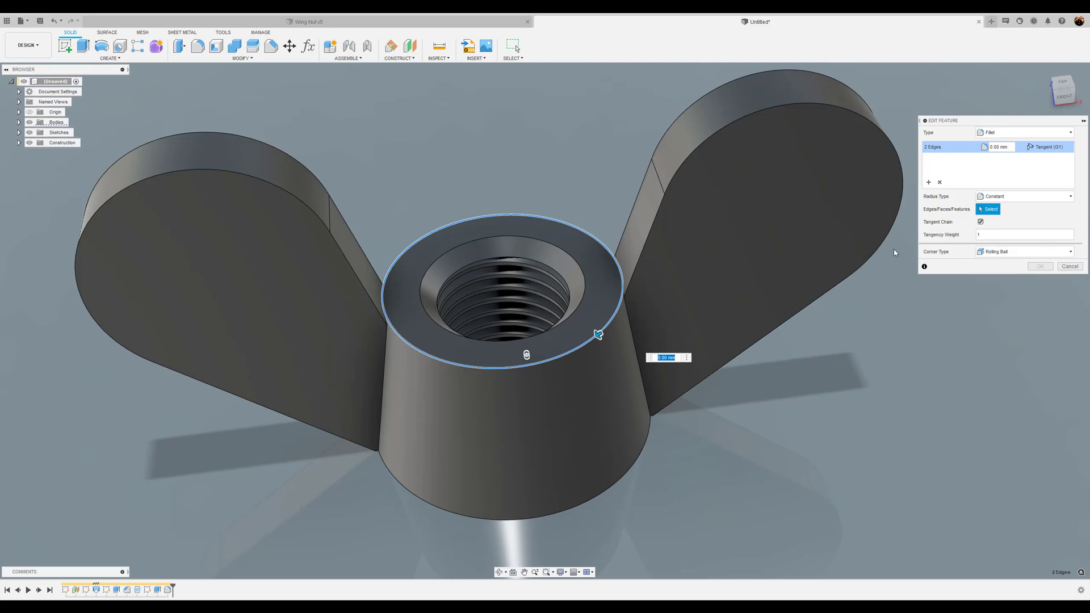
type("1 mm")
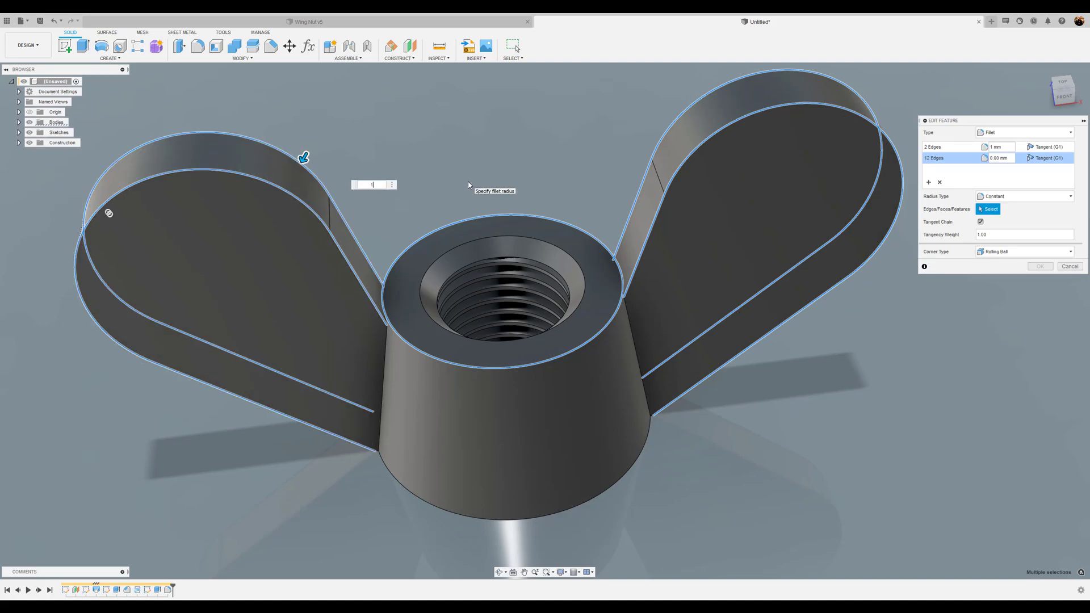
type("1")
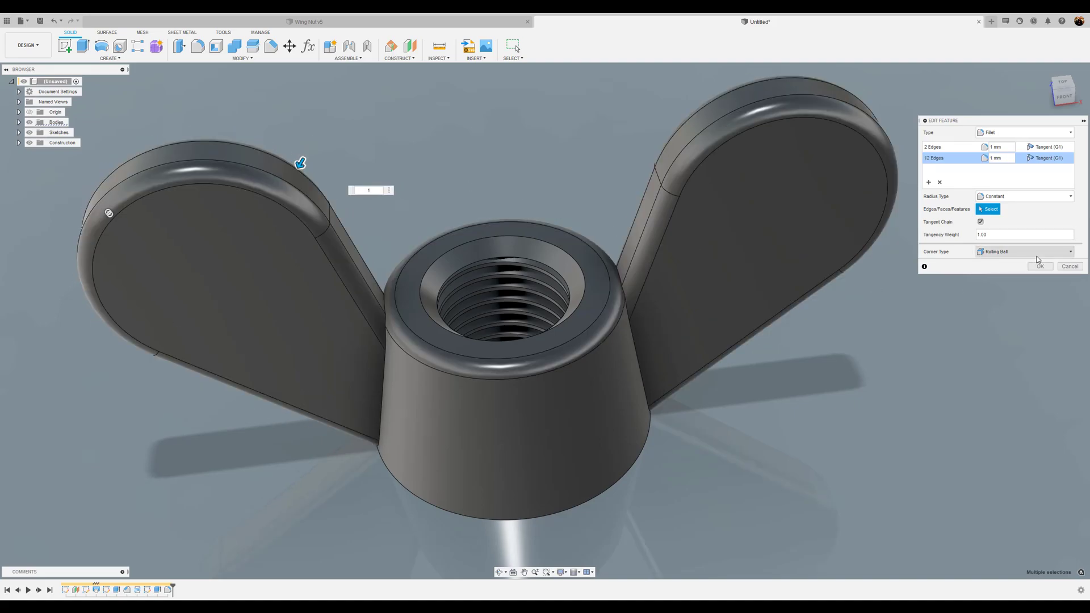
left_click(1040, 266)
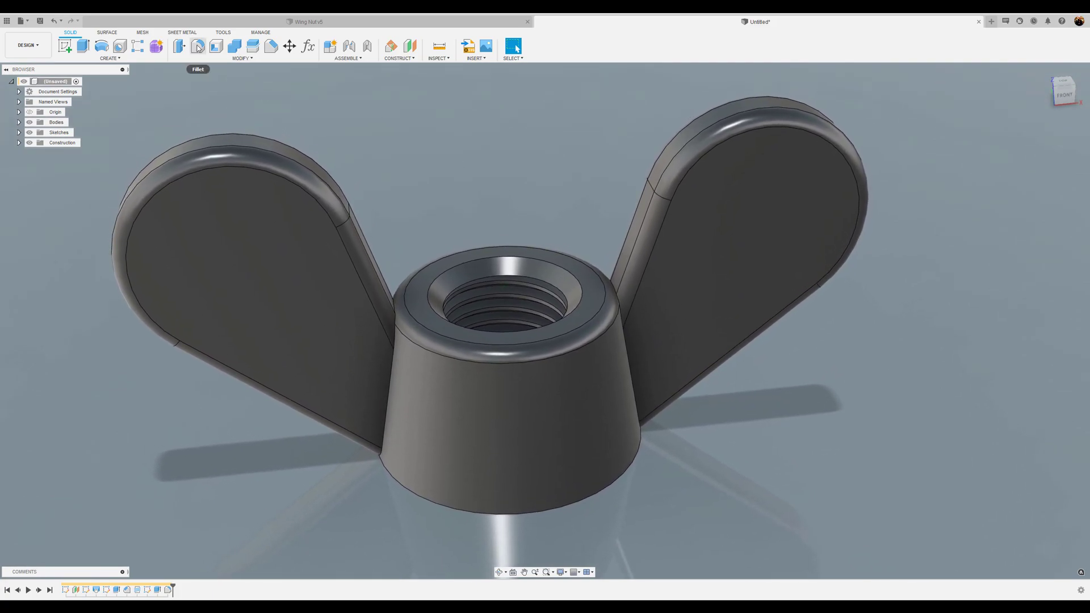
Fillet the left and right wing-to-hub joint edges at 3 mm.
left_click(179, 46)
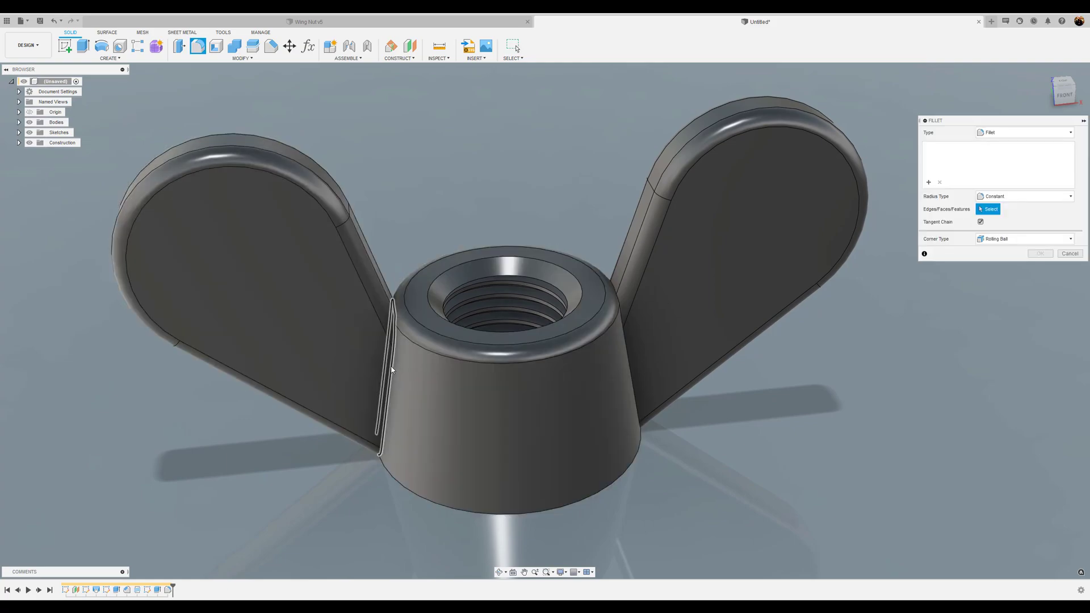
left_click(387, 370)
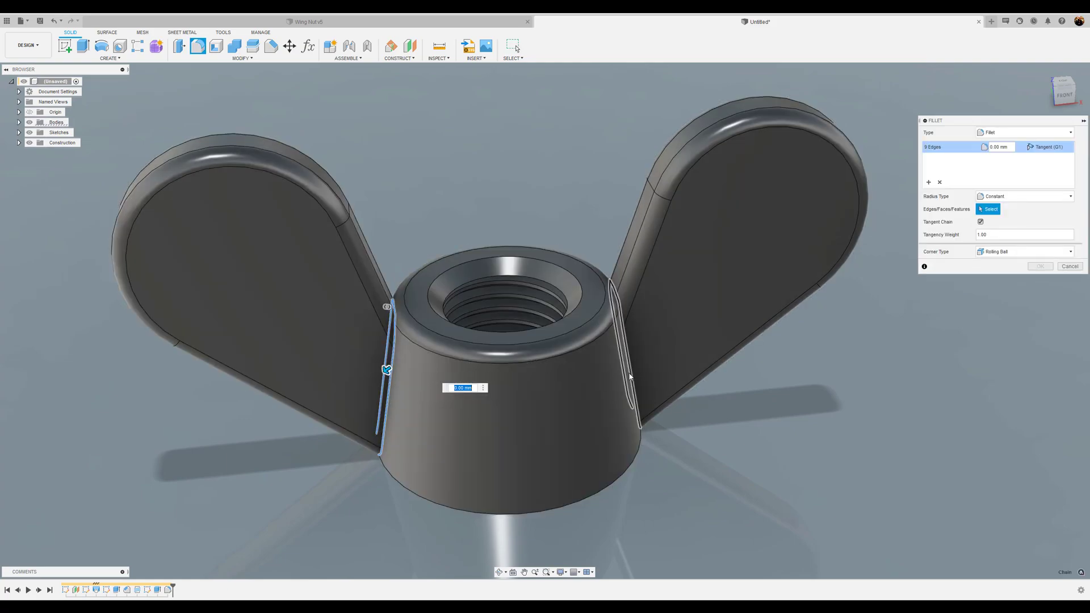
left_click(629, 375)
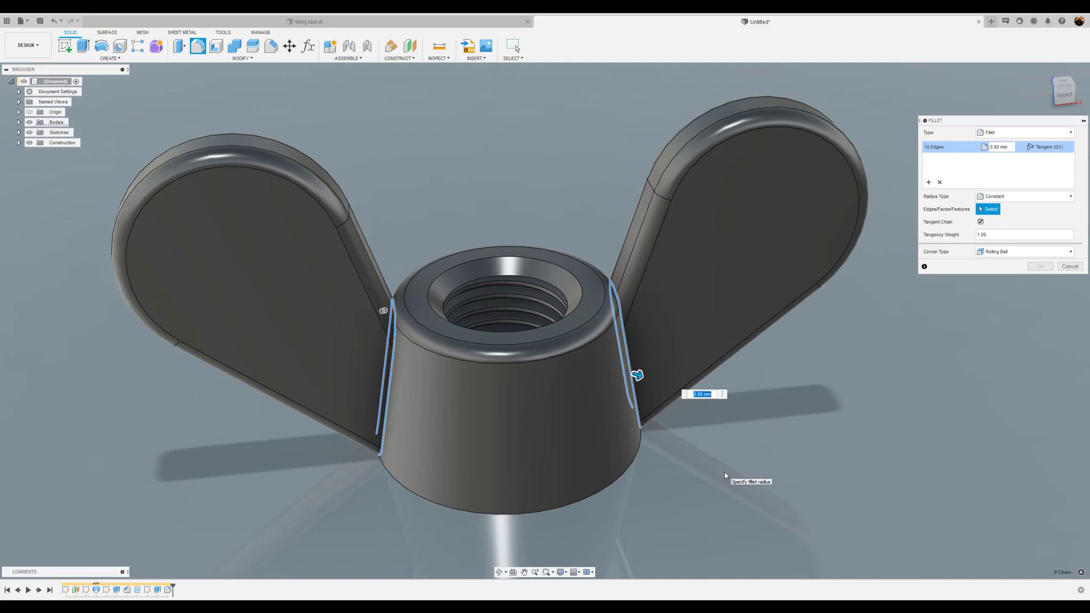
type("3")
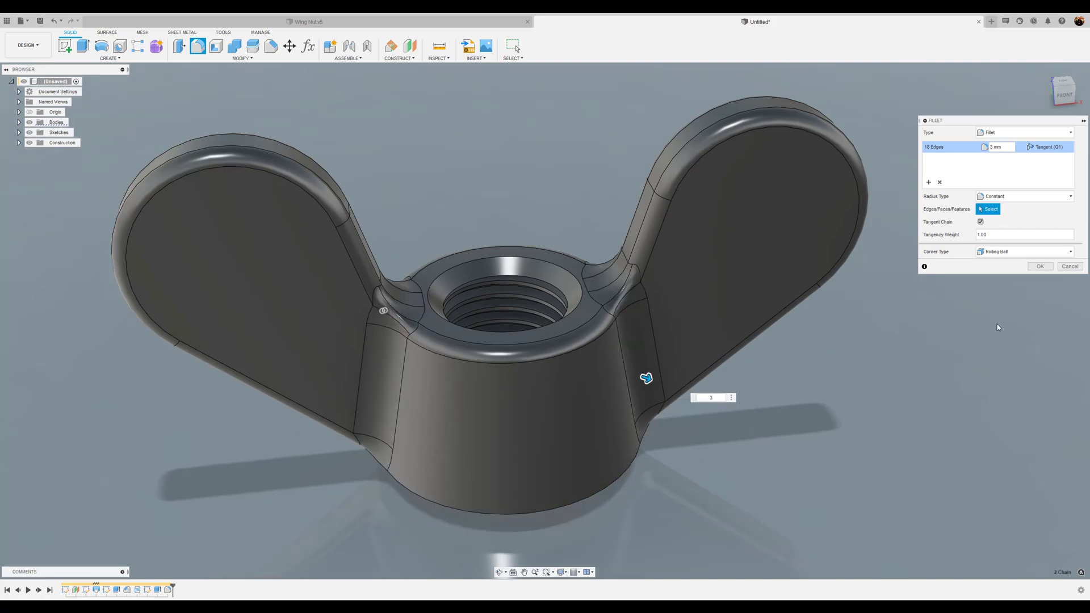
left_click(1040, 266)
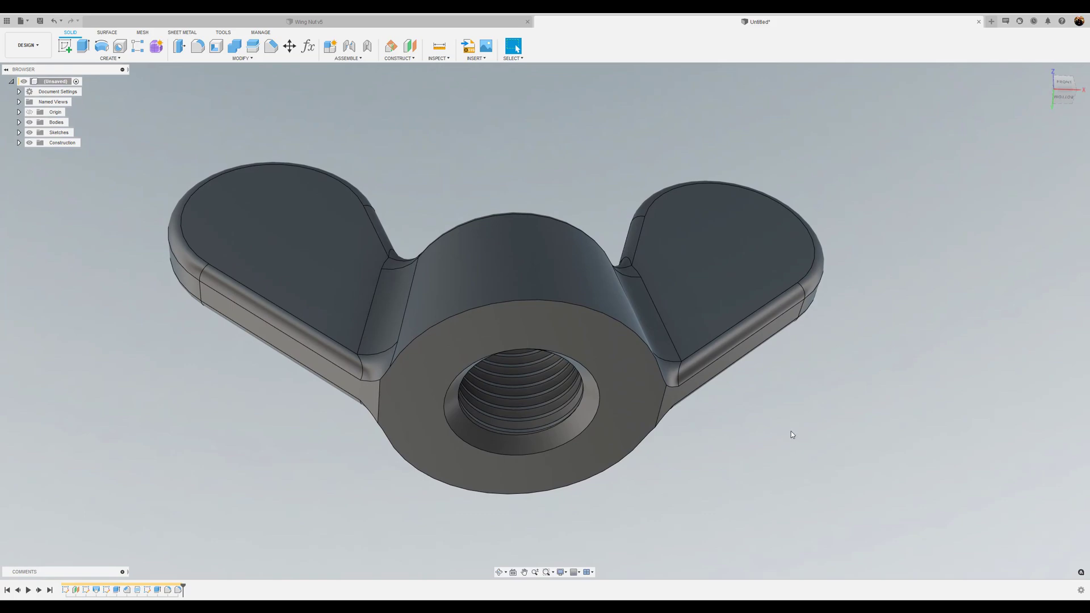
mouse_move(662, 452)
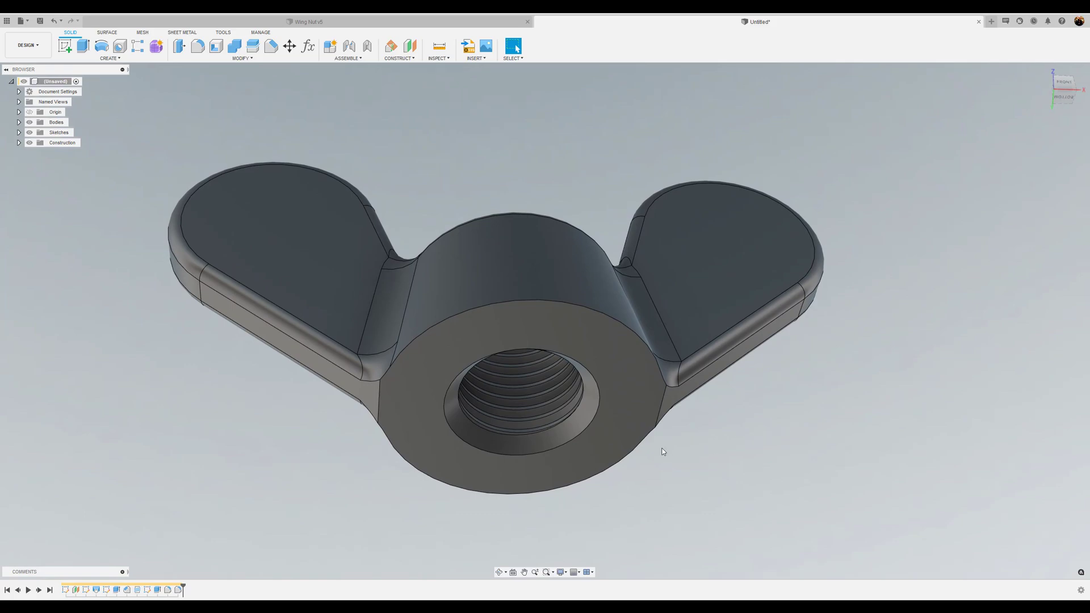
Fillet the nut's bottom outline edges with a 0.5 mm radius.
left_click(197, 45)
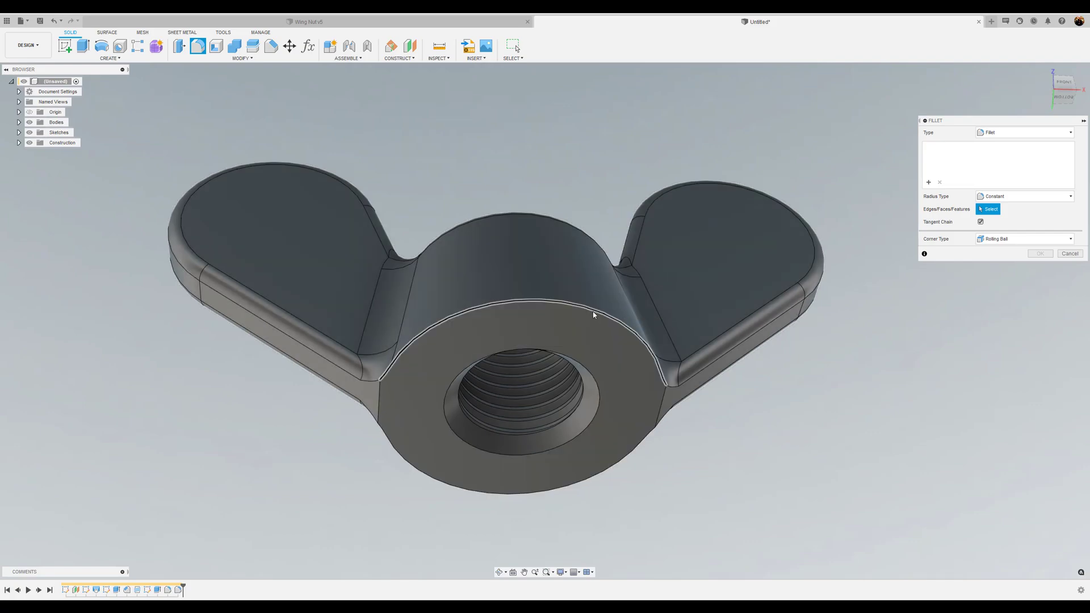
left_click(592, 314)
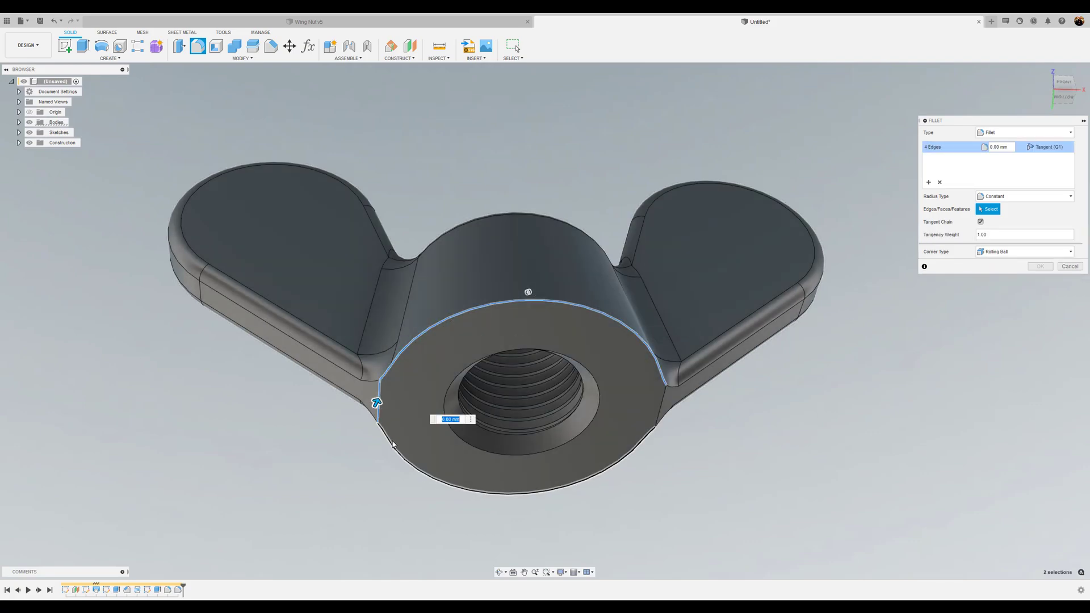
left_click(656, 410)
type("0.5")
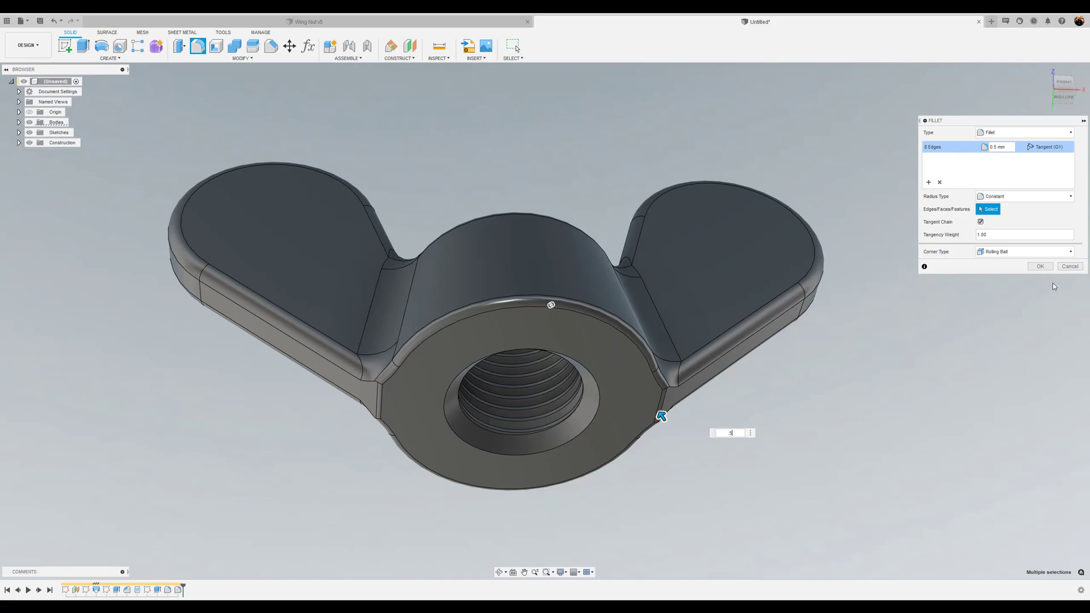
left_click(1040, 266)
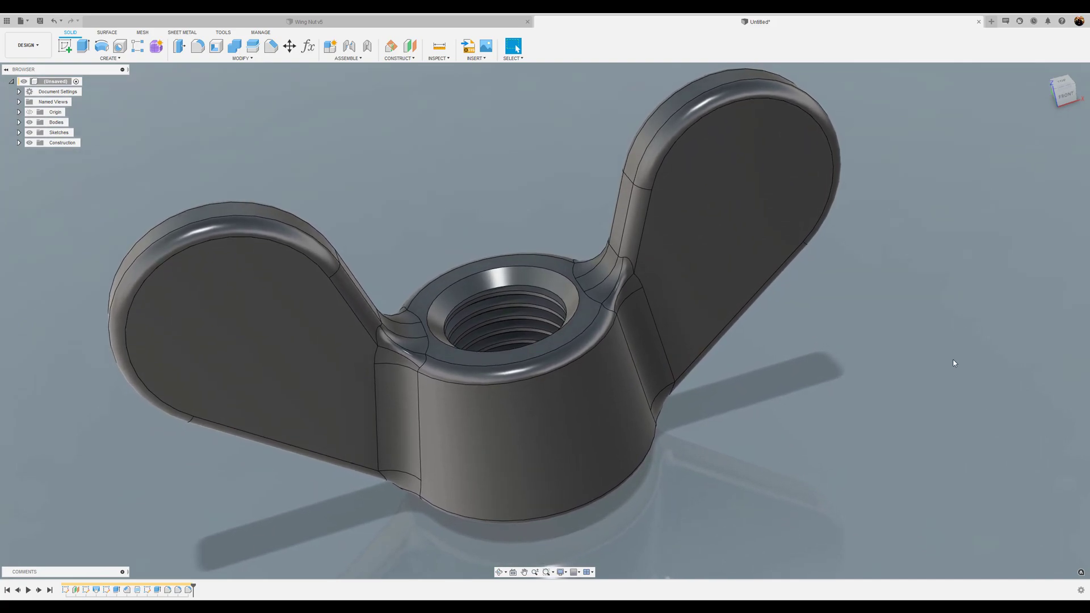
Open the appearance library and expand Metal to show the Chrome appearances.
left_click(512, 46)
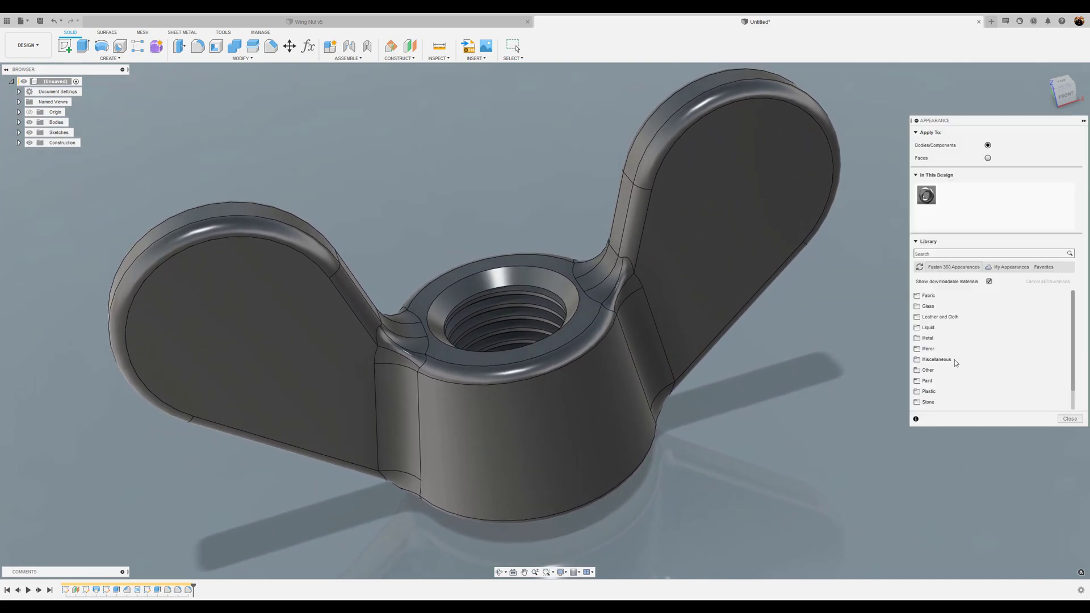
left_click(1010, 267)
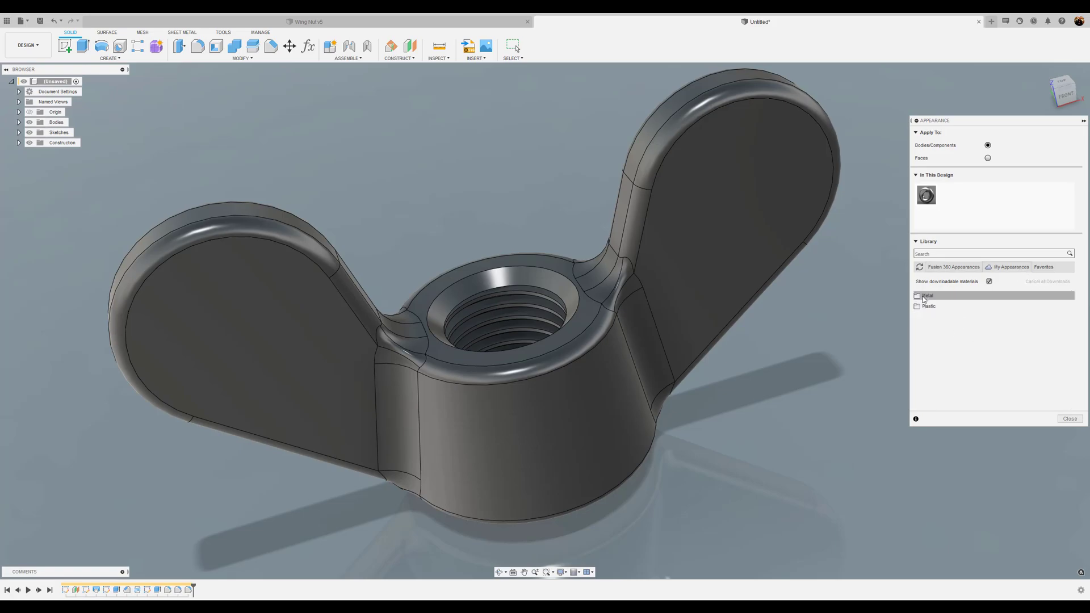
left_click(917, 295)
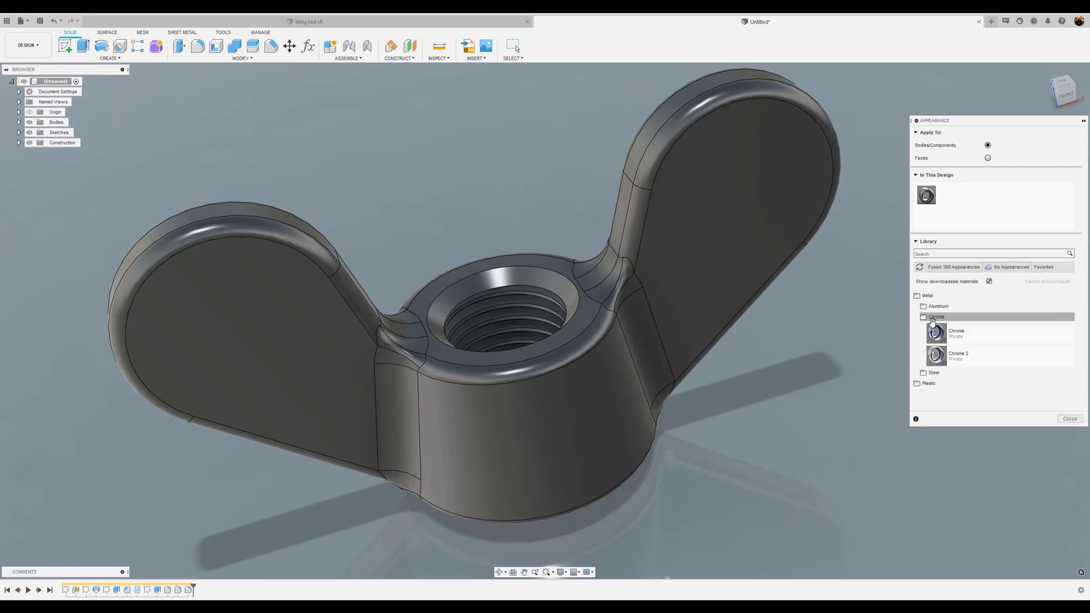
mouse_move(975, 356)
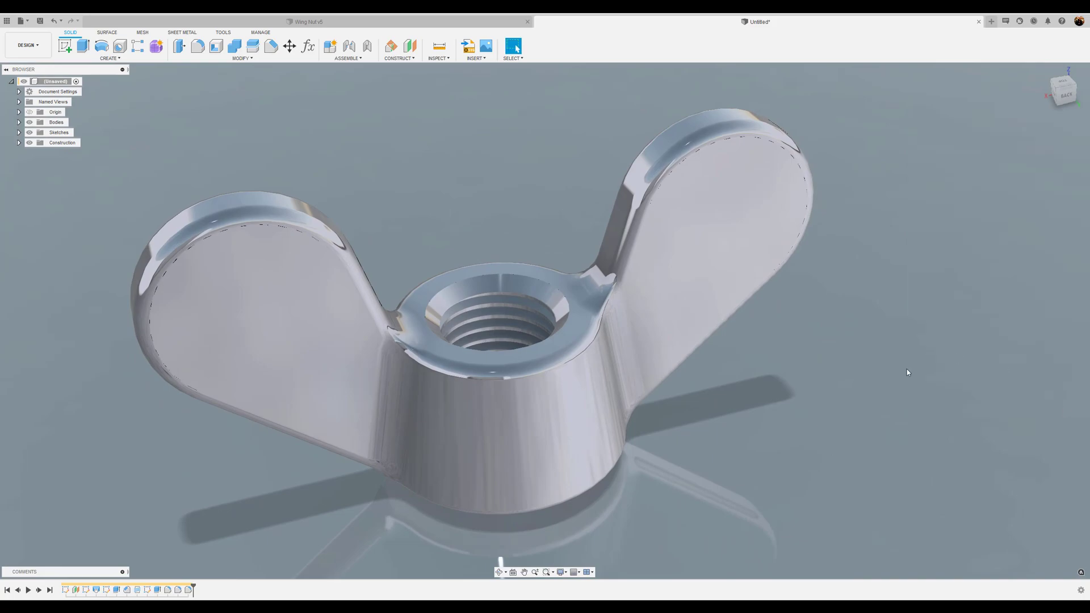
mouse_move(895, 378)
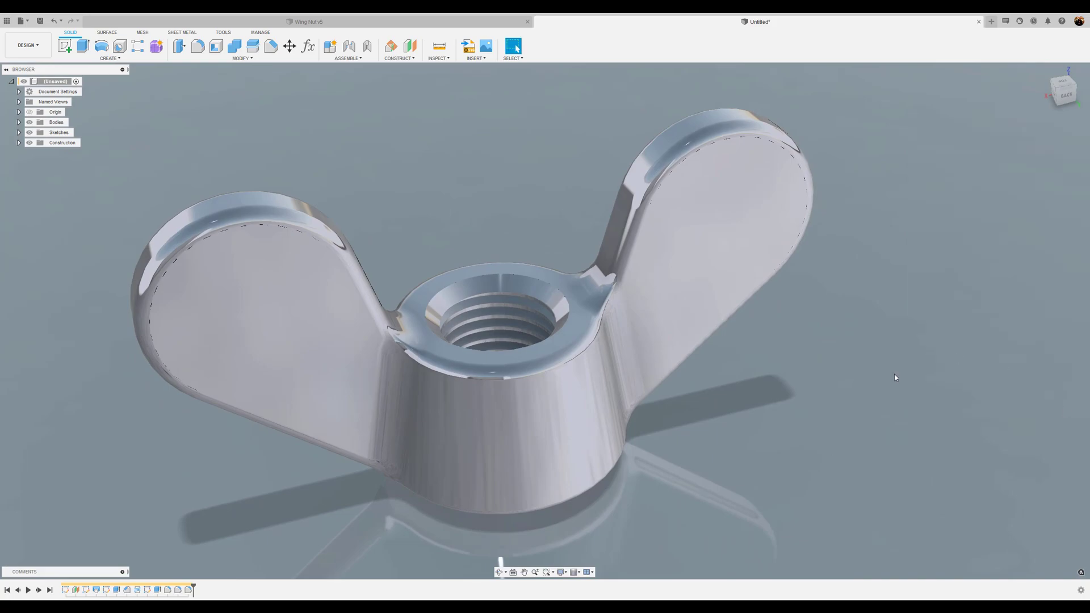